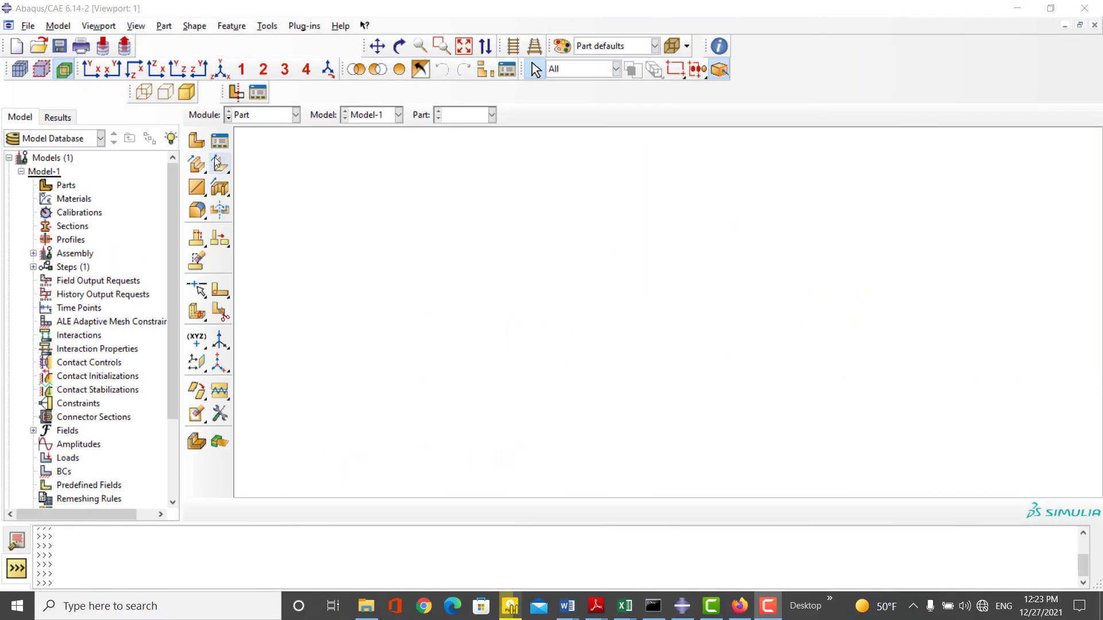
# Create a 2D planar part named Steel and enter its sketch
pyautogui.click(197, 139)
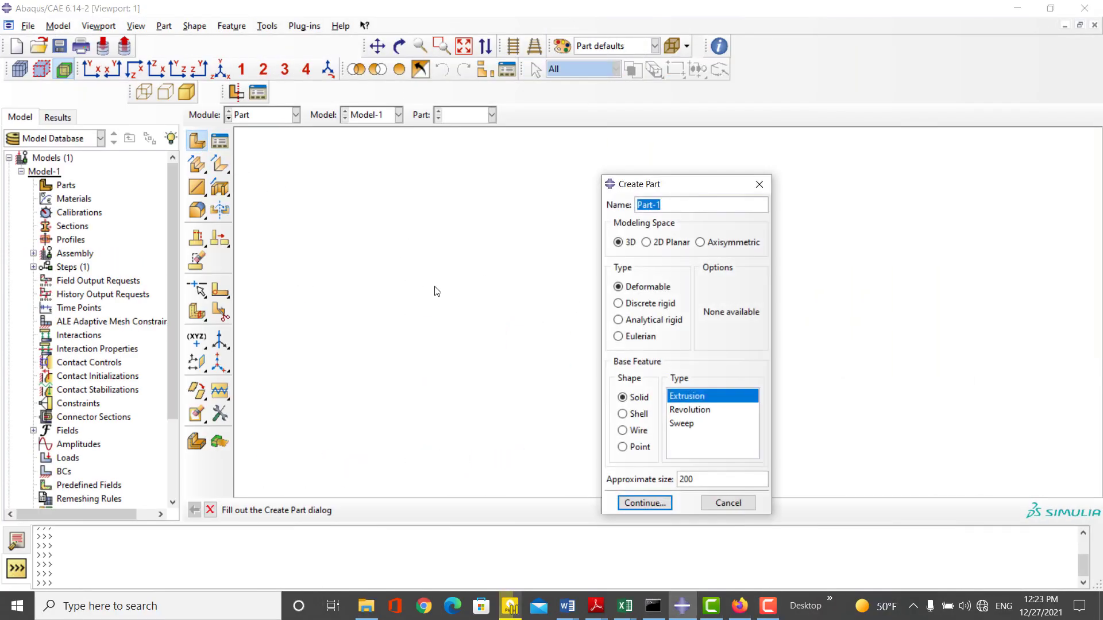
pyautogui.write('Steel')
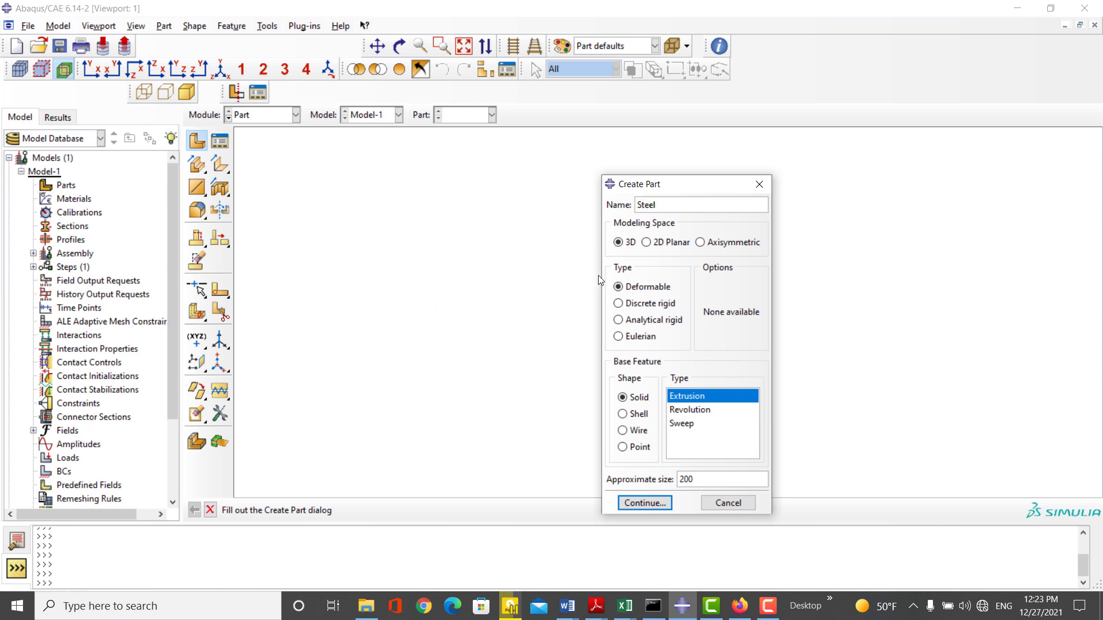
pyautogui.click(645, 242)
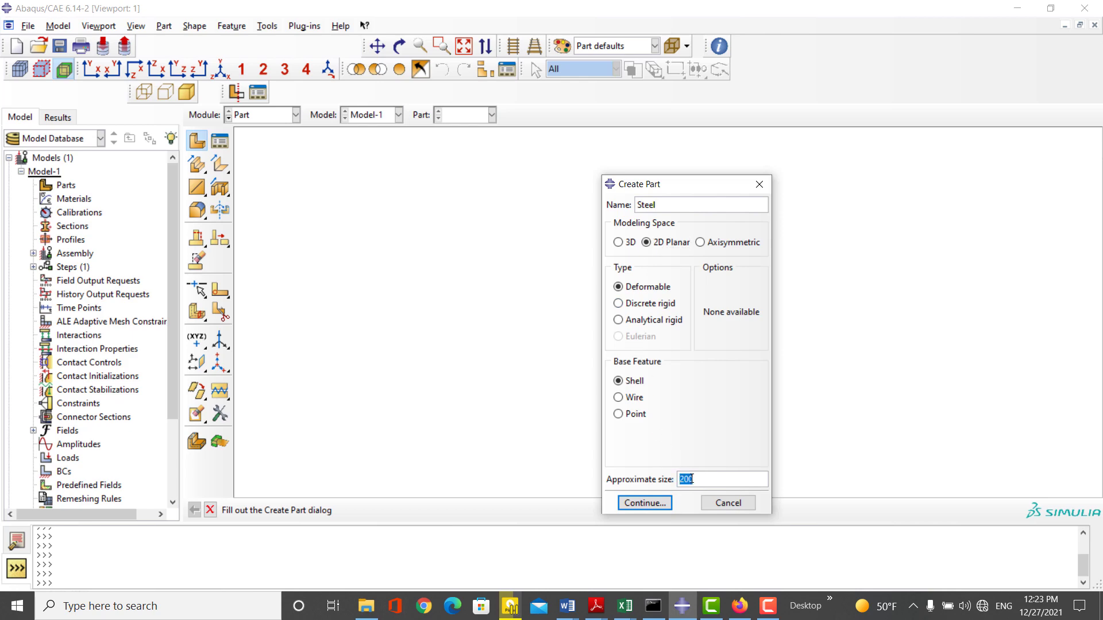
pyautogui.click(643, 505)
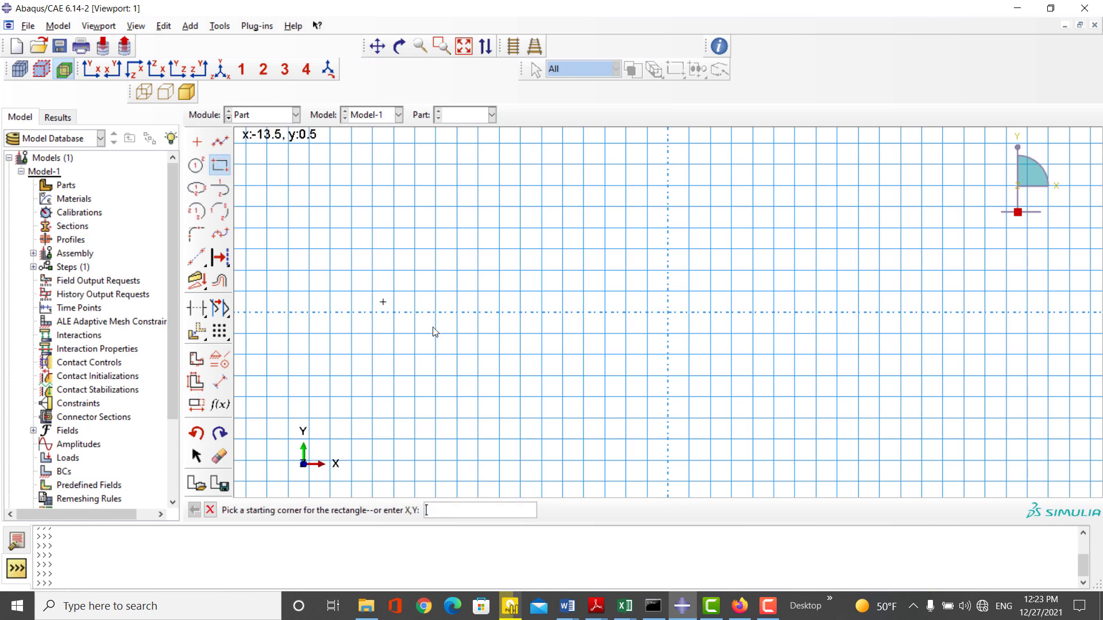
# Sketch the Steel rectangle starting from the 0,0 corner
pyautogui.write('0')
pyautogui.write('8')
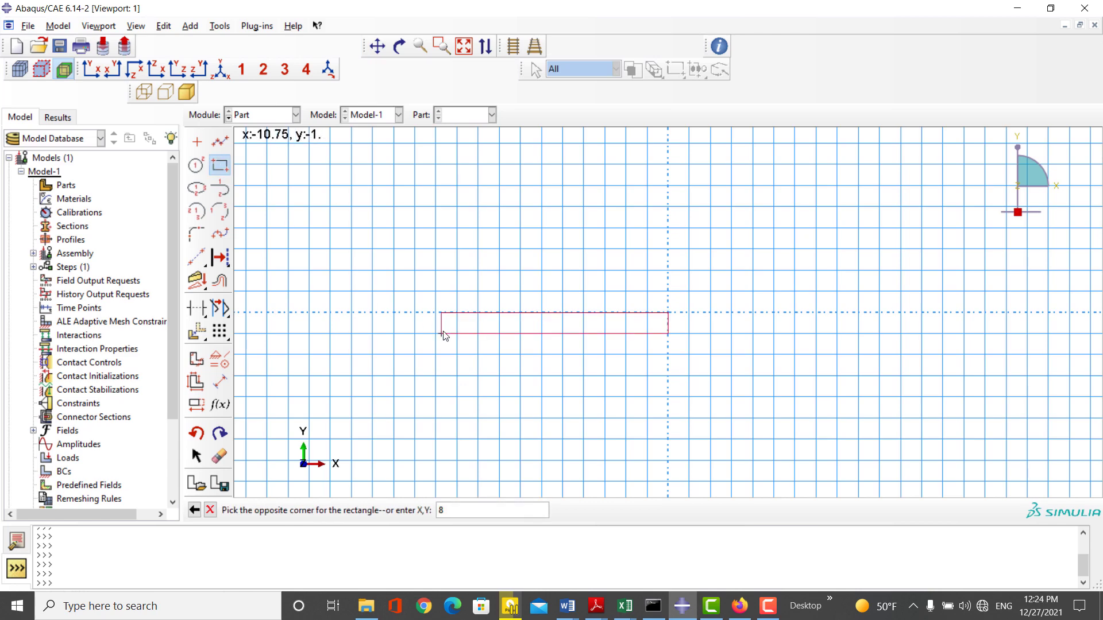
pyautogui.write(',0')
pyautogui.write('Nylon')
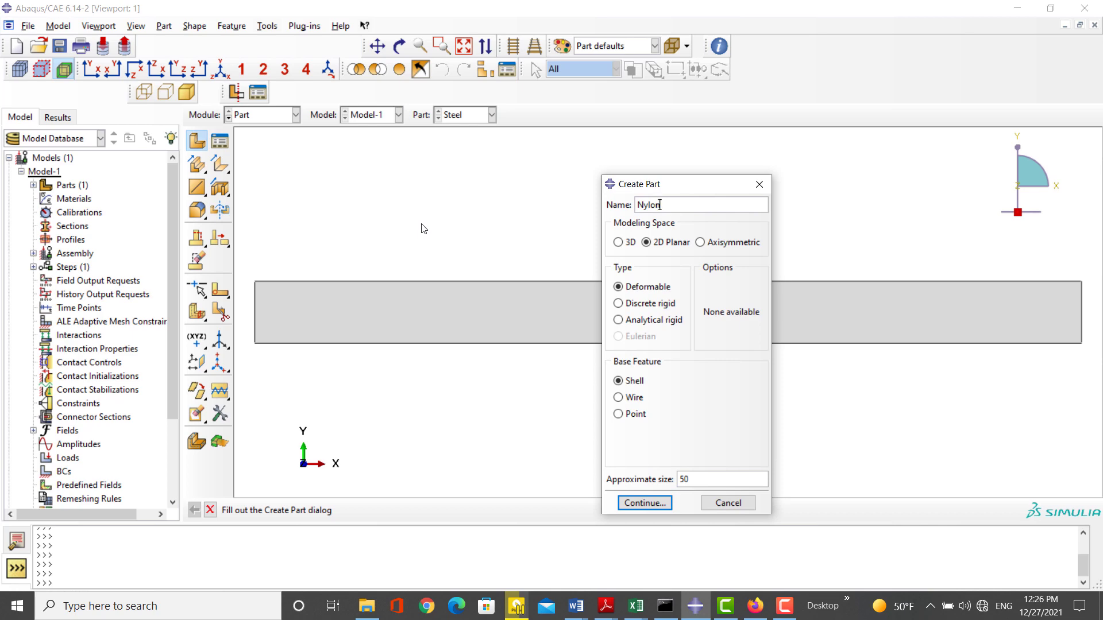
# Begin the Nylon sketch with a flat horizontal line dimensioned 1.5 long
pyautogui.click(642, 503)
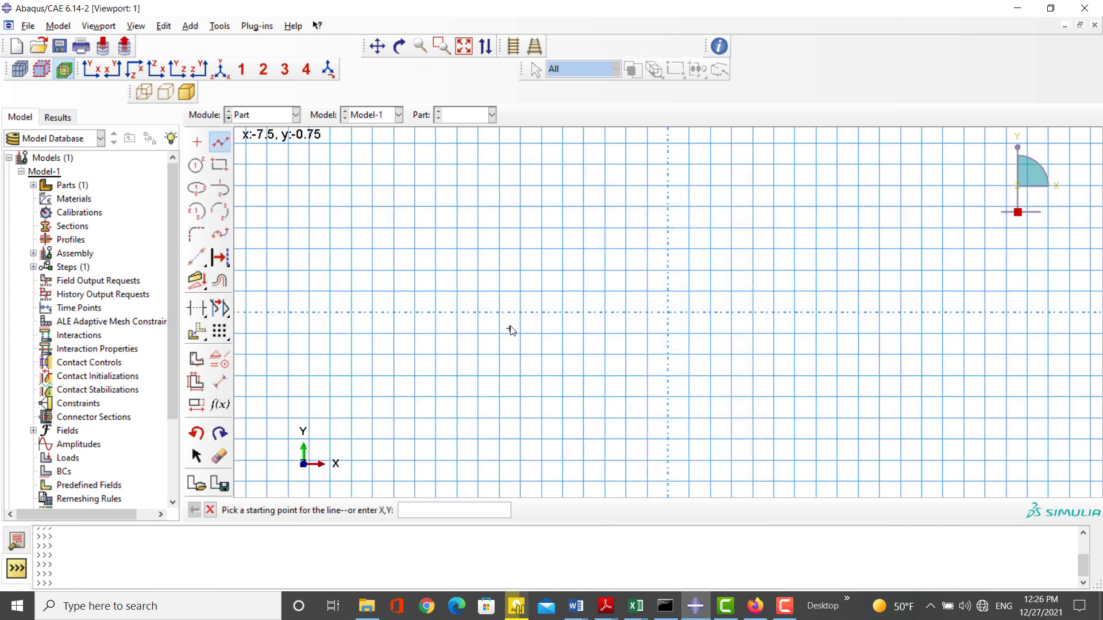
pyautogui.click(512, 331)
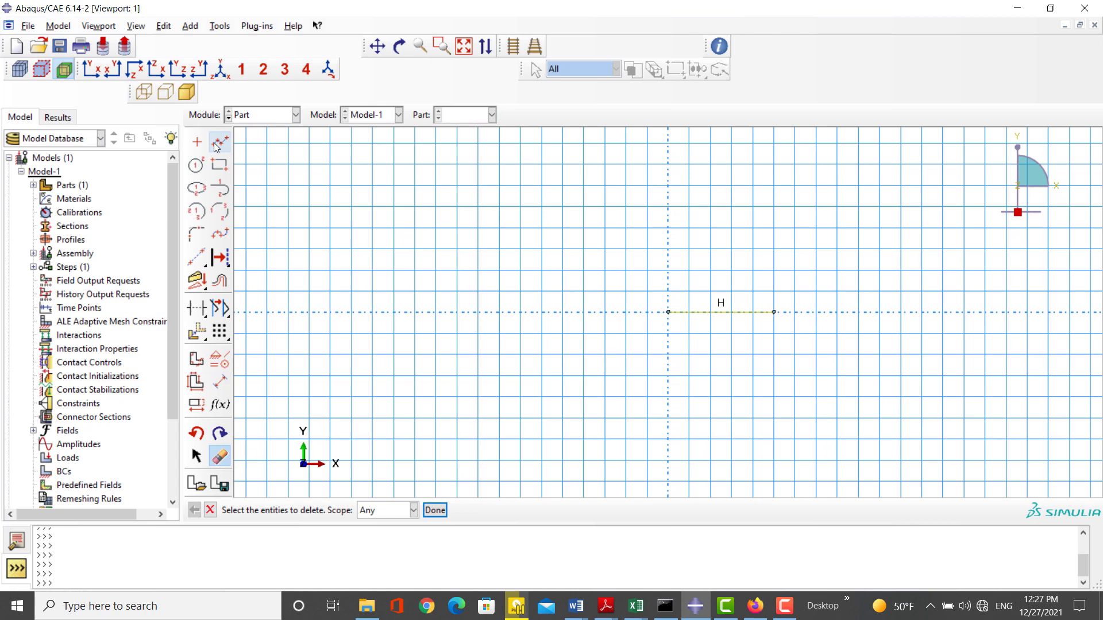
pyautogui.click(196, 142)
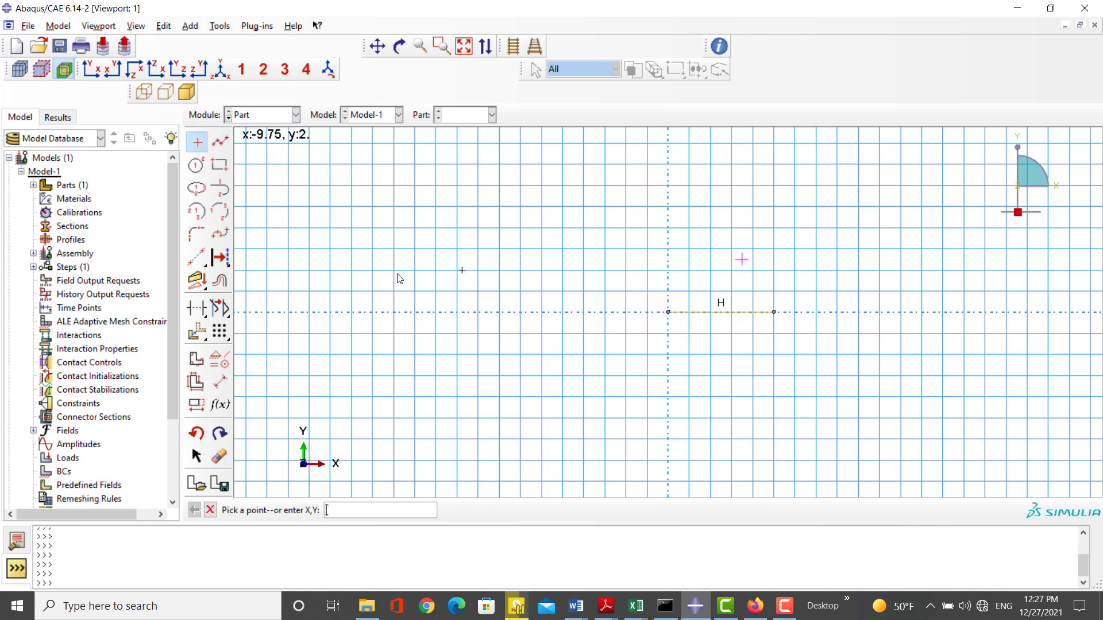
pyautogui.click(220, 381)
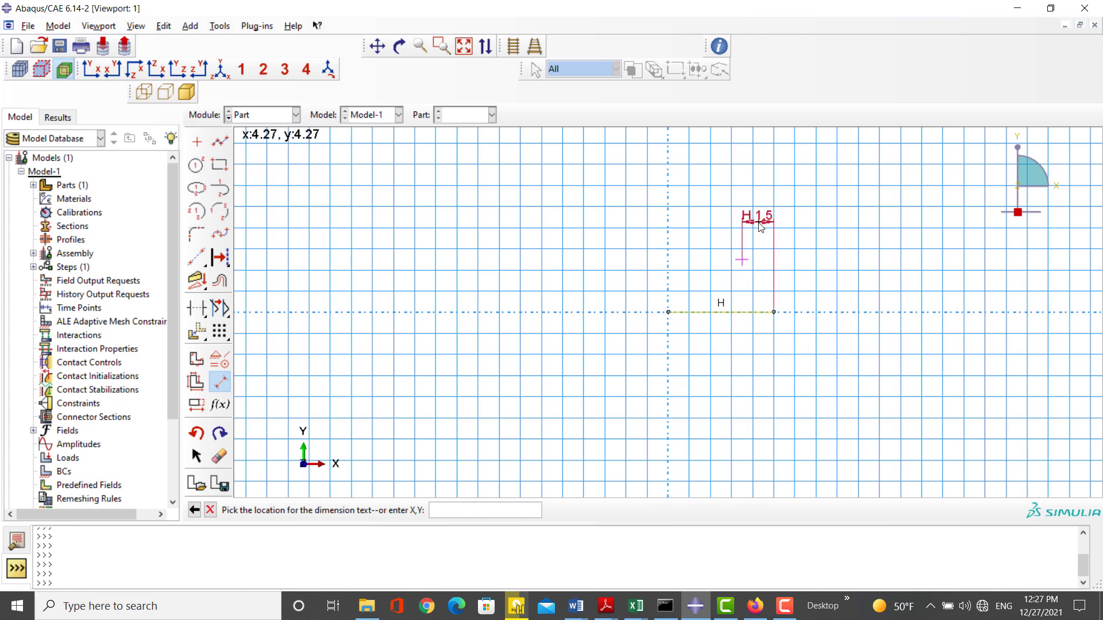
pyautogui.click(760, 227)
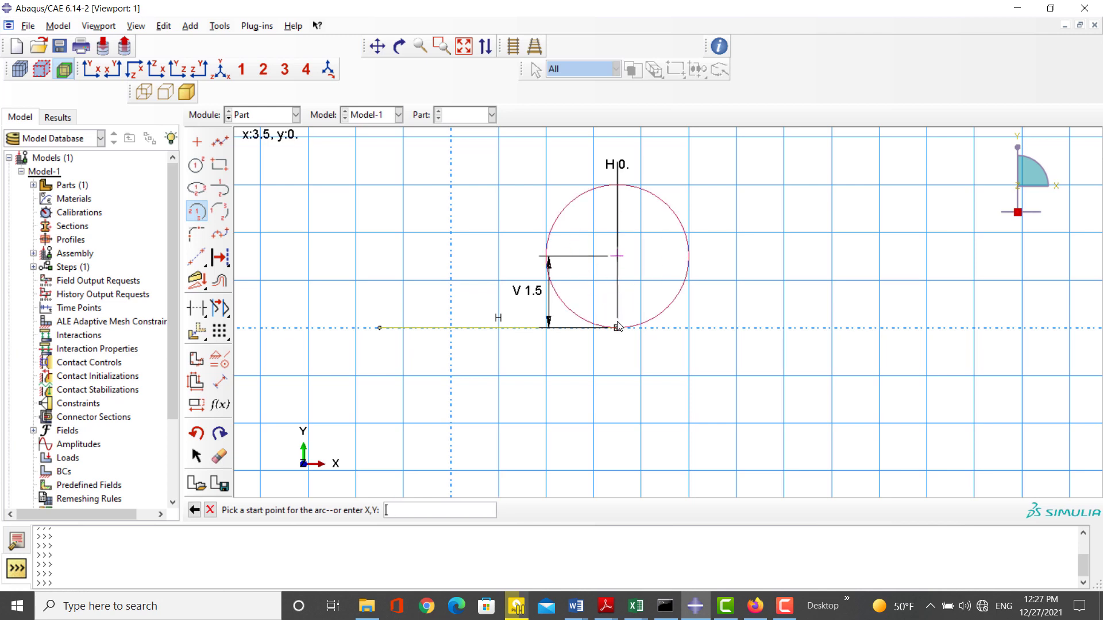
# Add the upward-bending arc, offset the curves into a strip and close its ends
pyautogui.click(617, 327)
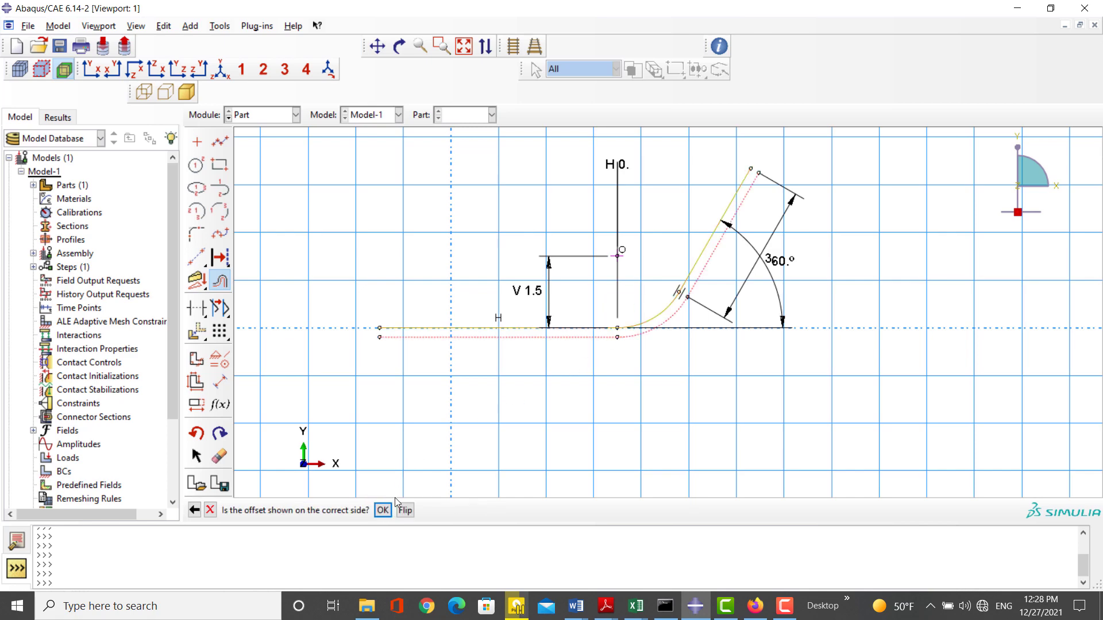
pyautogui.click(382, 510)
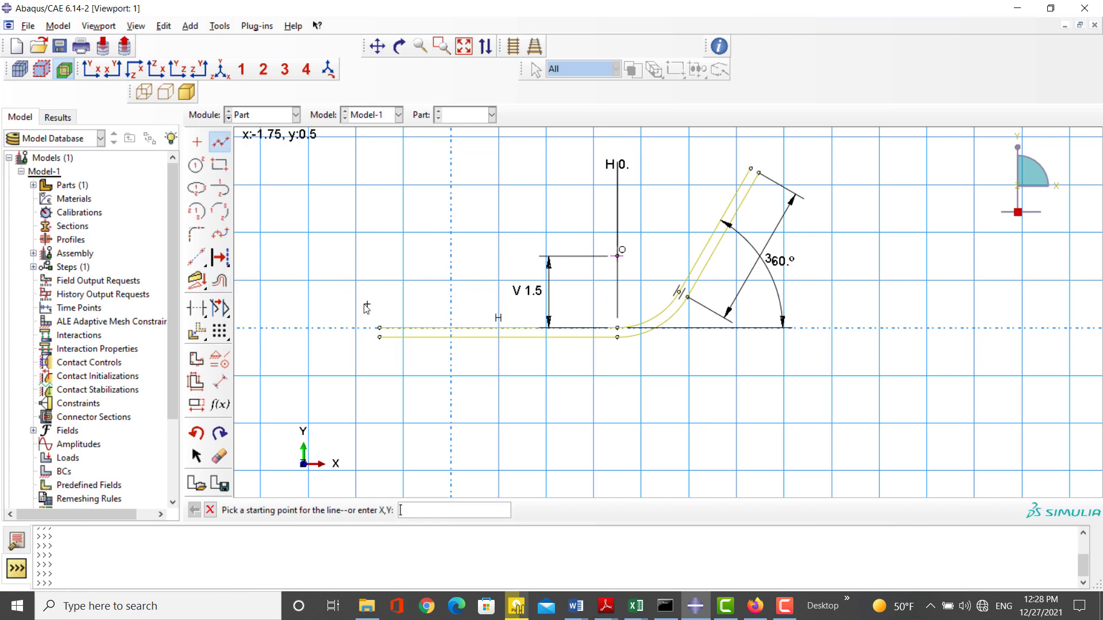
pyautogui.click(380, 342)
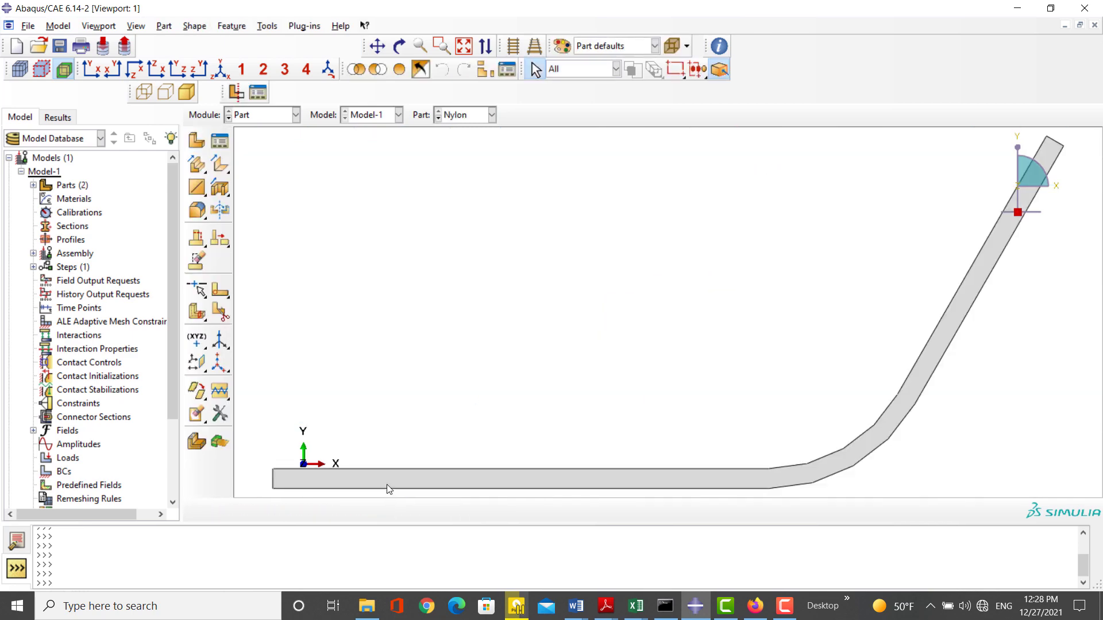
# In the Property module, define elastic material Steel with E 207000 and ν 0.3
pyautogui.click(294, 115)
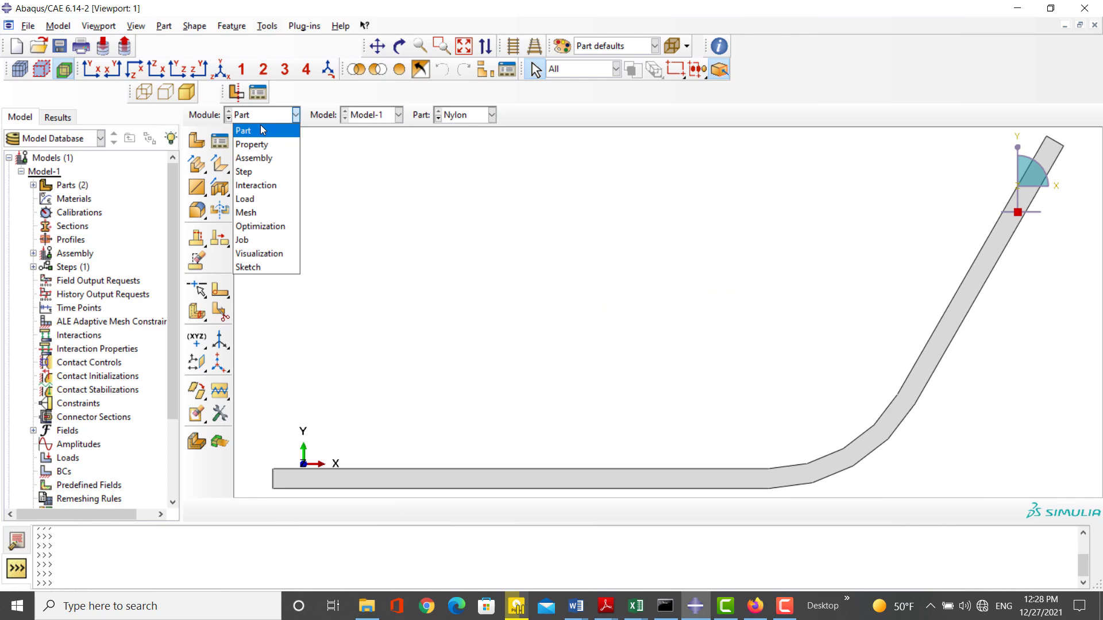
pyautogui.click(252, 145)
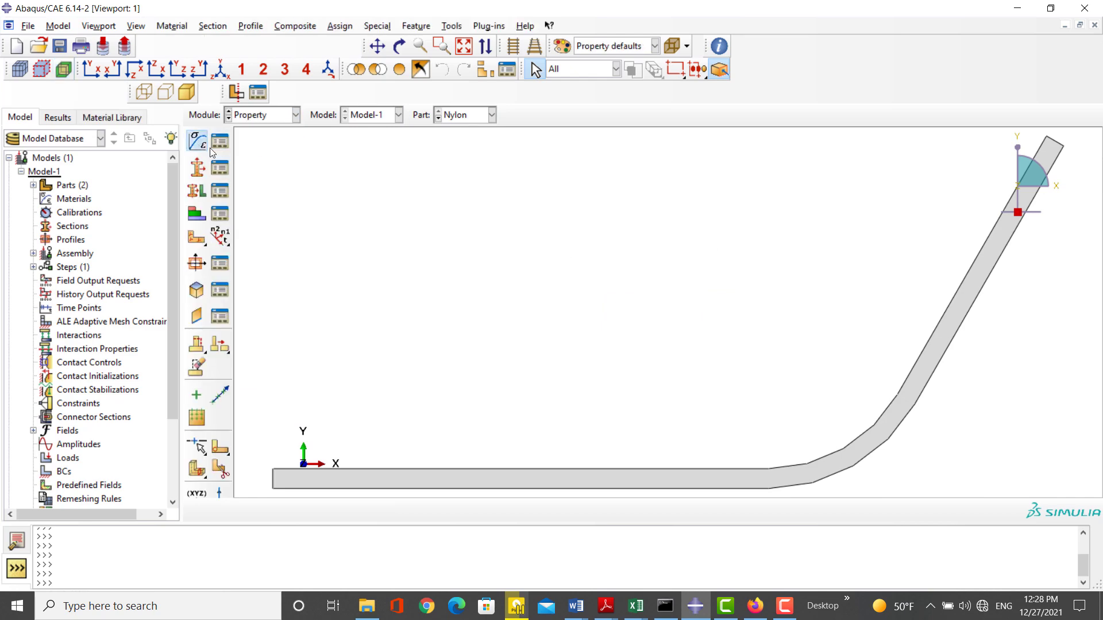
pyautogui.click(196, 140)
pyautogui.write('Steel')
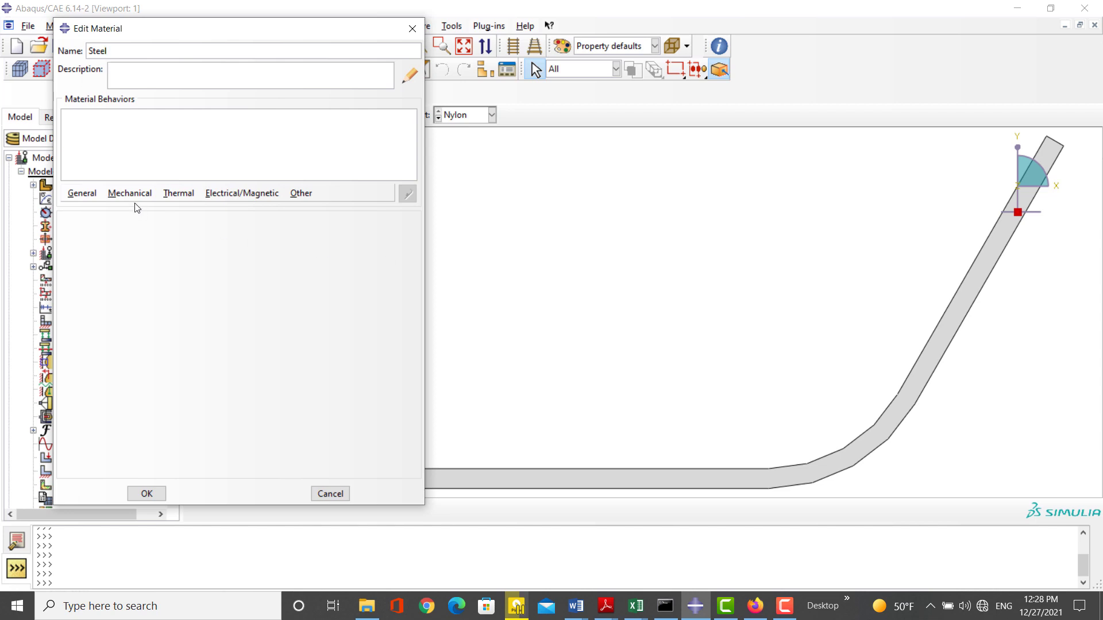
pyautogui.click(130, 193)
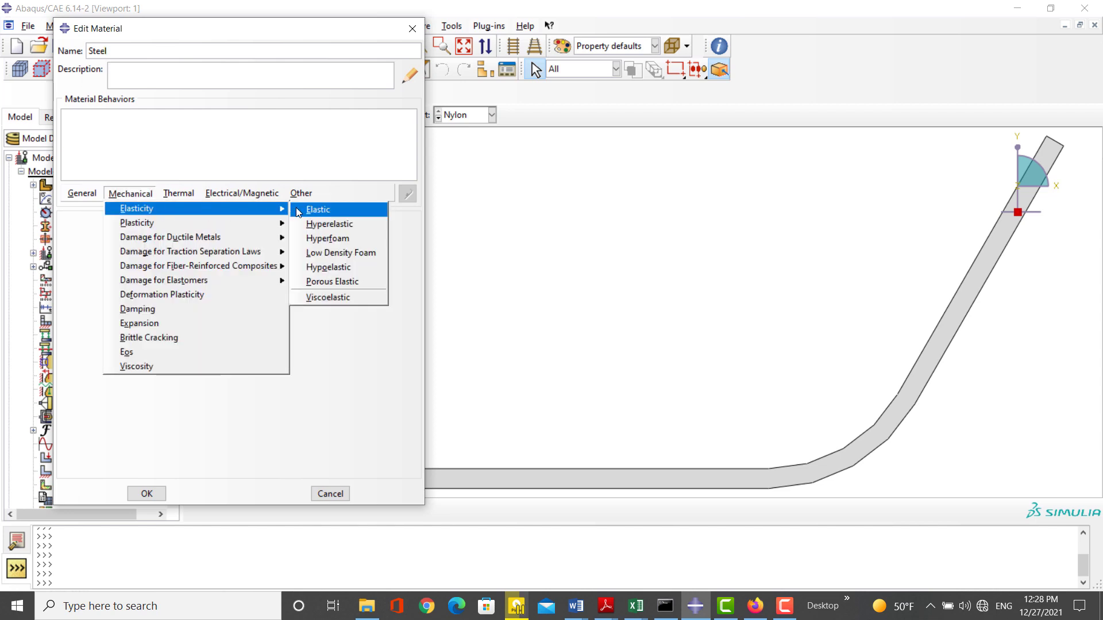
pyautogui.click(317, 209)
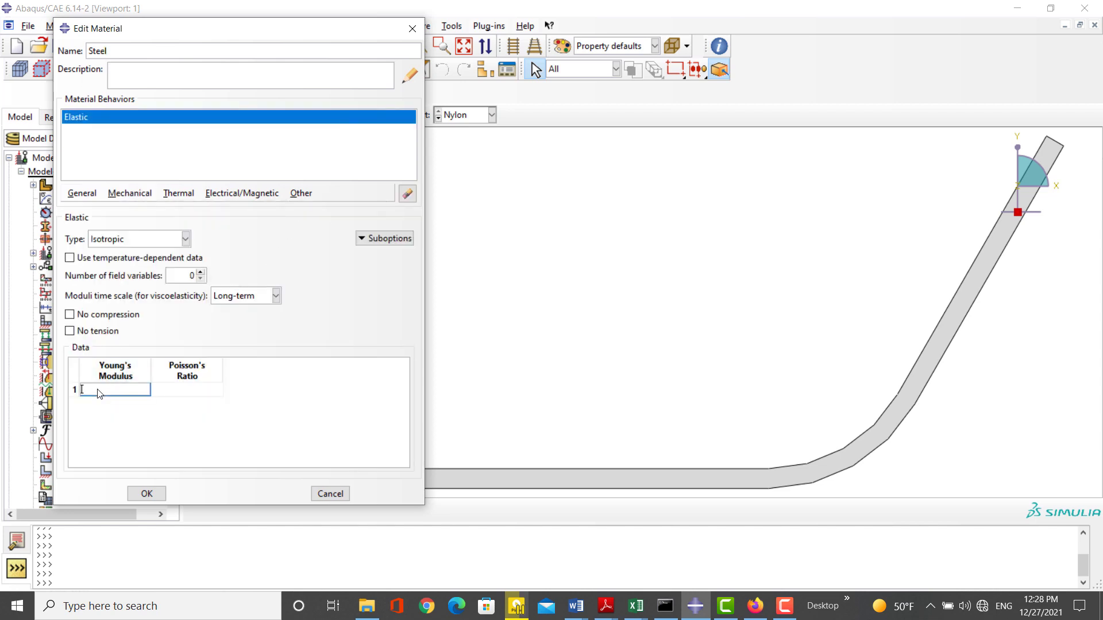
pyautogui.write('201')
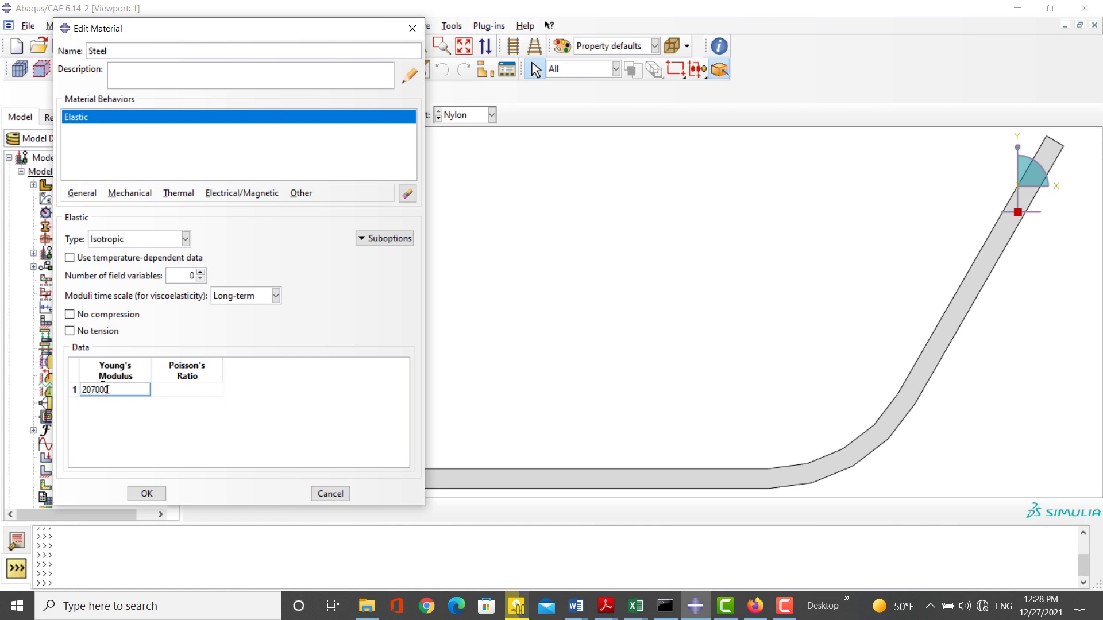
pyautogui.write('0.3')
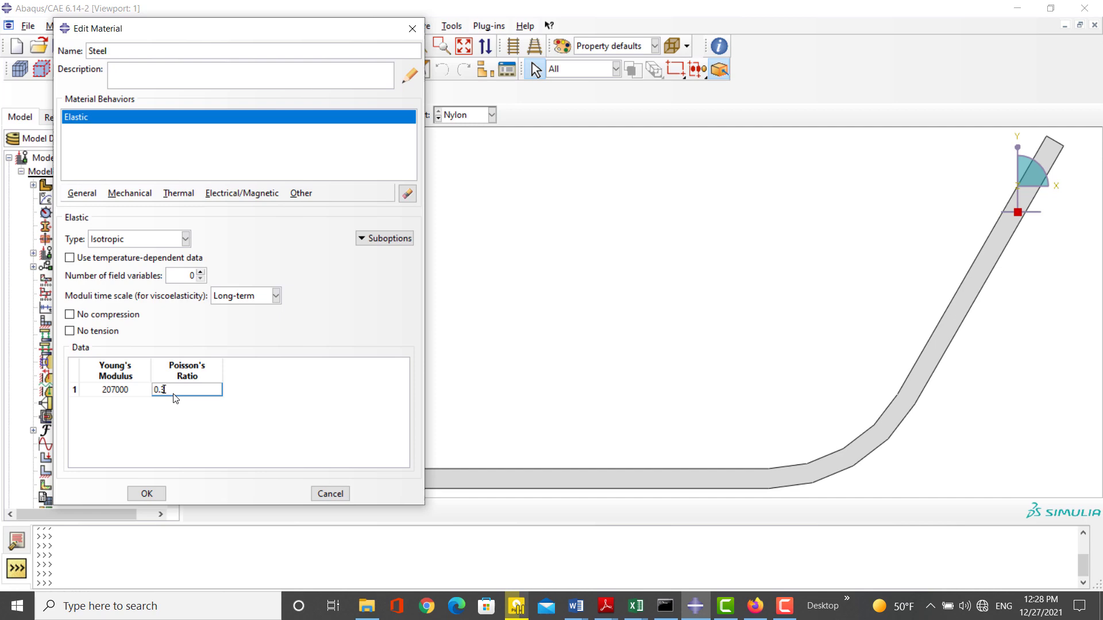
pyautogui.click(146, 493)
pyautogui.write('N')
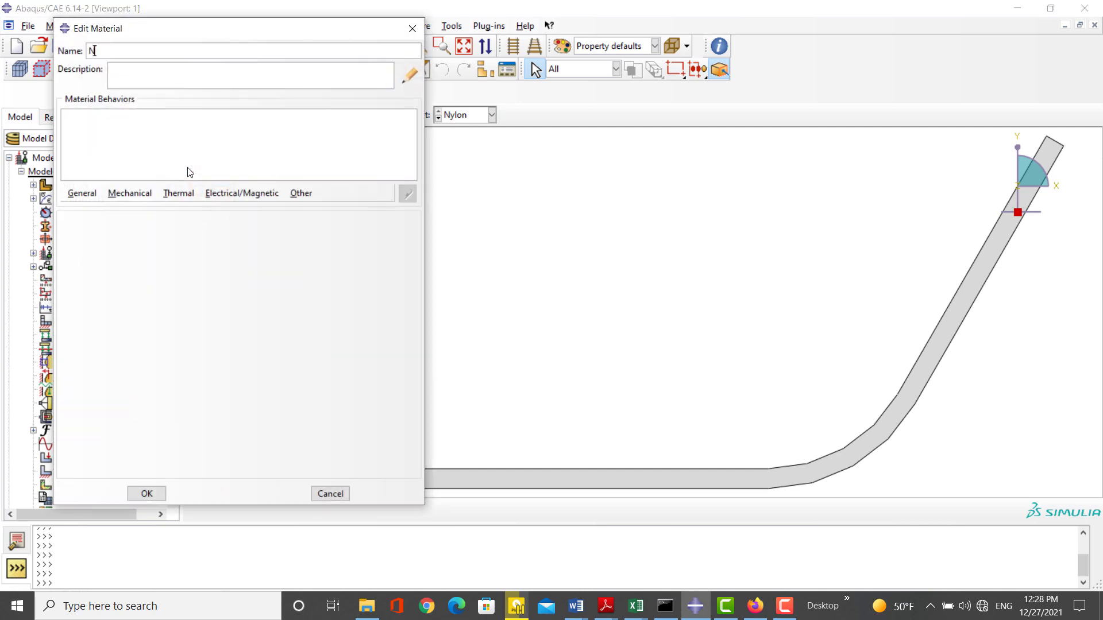
# Define elastic material Nylon with E 3600 and ν 0.3
pyautogui.write('ylon')
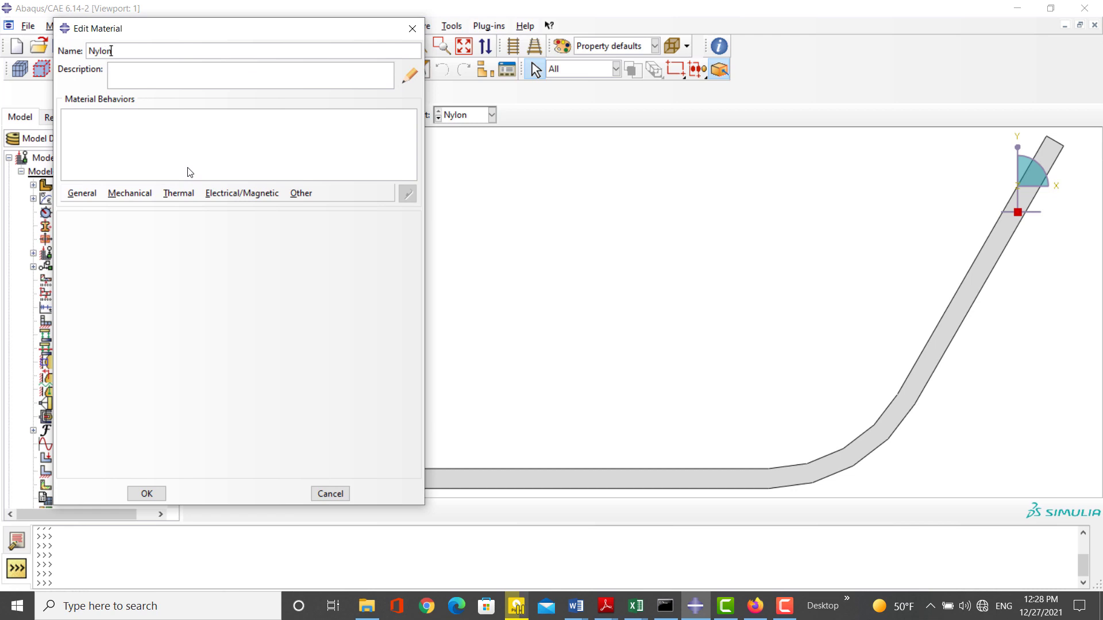
pyautogui.click(130, 193)
pyautogui.write('360')
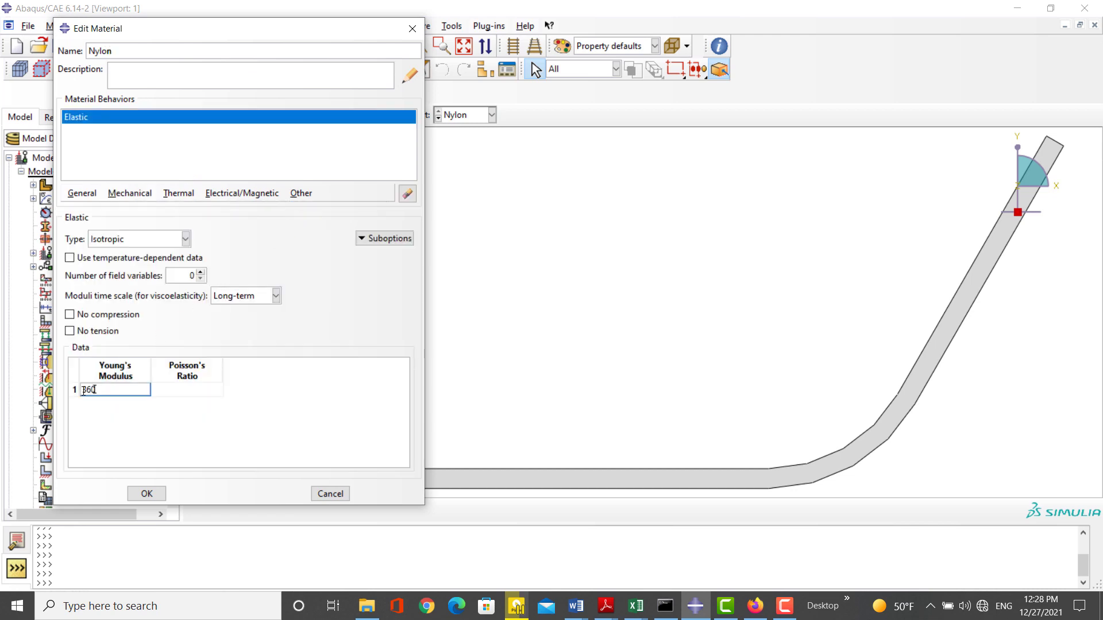
pyautogui.click(186, 390)
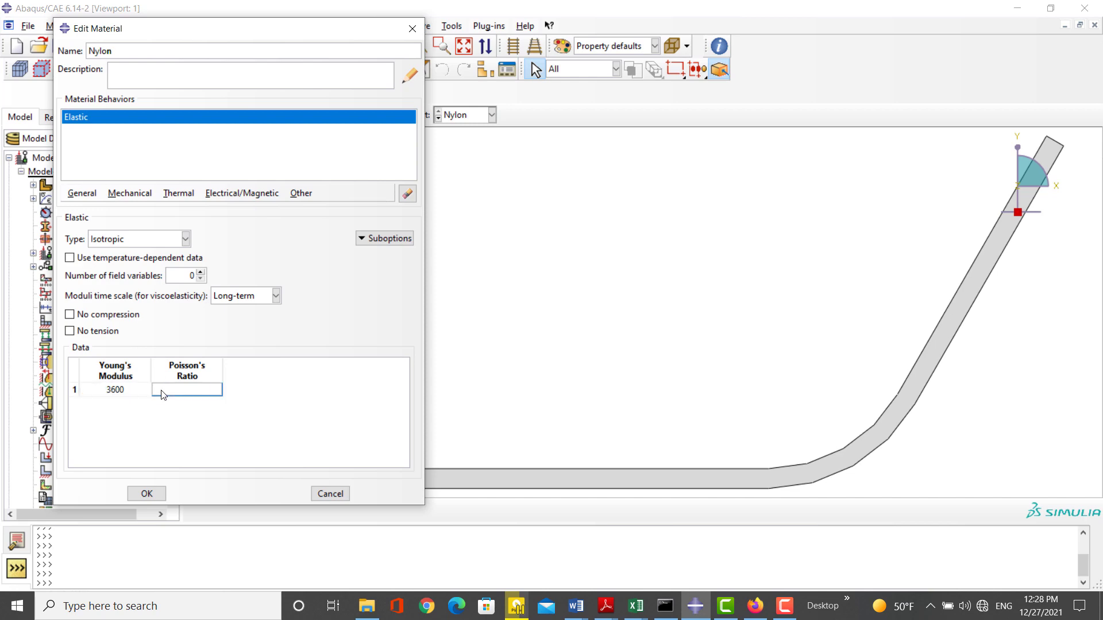
pyautogui.write('0.3')
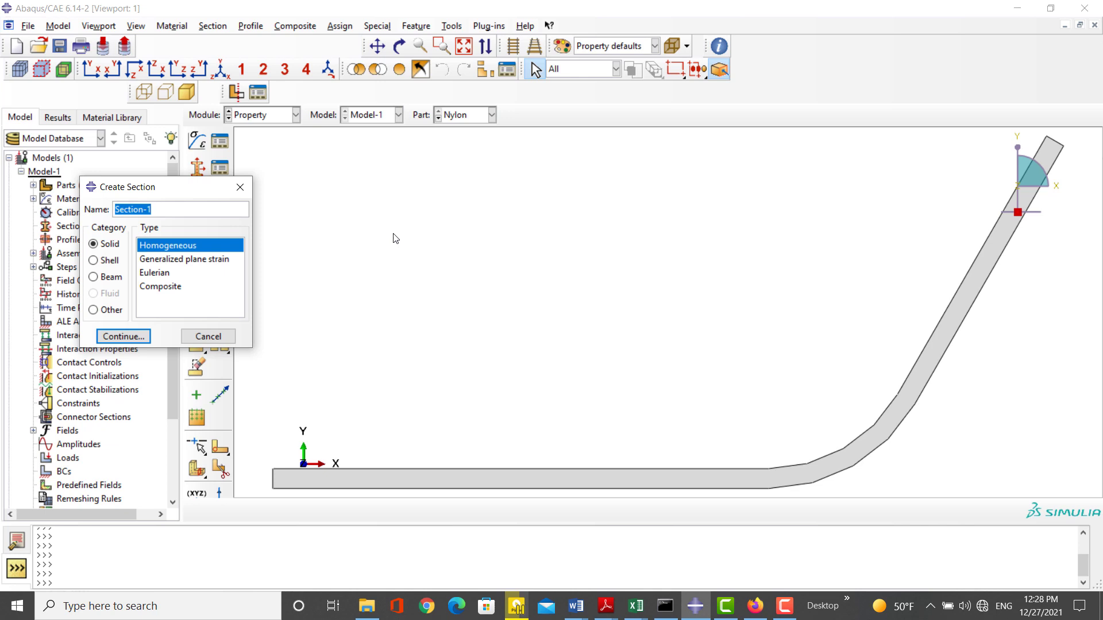
# Create solid homogeneous sections Steel and Nylon and assign a section to the Steel part
pyautogui.write('Steel')
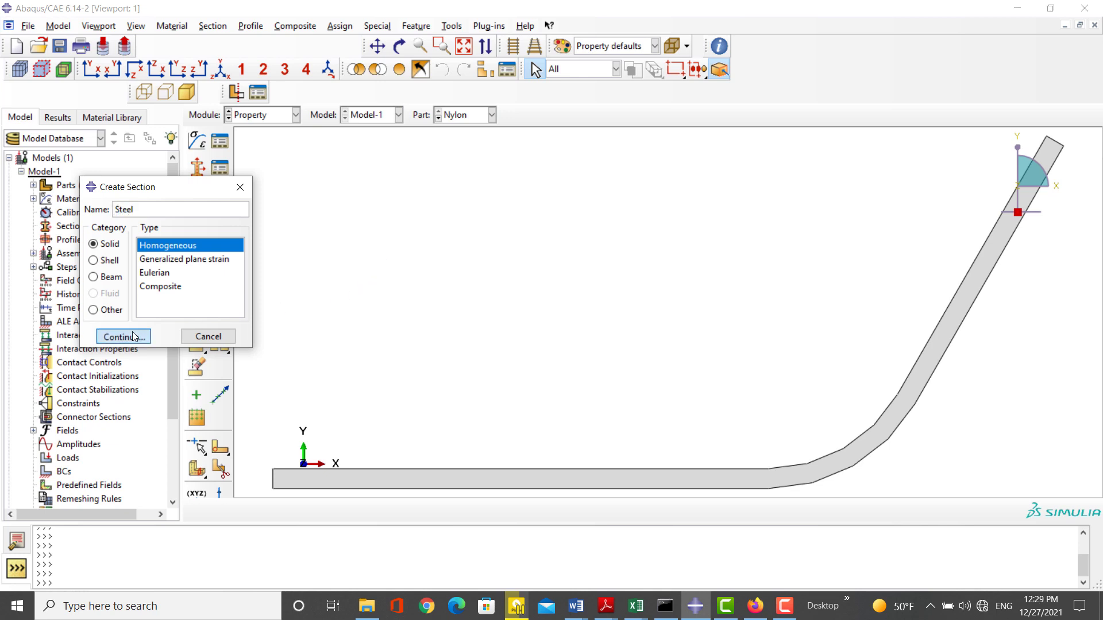
pyautogui.click(118, 337)
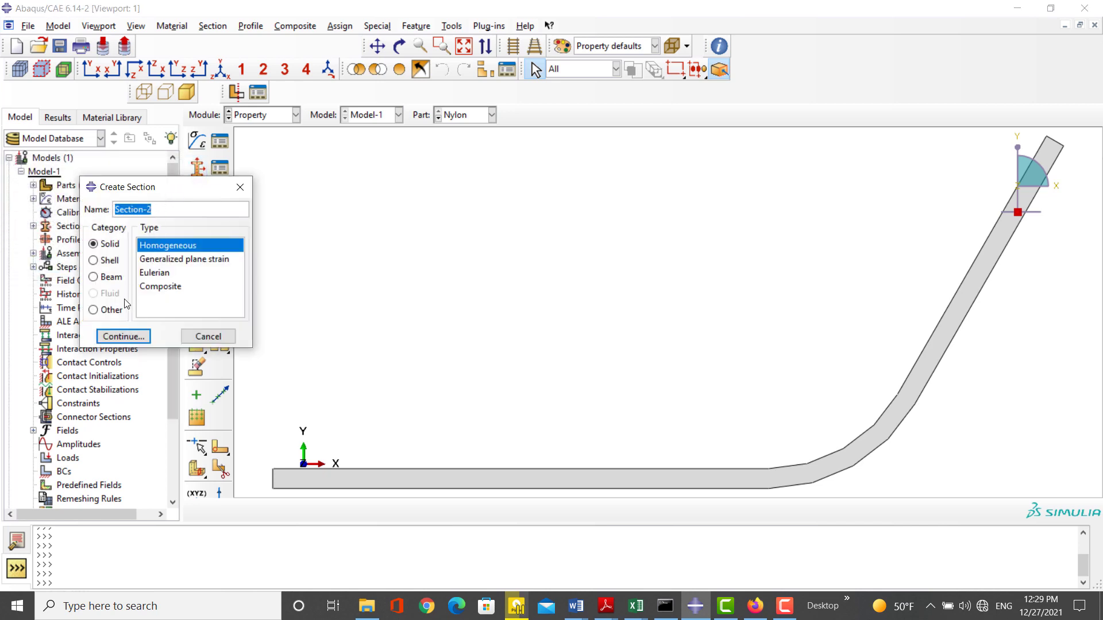
pyautogui.write('Nylon')
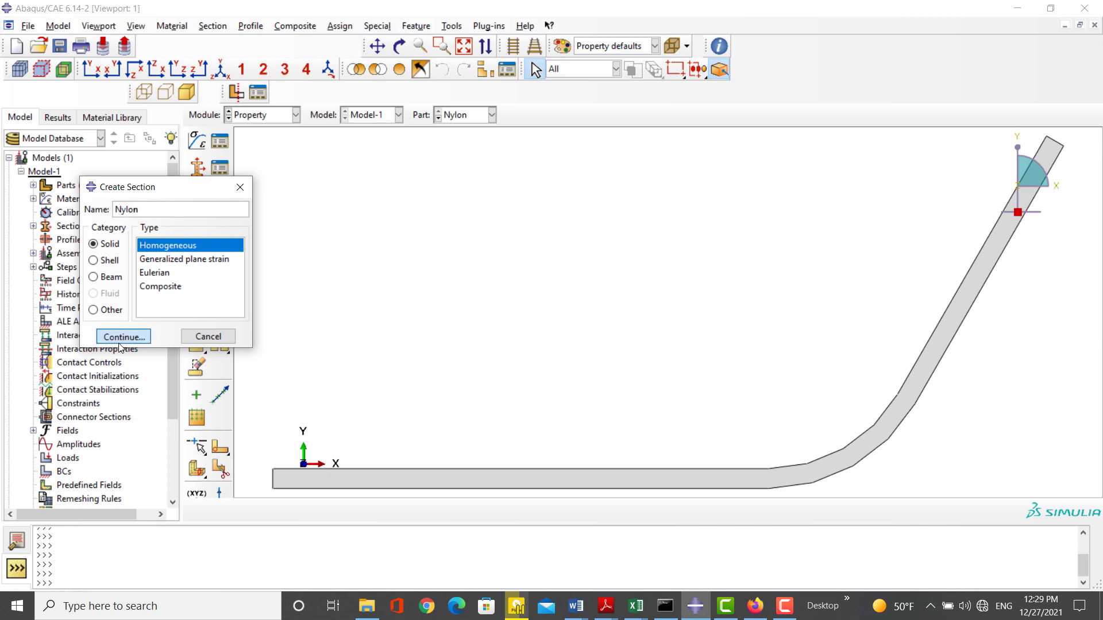
pyautogui.click(123, 336)
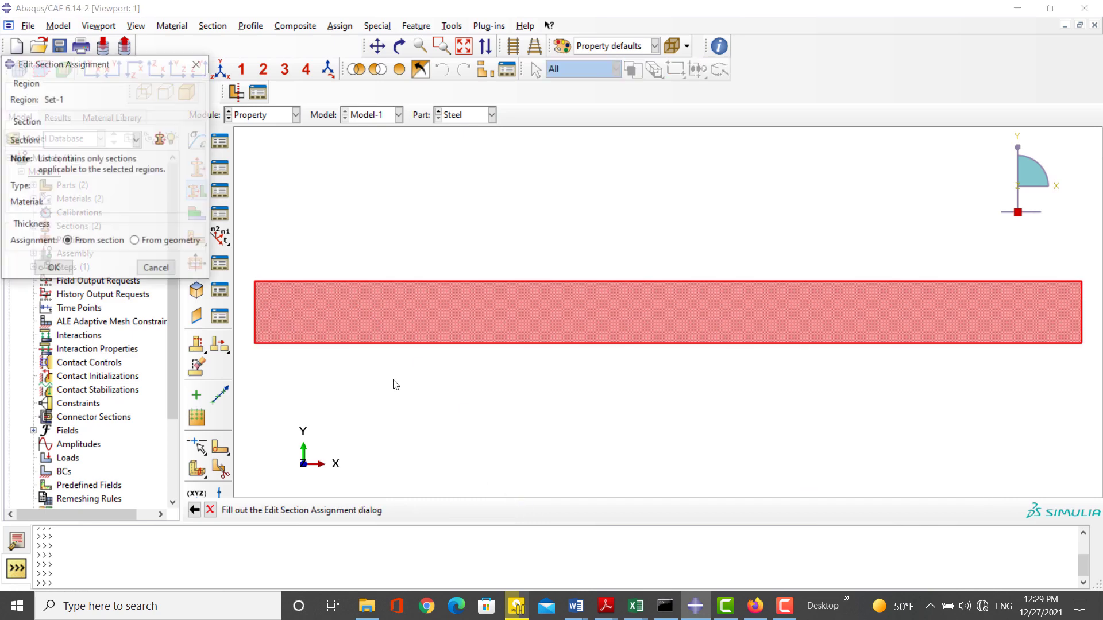
pyautogui.click(137, 139)
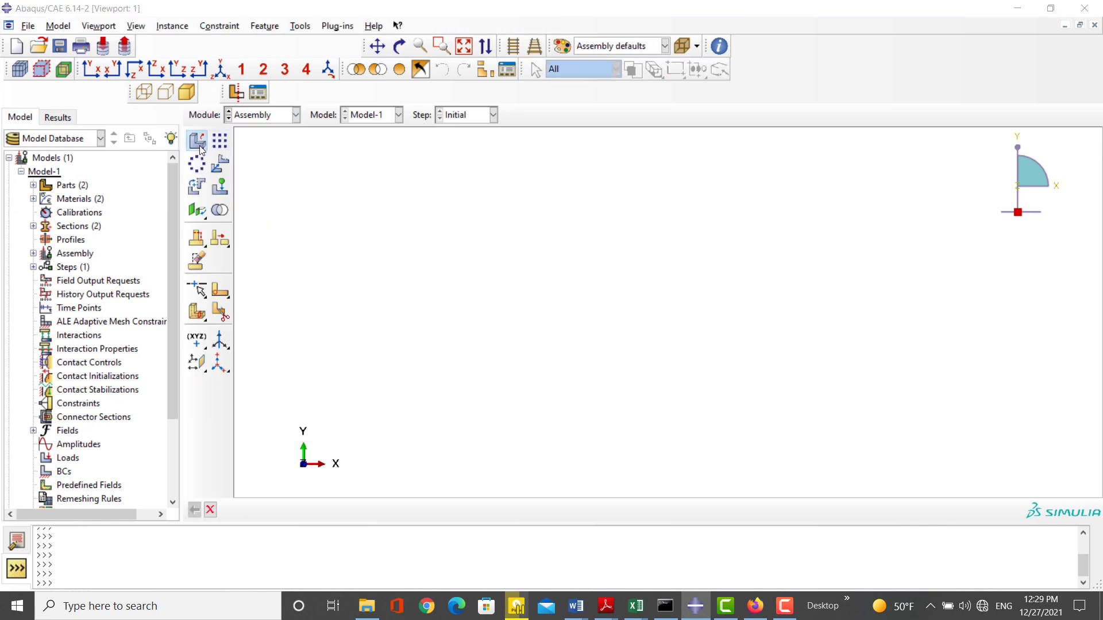
# Instance the Nylon and Steel parts and position the nylon strip atop the steel block
pyautogui.click(198, 140)
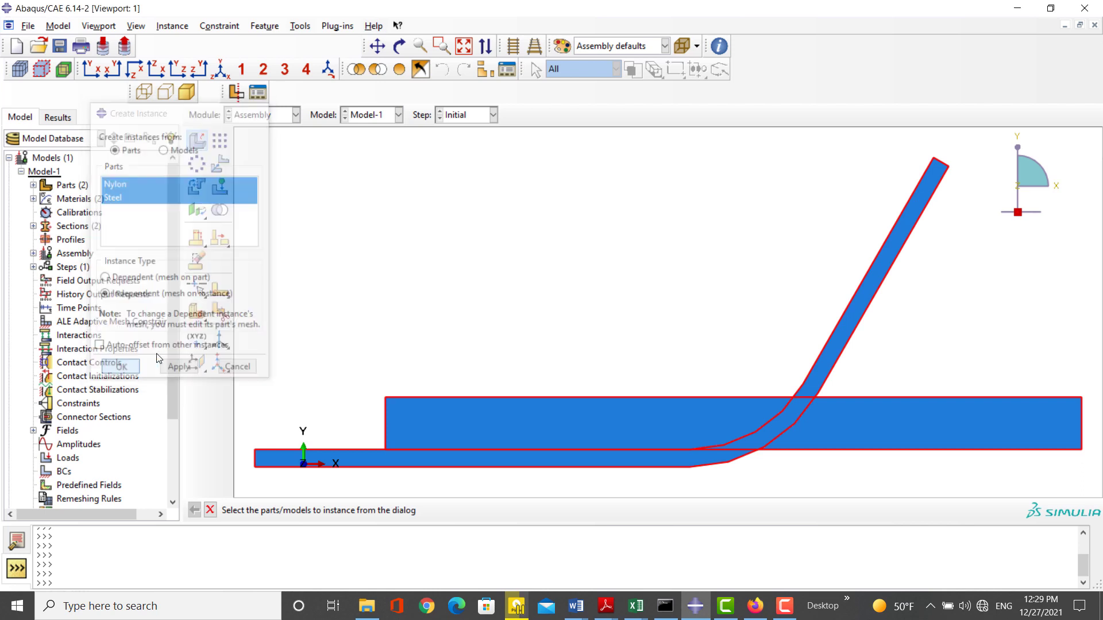
pyautogui.click(122, 366)
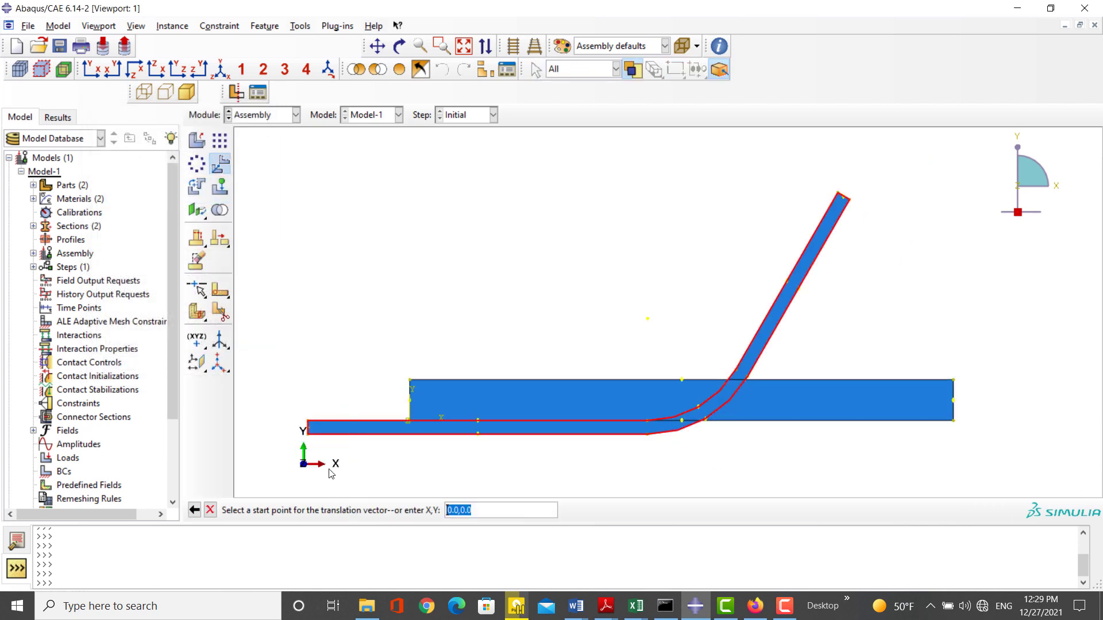
pyautogui.click(411, 381)
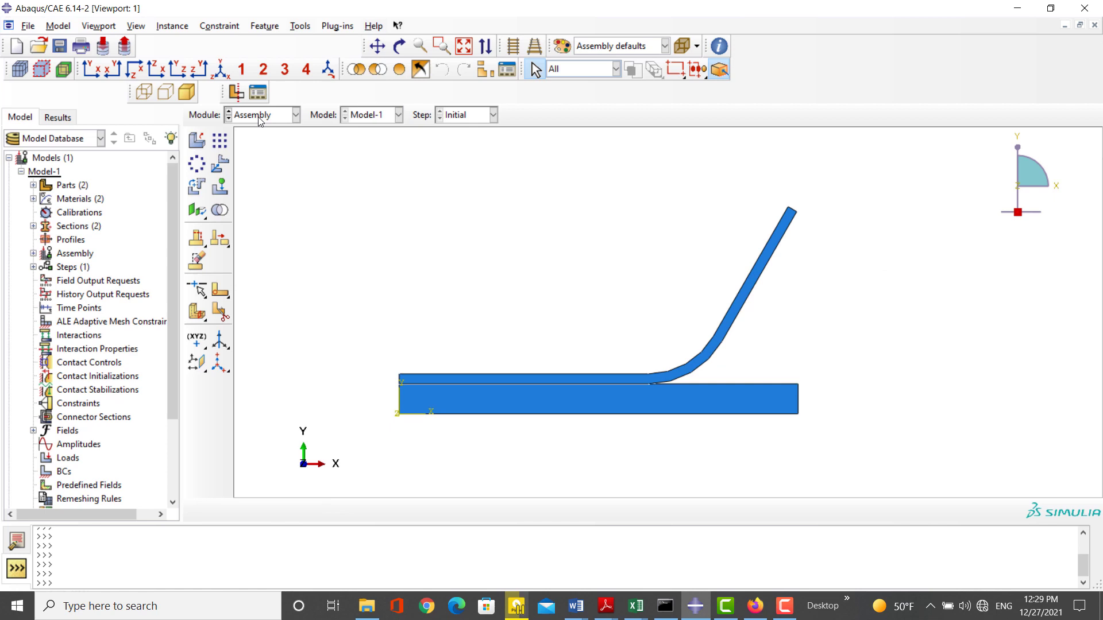
pyautogui.click(295, 115)
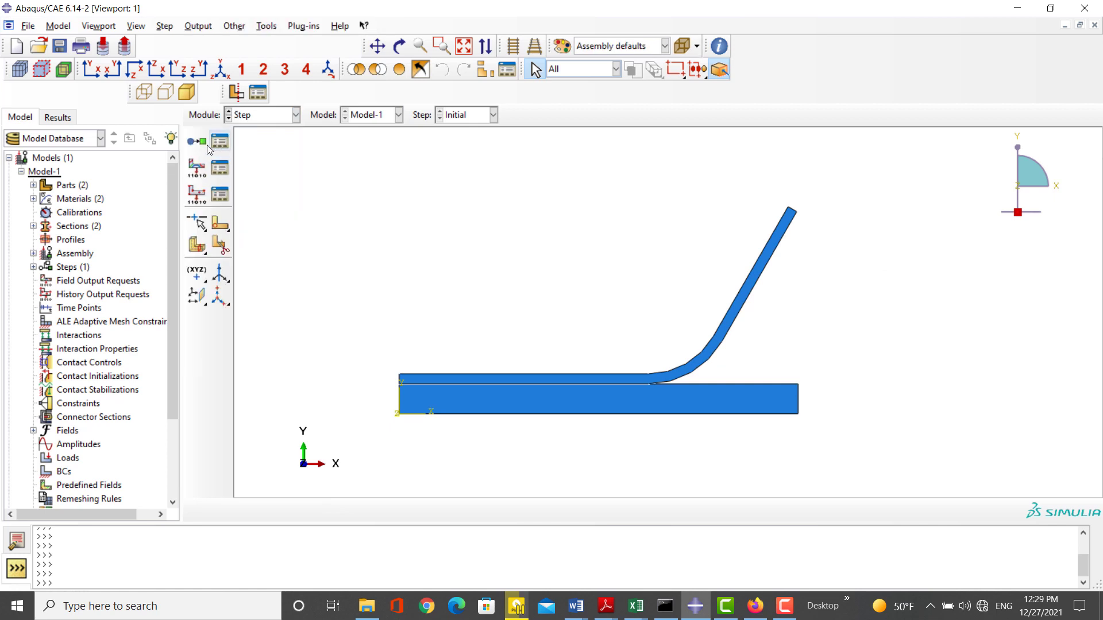
# Create a Static, General step named Peeling
pyautogui.click(220, 141)
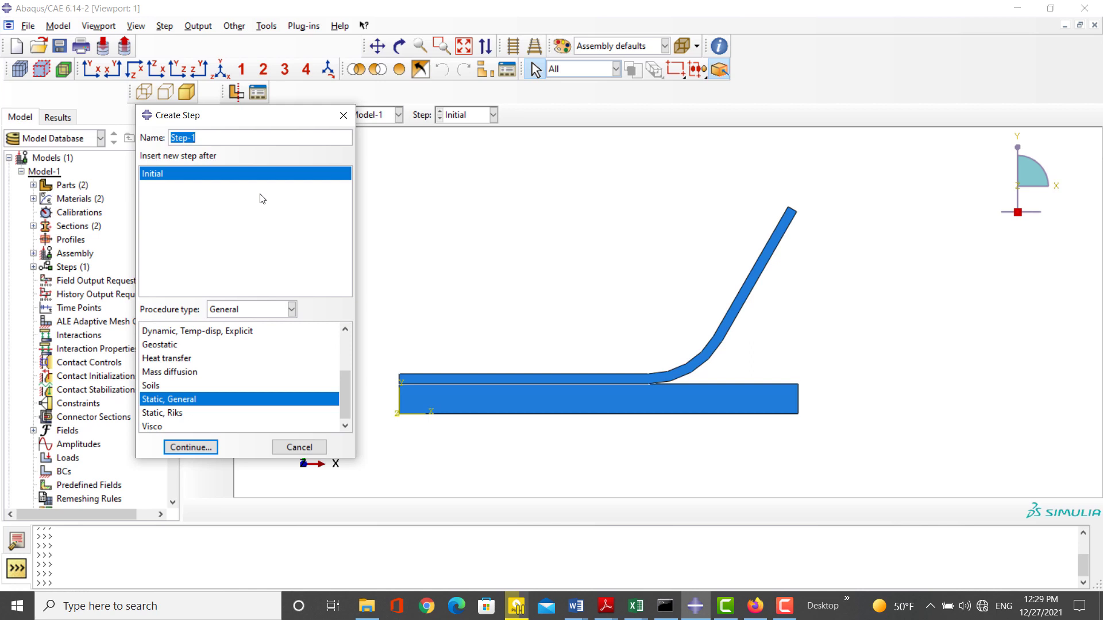
pyautogui.write('Peeli')
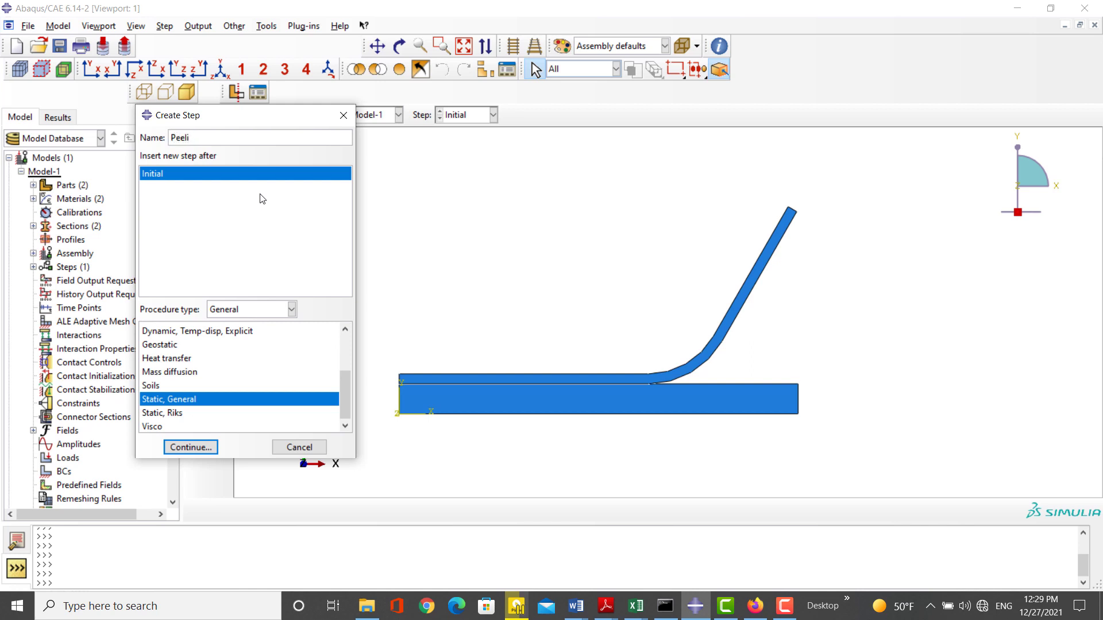
pyautogui.write('ng')
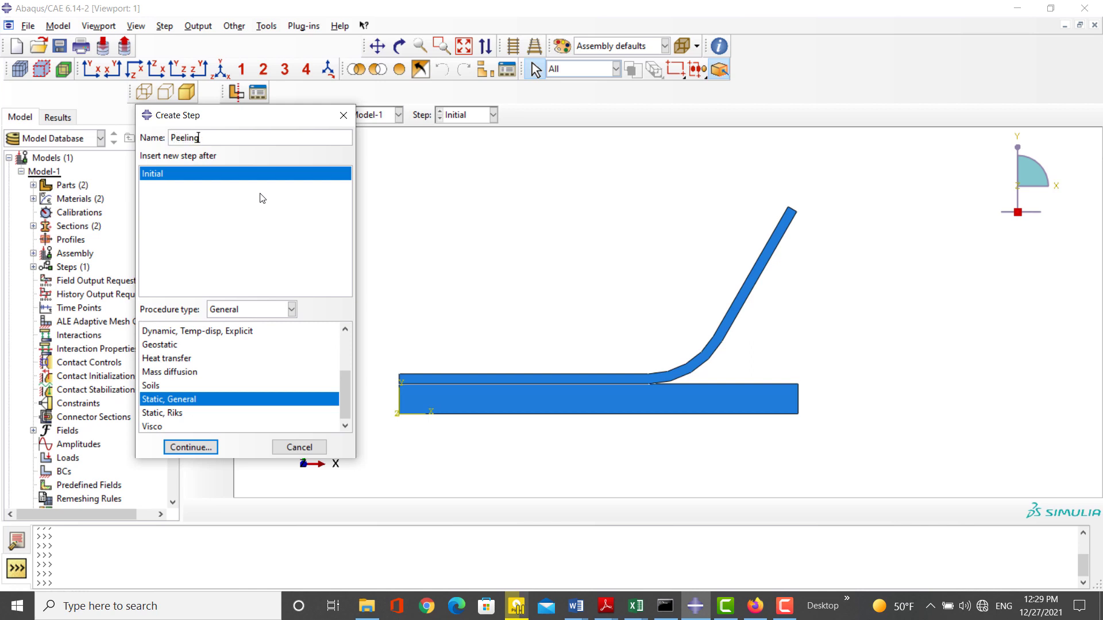
pyautogui.click(189, 447)
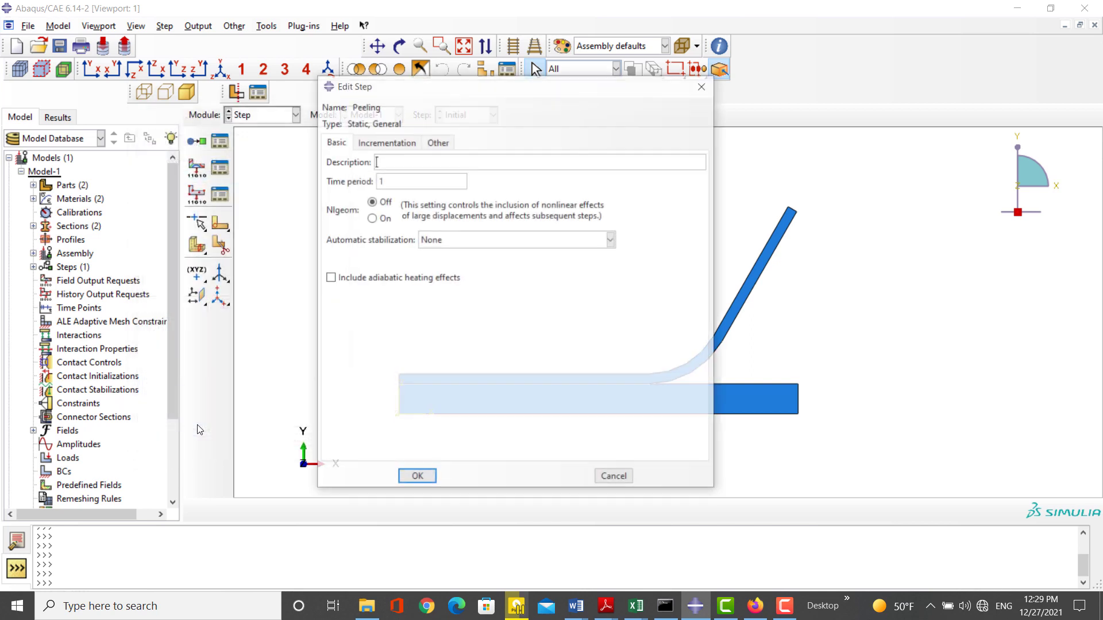
# Set Peeling's initial increment to 0.01 and maximum increments to 10000, and accept it
pyautogui.click(386, 141)
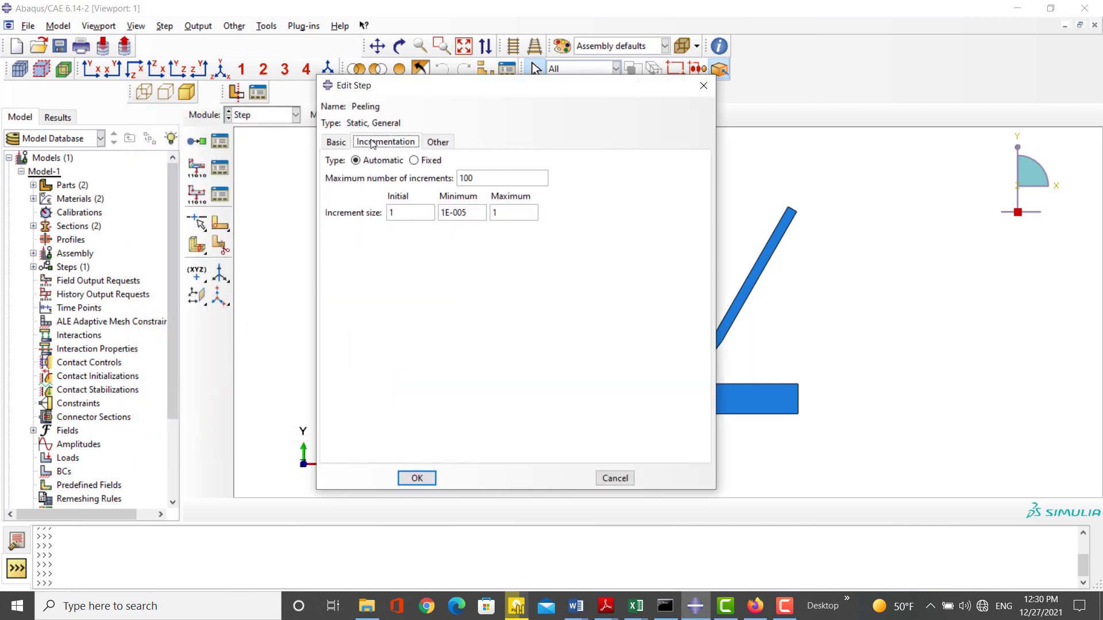
pyautogui.click(409, 213)
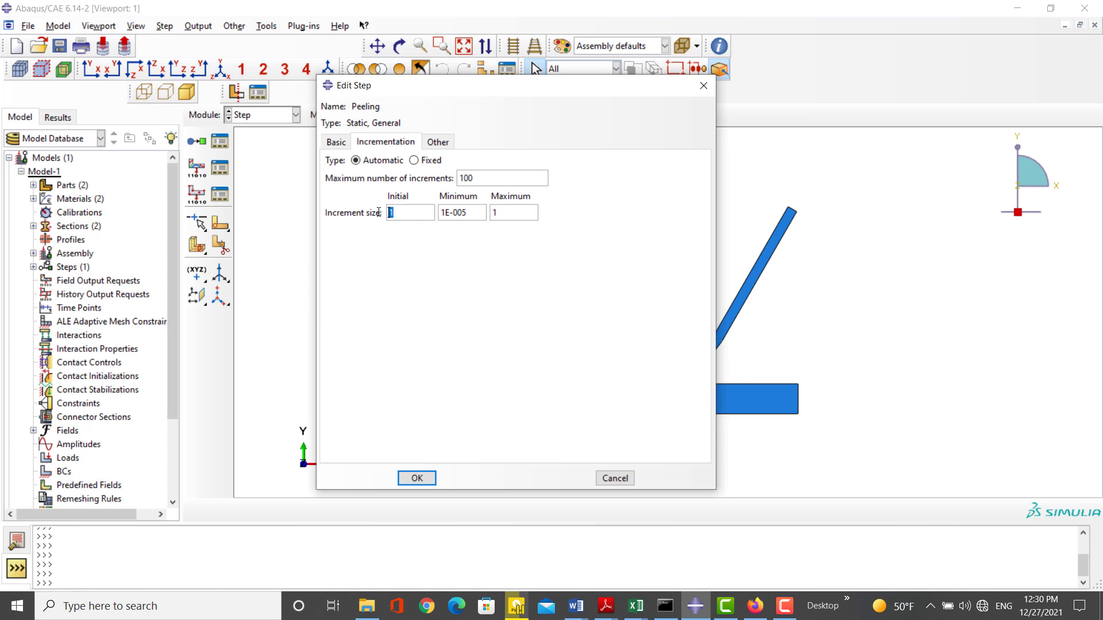
pyautogui.write('0.01')
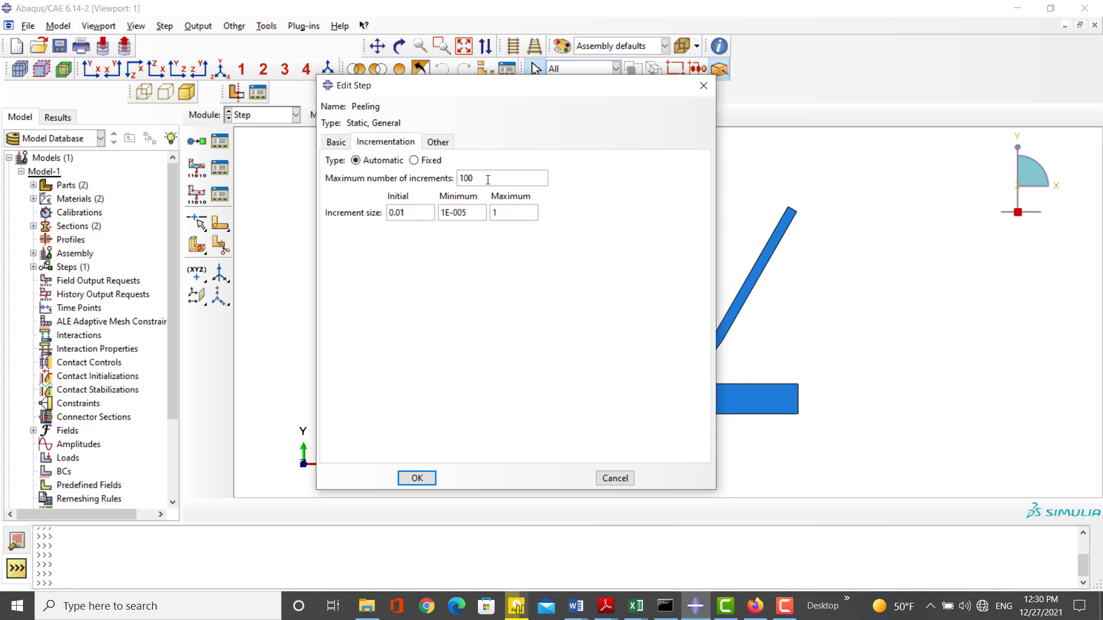
pyautogui.write('10000')
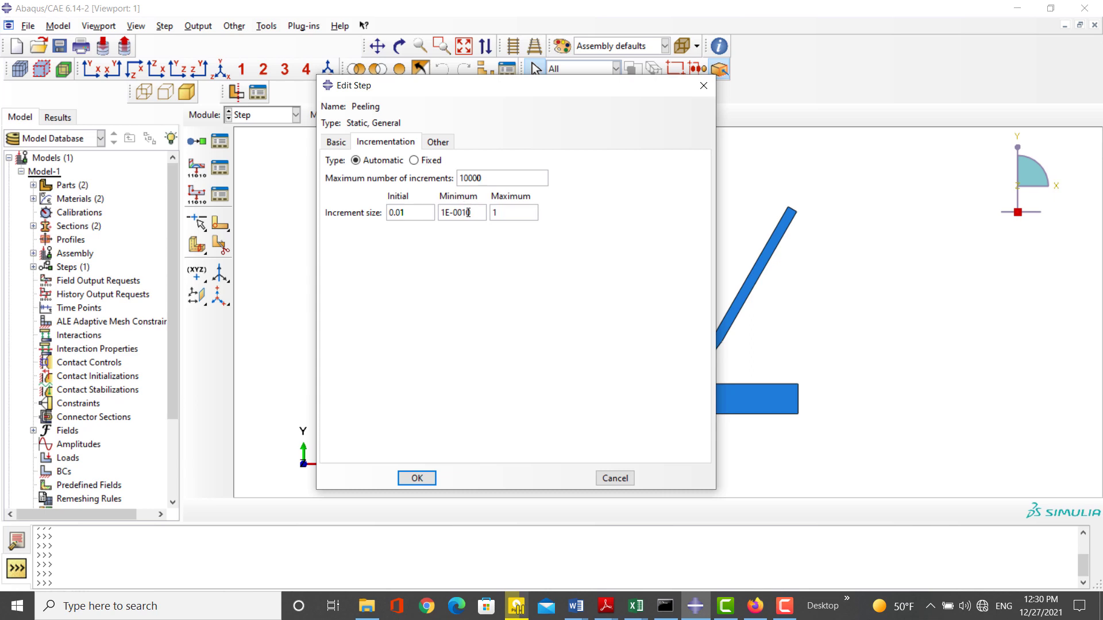
pyautogui.click(416, 478)
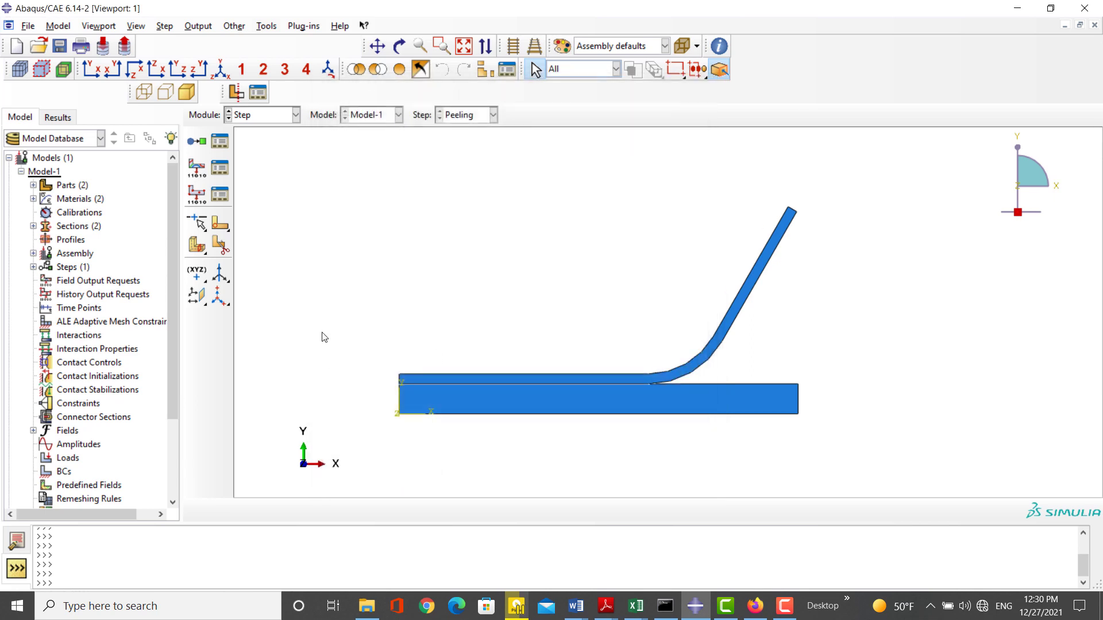
pyautogui.click(198, 27)
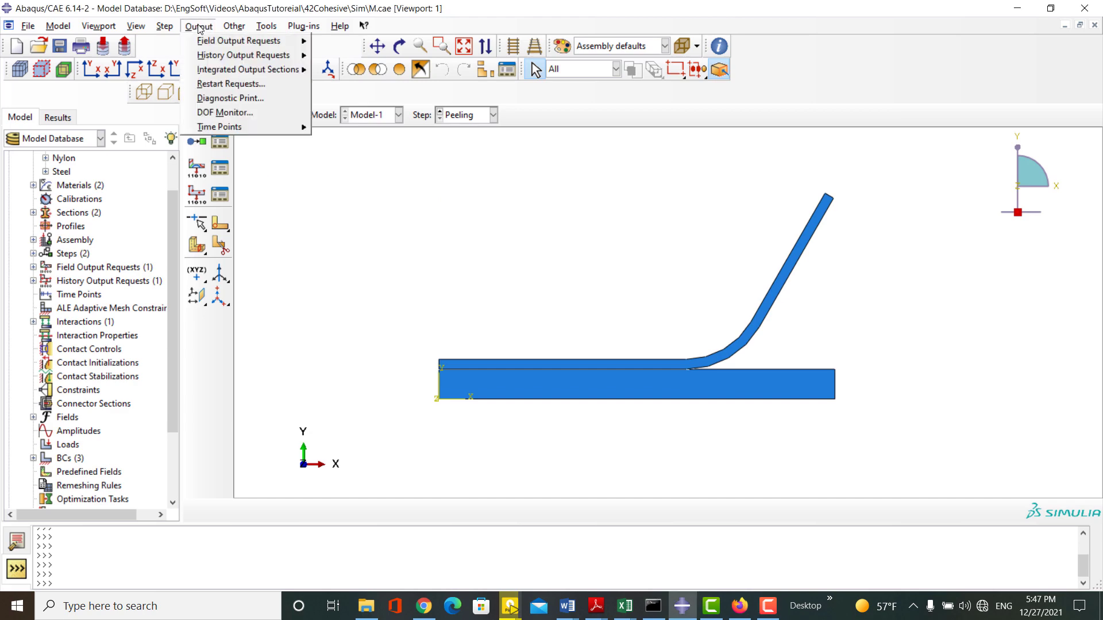
# Add a field output request for the Peeling step recording CSDMG stiffness degradation
pyautogui.click(242, 41)
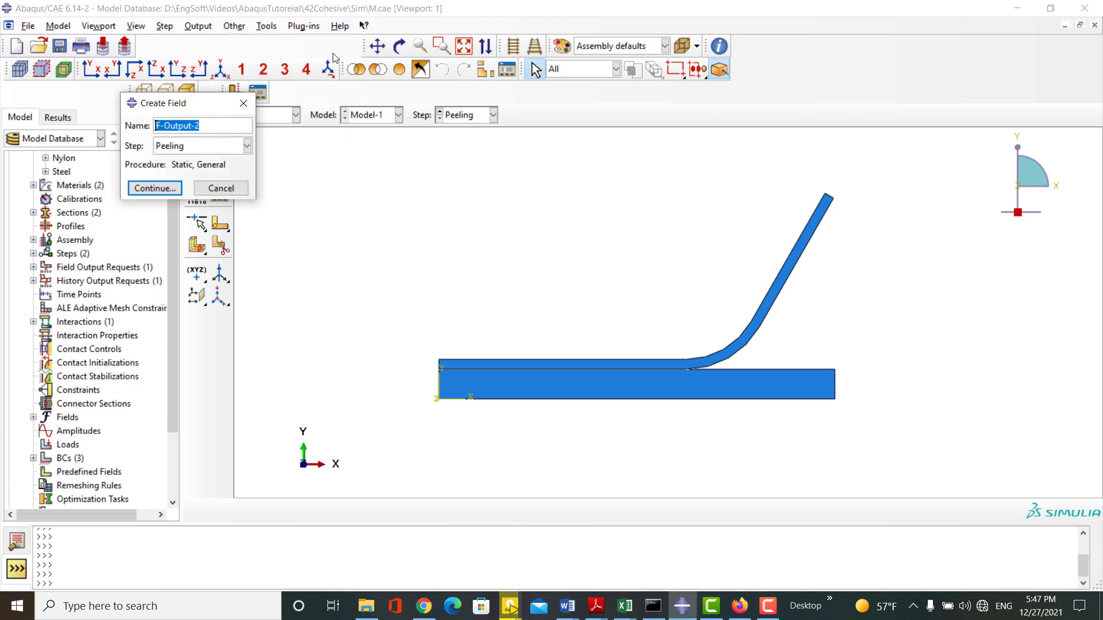
pyautogui.click(153, 187)
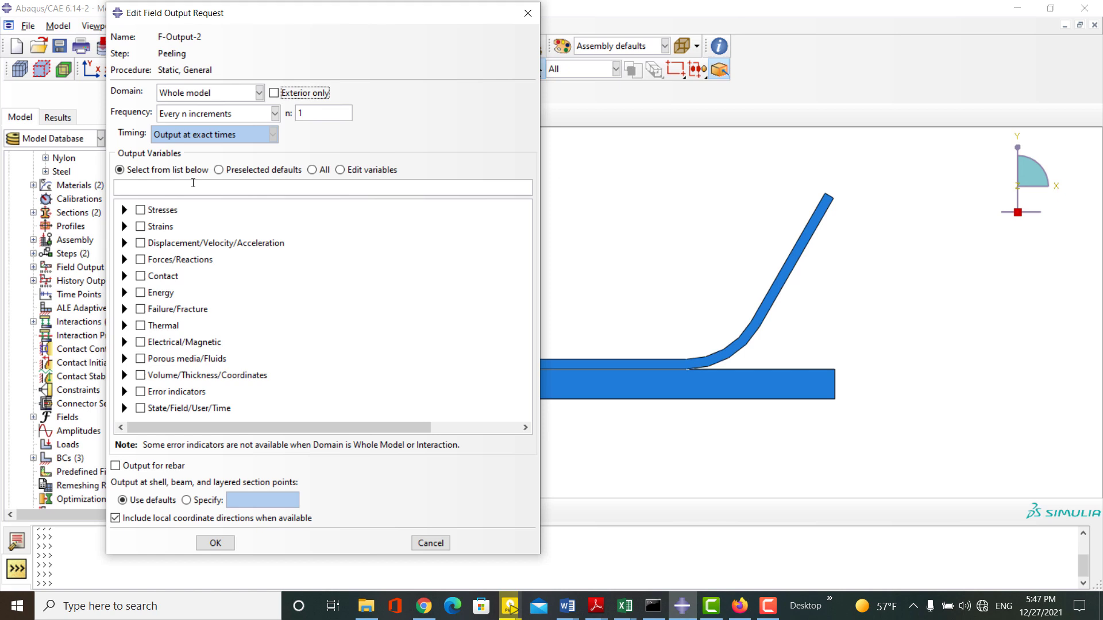
pyautogui.moveTo(127, 309)
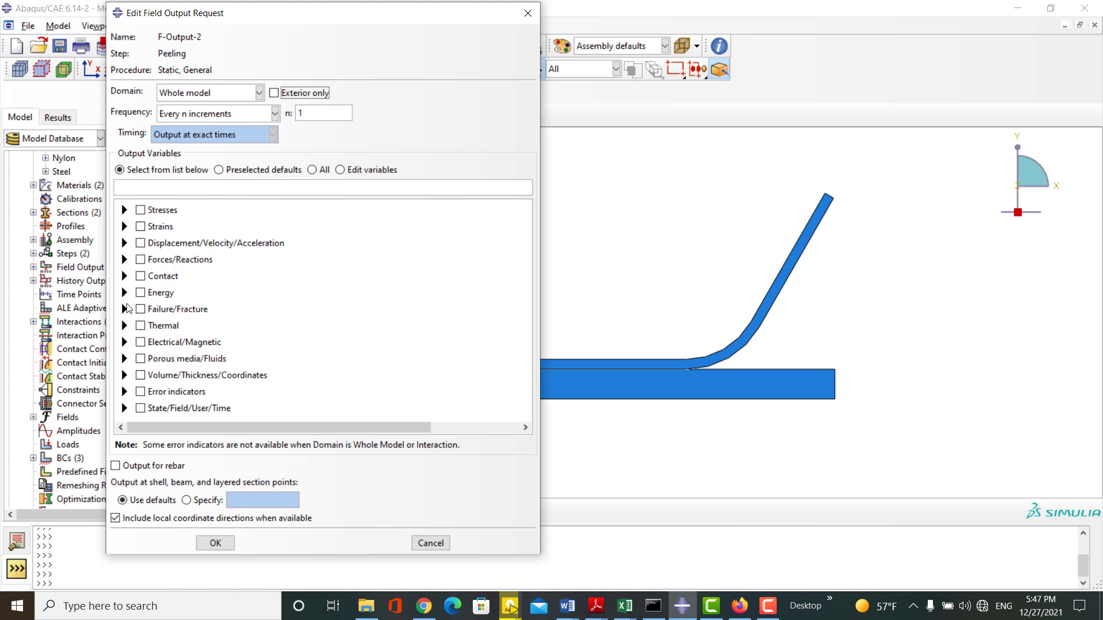
pyautogui.click(124, 309)
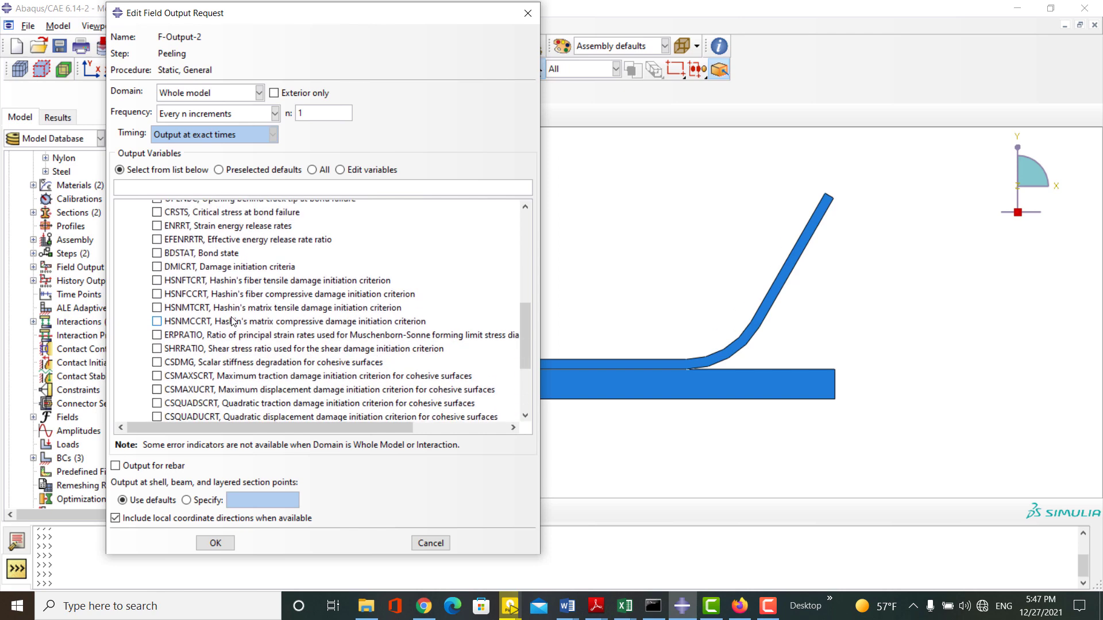
pyautogui.click(156, 362)
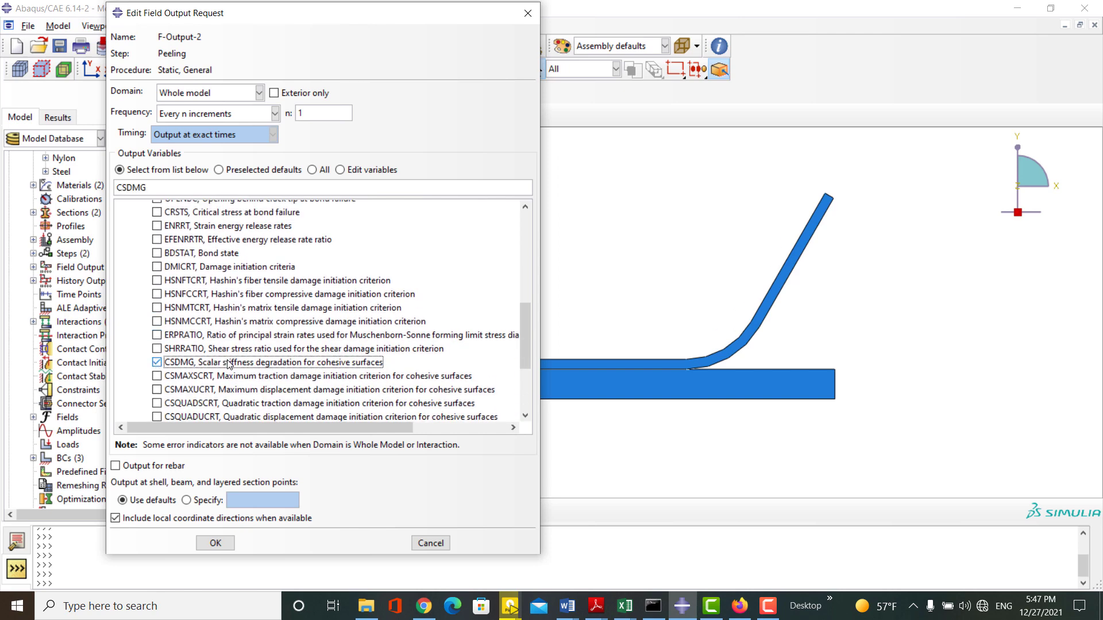
pyautogui.click(215, 544)
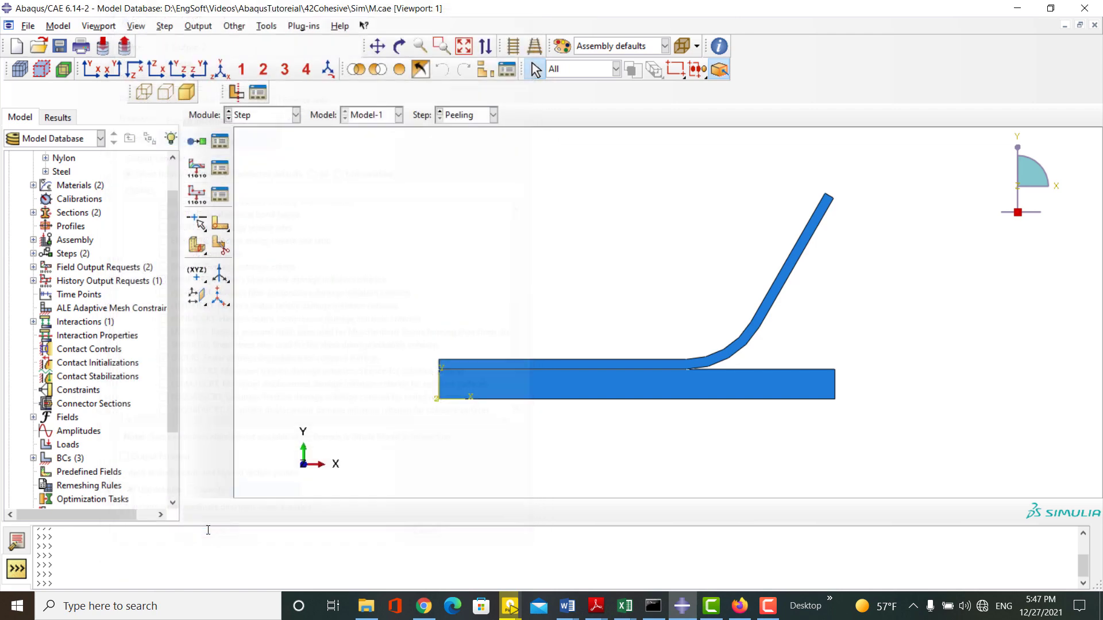
pyautogui.click(294, 114)
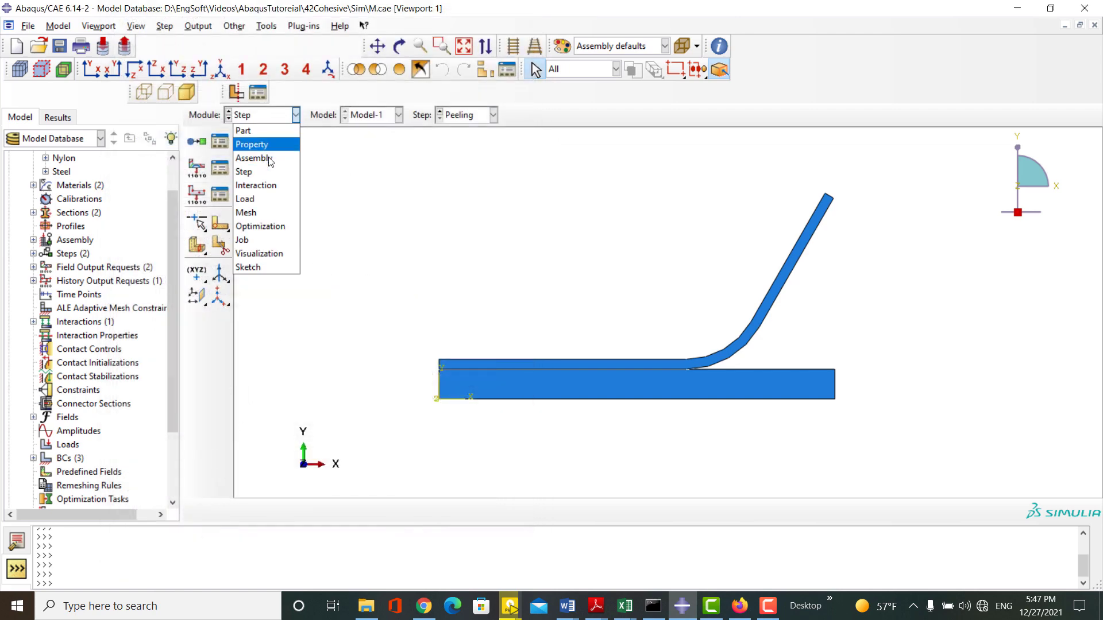
# In the Interaction module, create a contact property and add cohesive behaviour
pyautogui.click(255, 185)
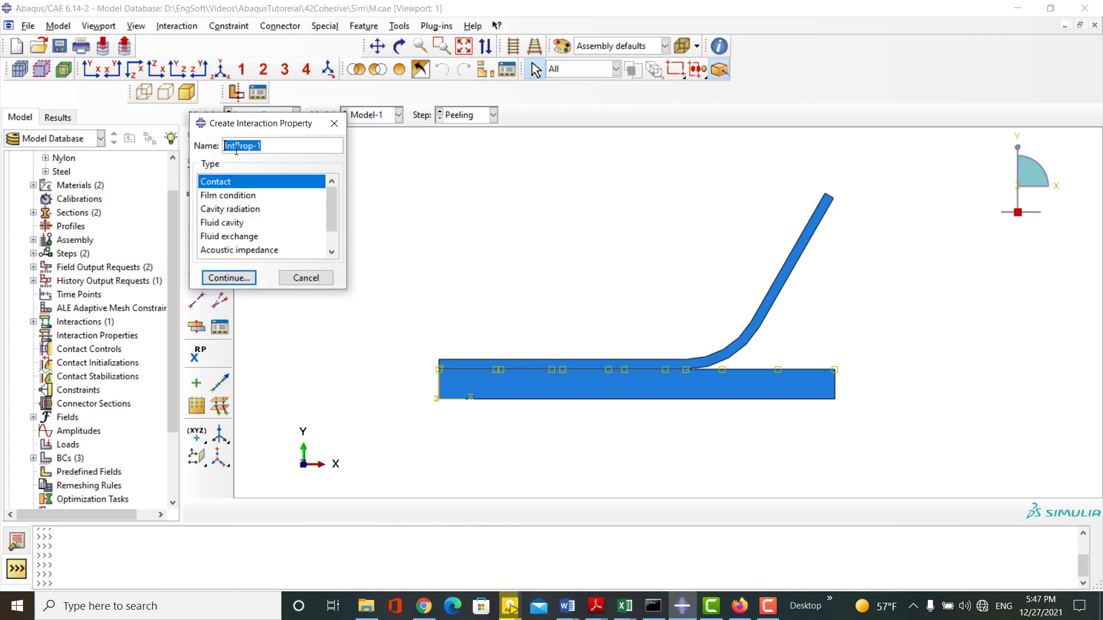
pyautogui.click(227, 278)
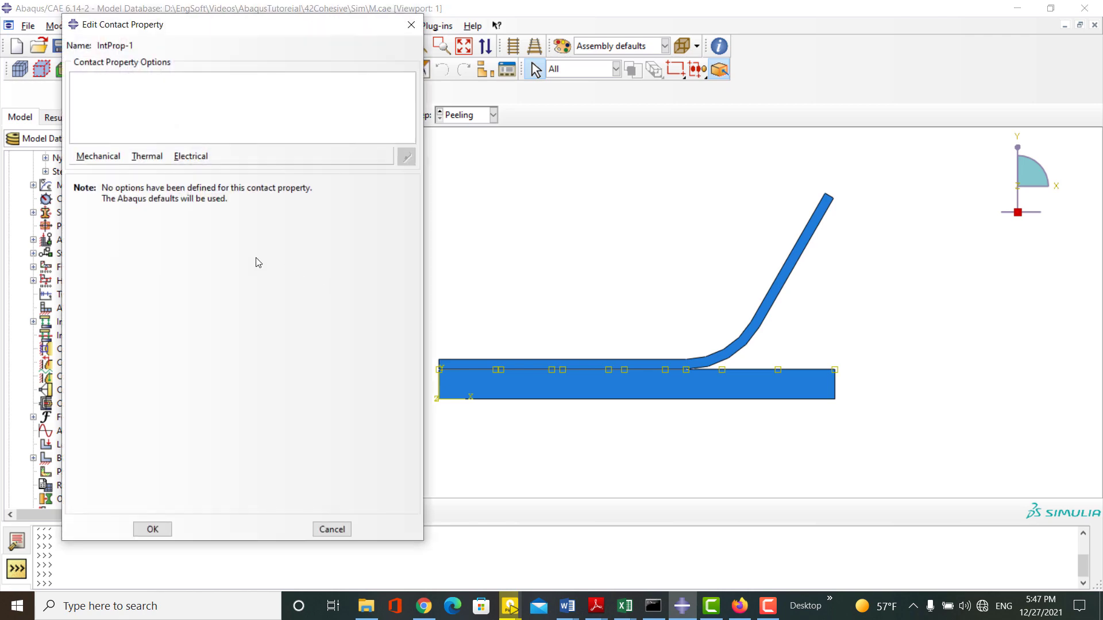
pyautogui.click(98, 156)
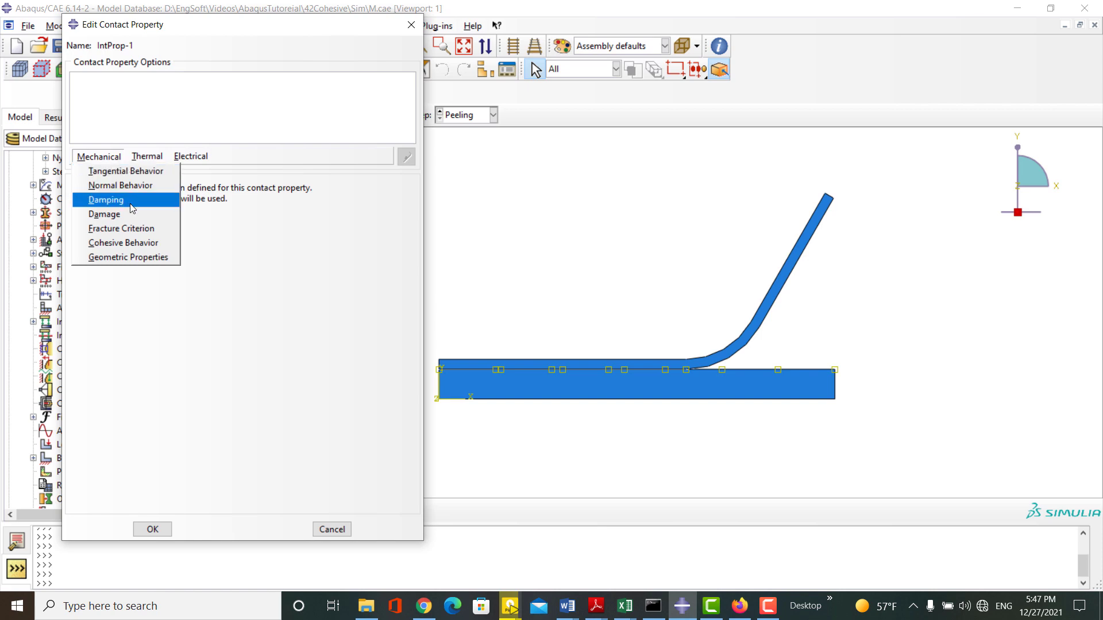
pyautogui.click(123, 242)
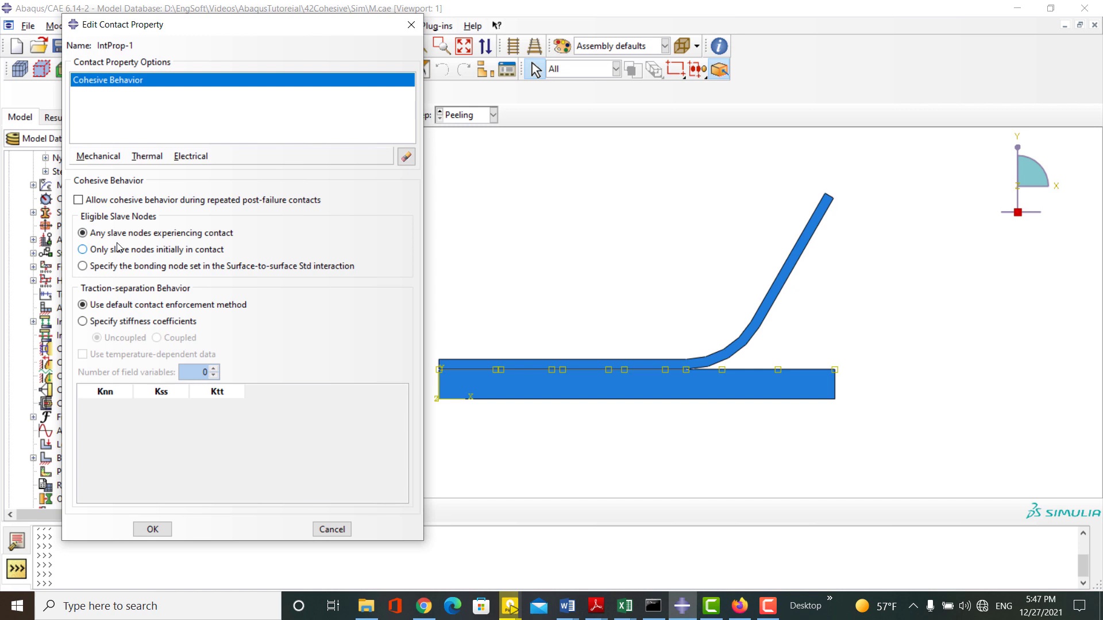
# Keep any slave nodes bonding and choose uncoupled, user-specified stiffness coefficients
pyautogui.click(82, 249)
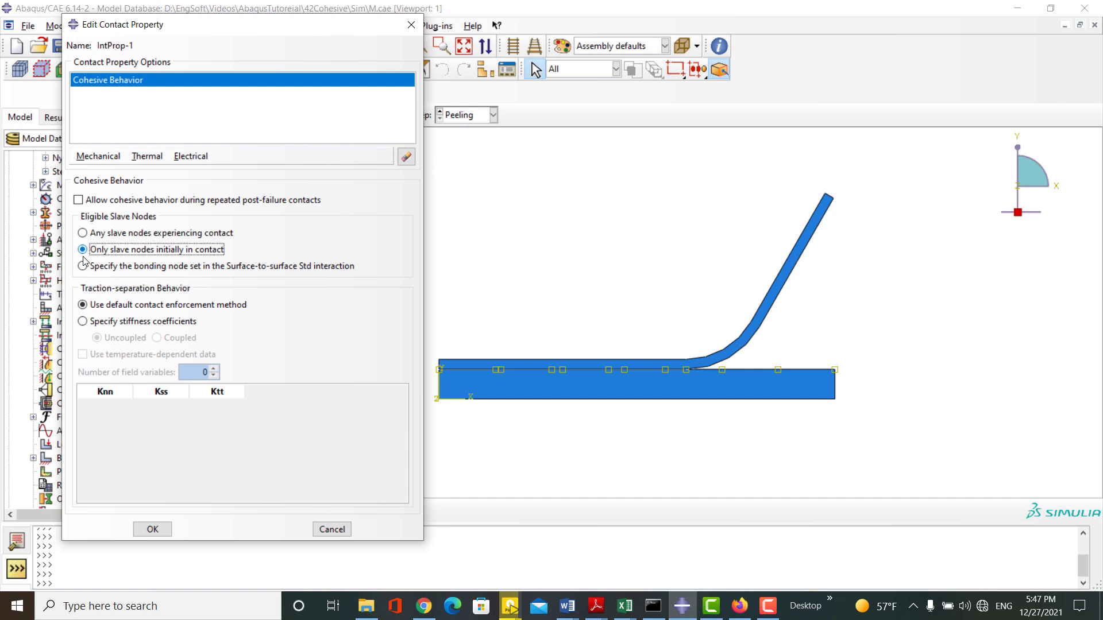
pyautogui.click(83, 265)
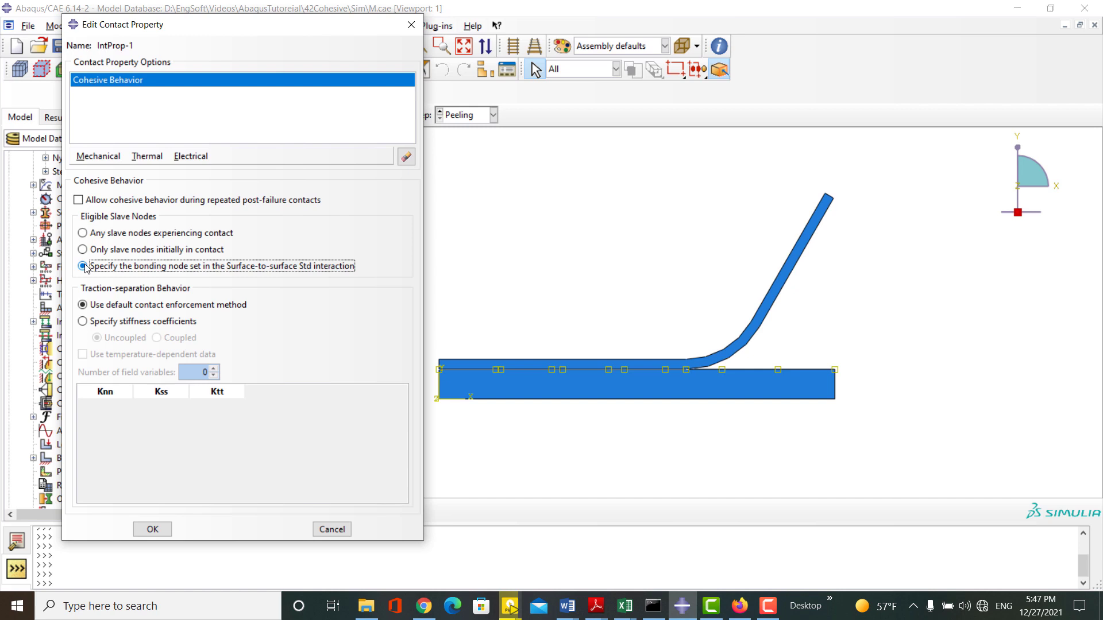
pyautogui.click(83, 233)
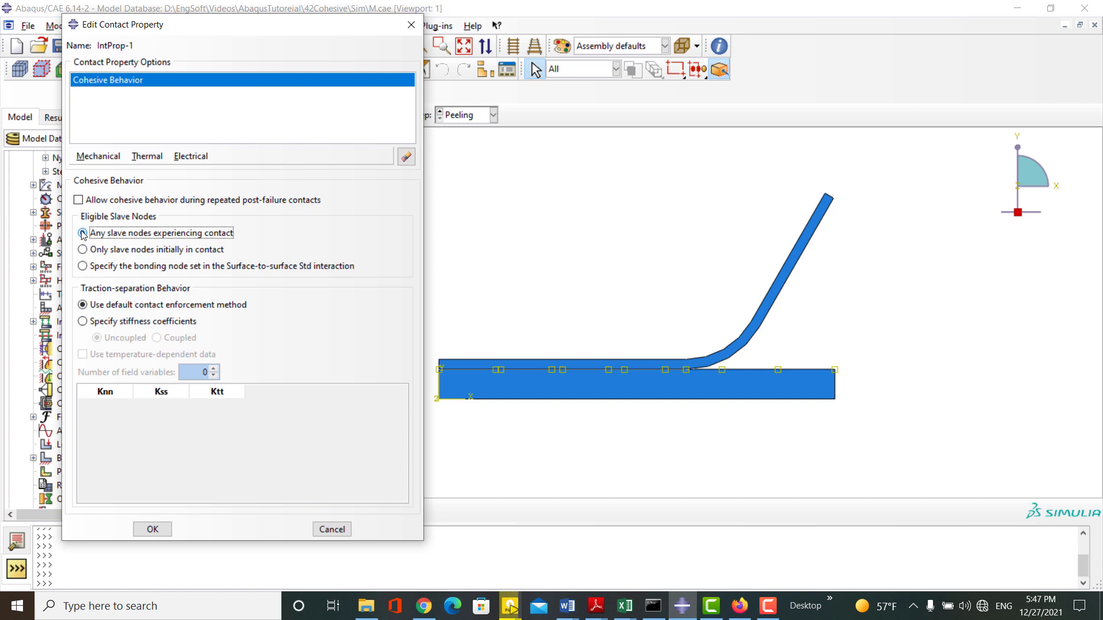
pyautogui.click(83, 233)
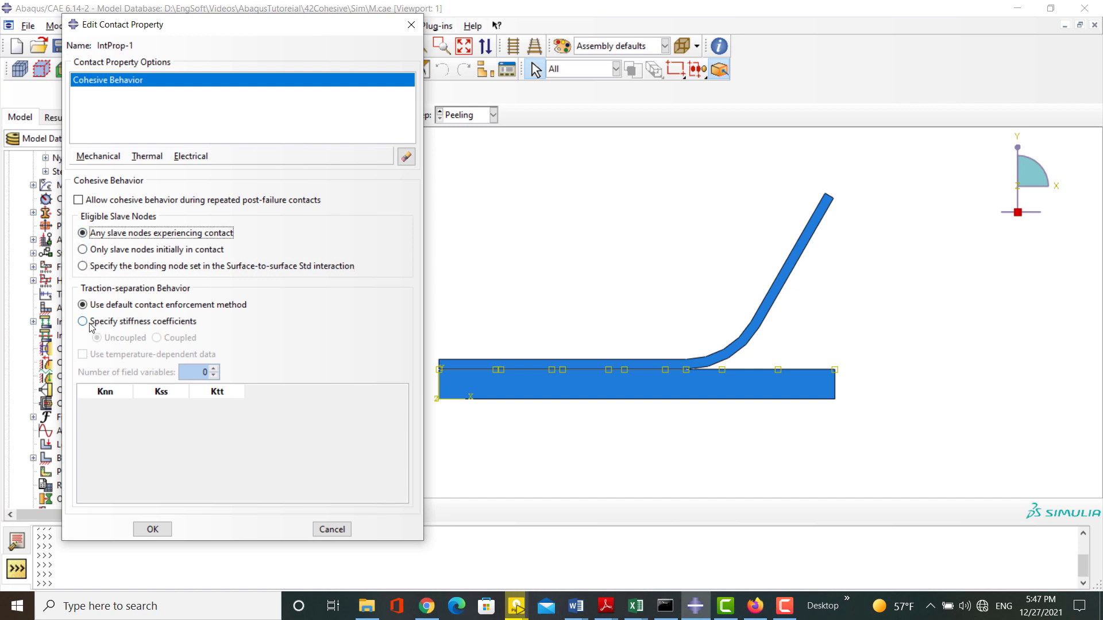
pyautogui.click(82, 321)
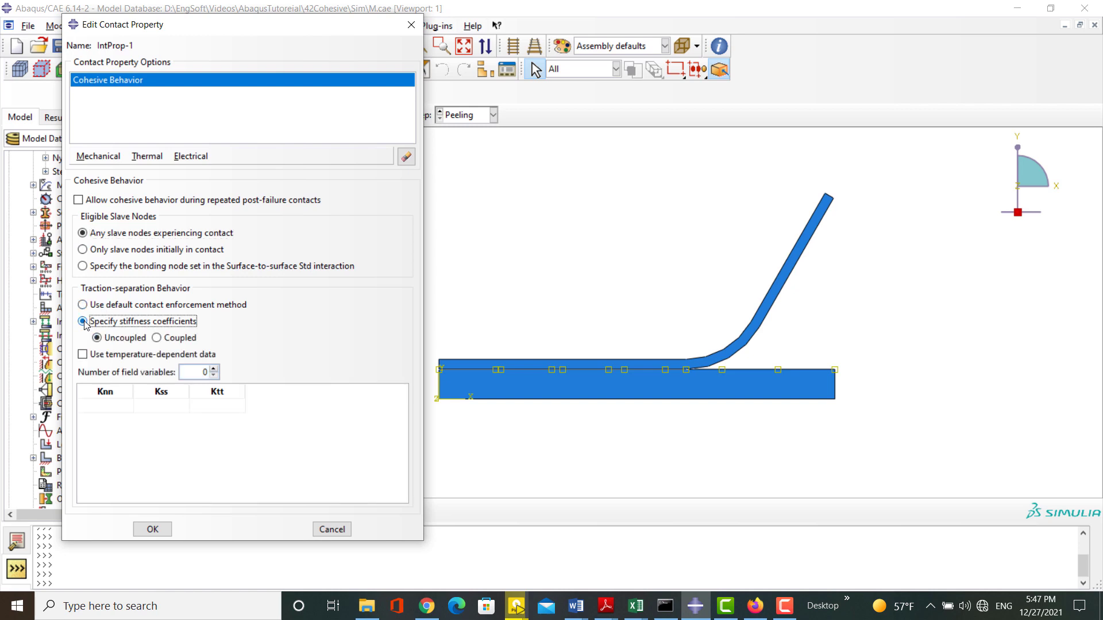
pyautogui.click(83, 322)
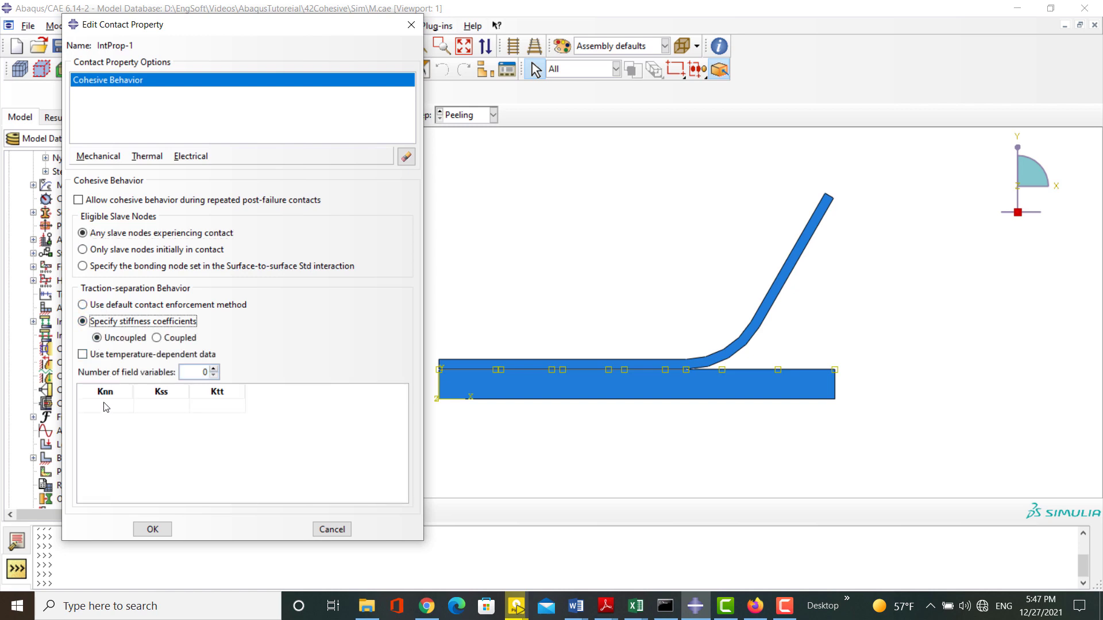
pyautogui.click(158, 338)
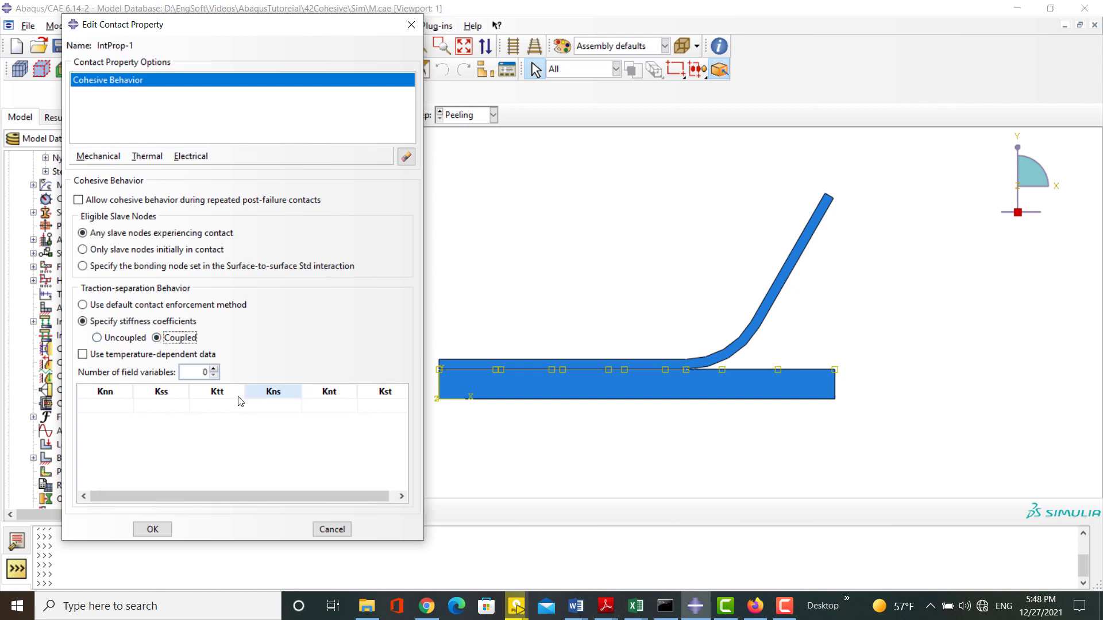
pyautogui.click(96, 338)
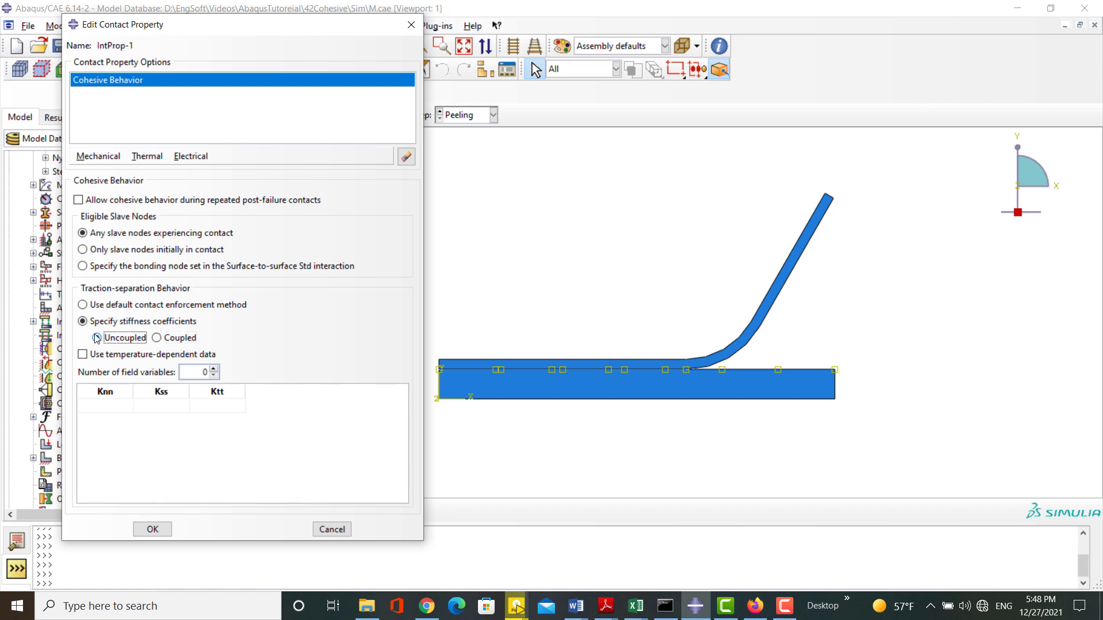
# Enter 5000 for the Knn, Kss and Ktt stiffness coefficients
pyautogui.click(104, 406)
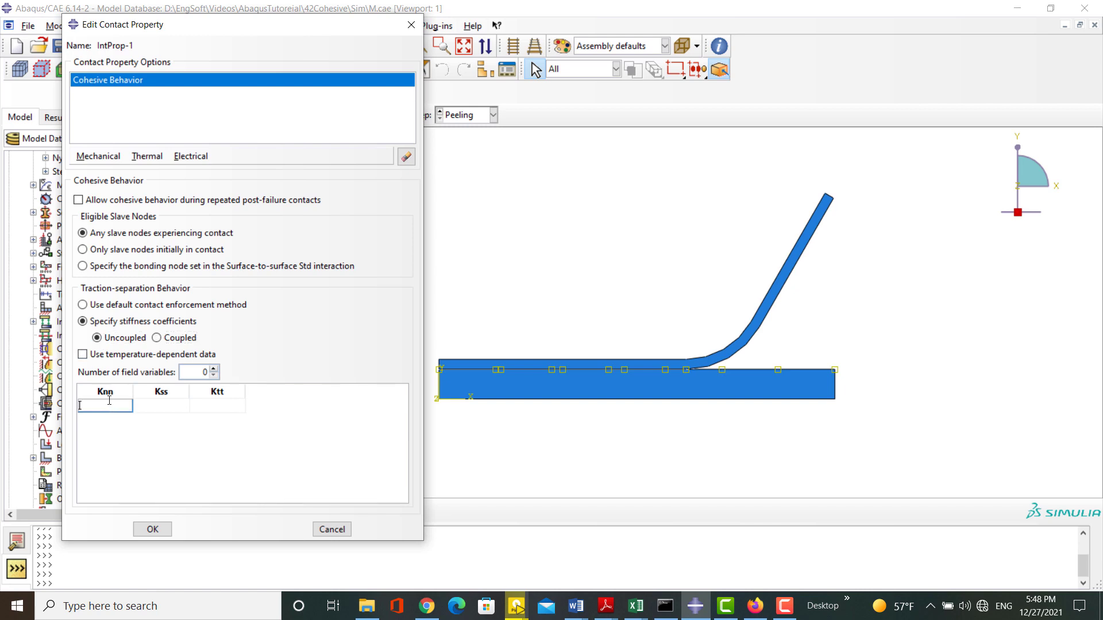
pyautogui.write('5000')
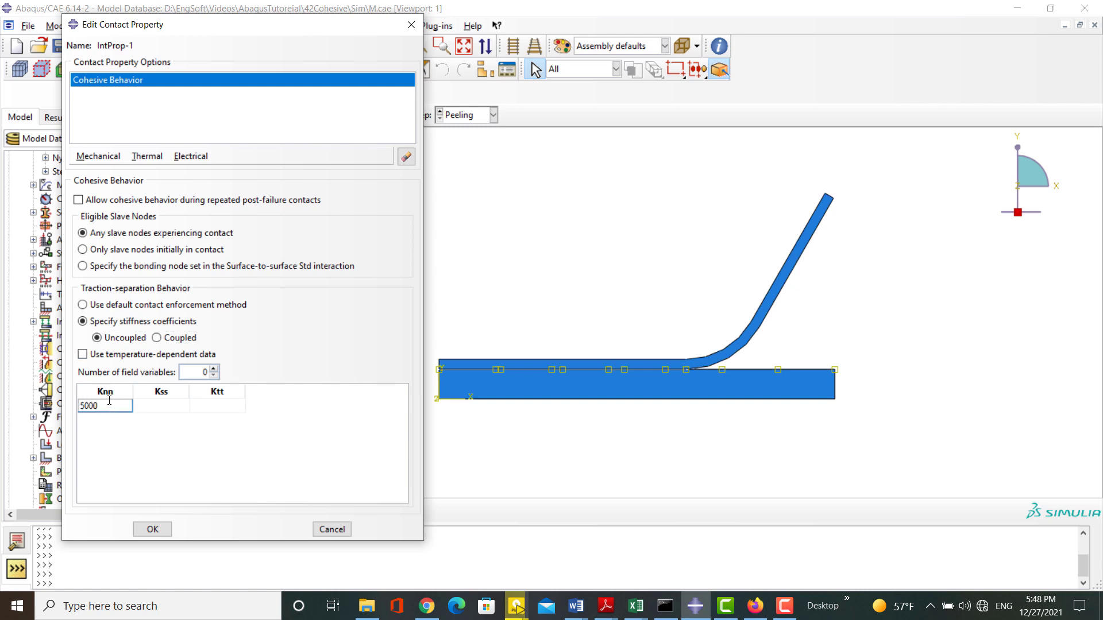
pyautogui.write('5')
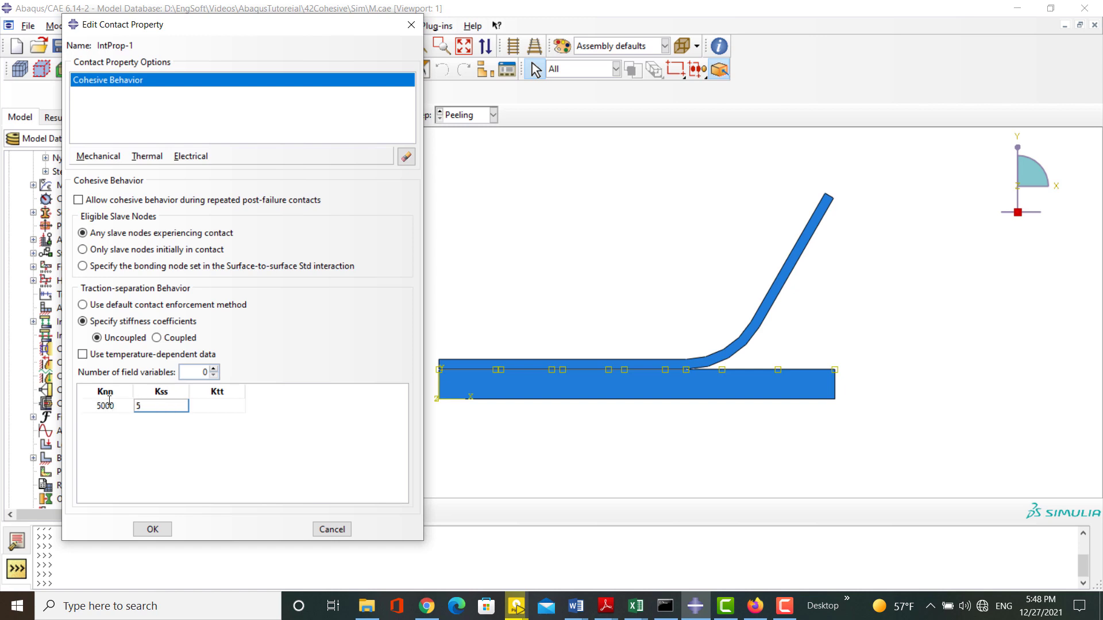
pyautogui.write('5000')
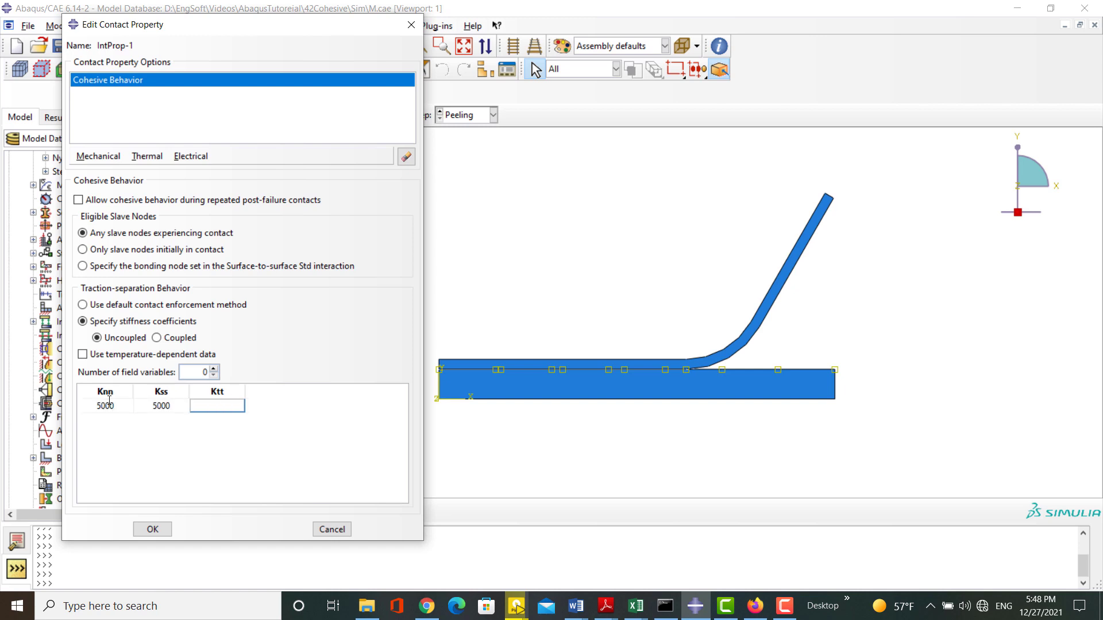
pyautogui.write('5000')
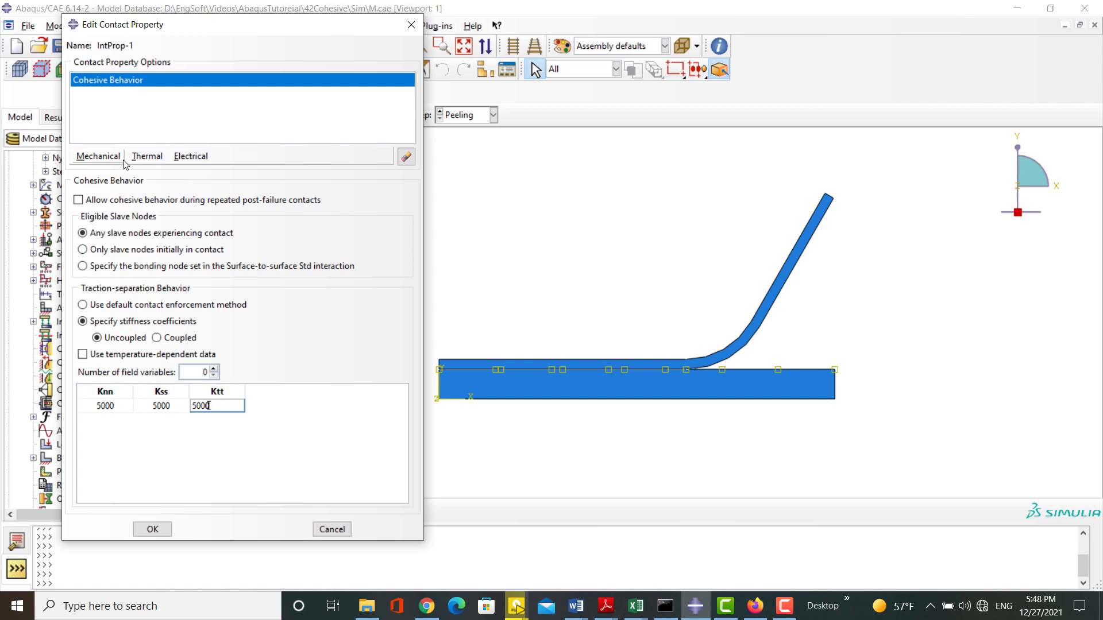
pyautogui.click(98, 156)
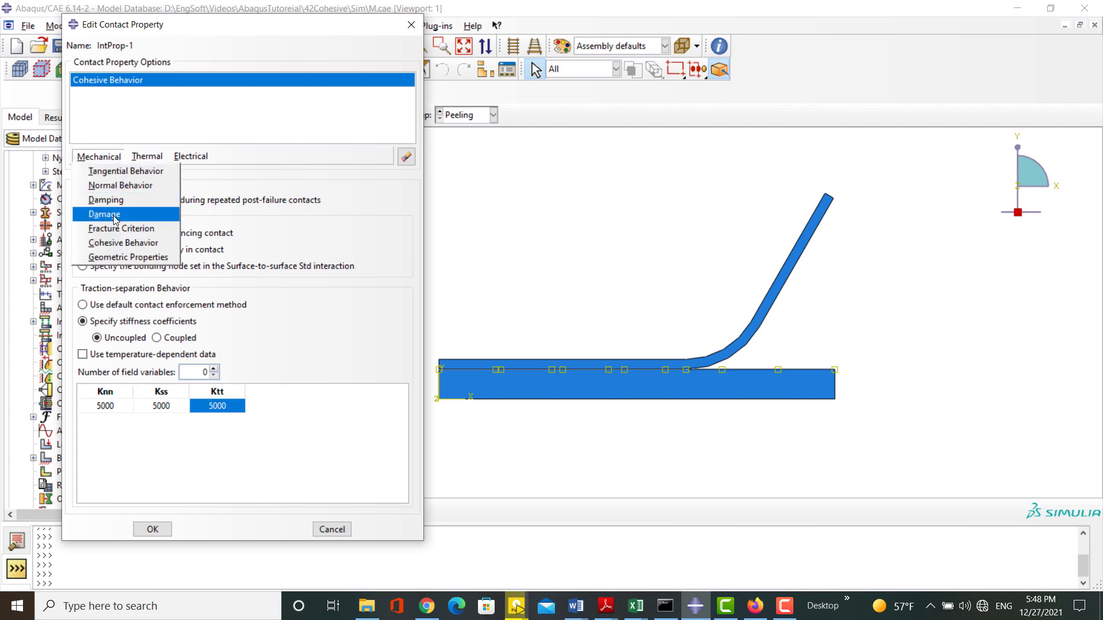
# Add maximum-nominal-stress damage initiation with Normal 10, Shear-1 5.8 and Shear-2 5.8
pyautogui.click(103, 214)
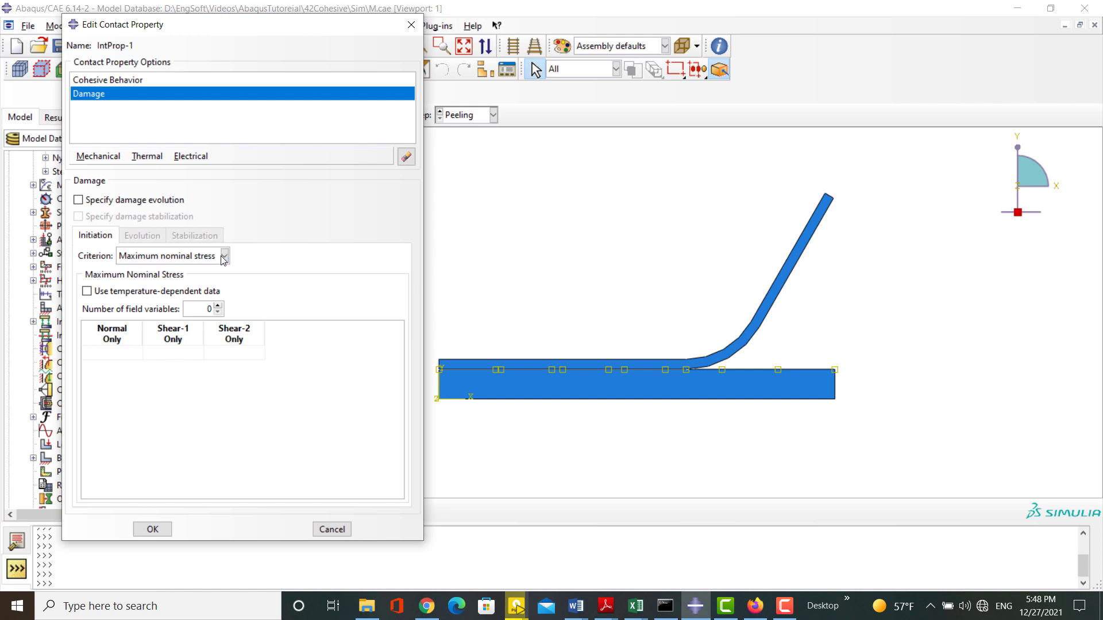
pyautogui.click(224, 255)
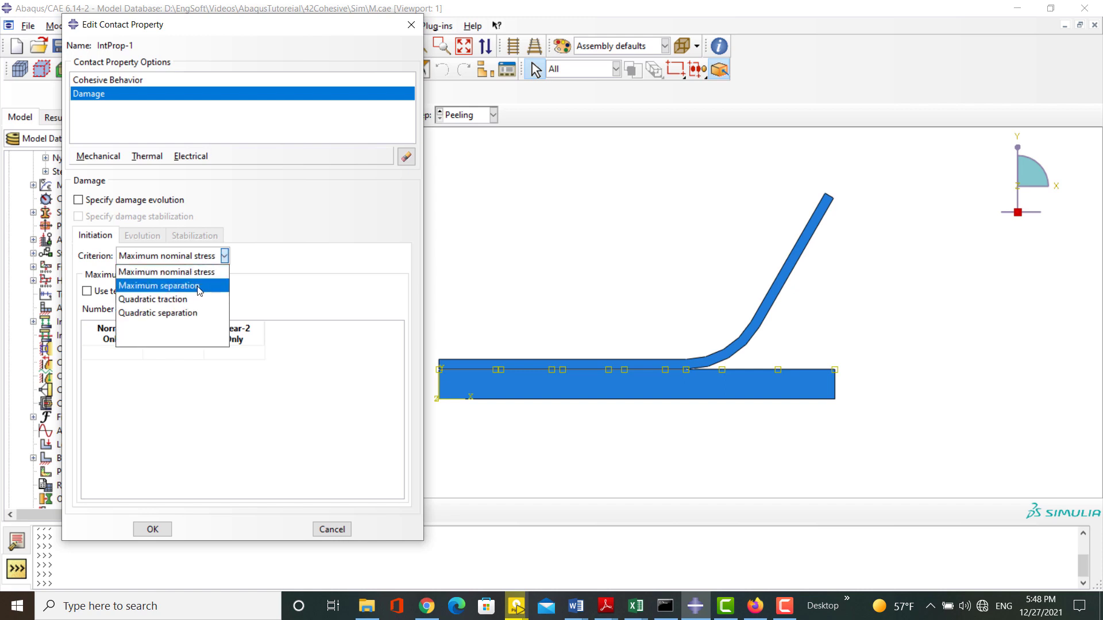
pyautogui.moveTo(196, 299)
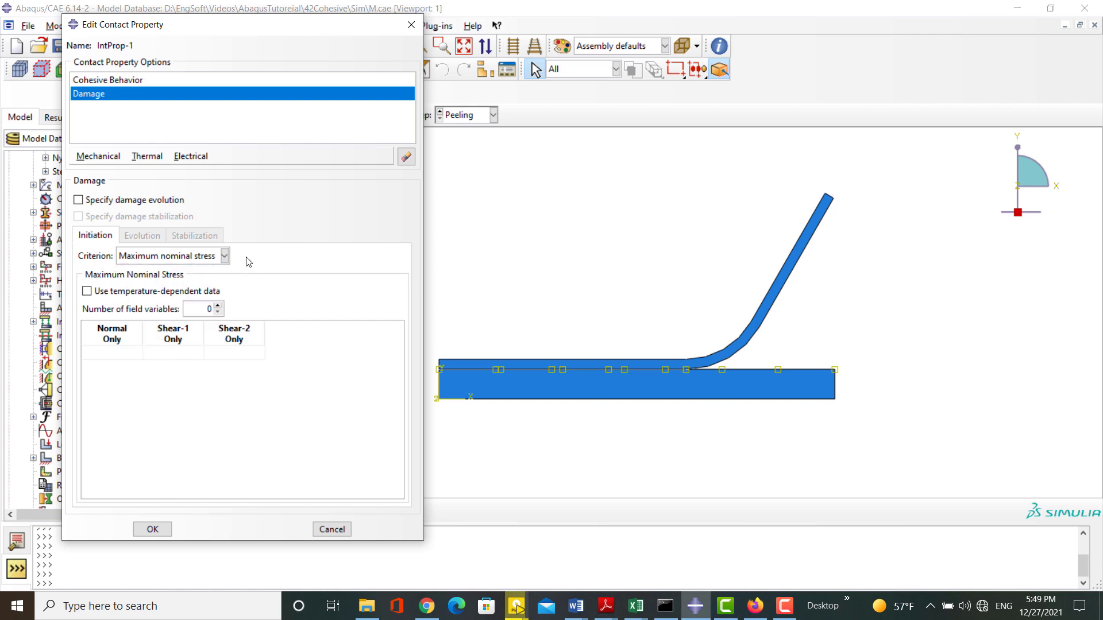
pyautogui.moveTo(110, 358)
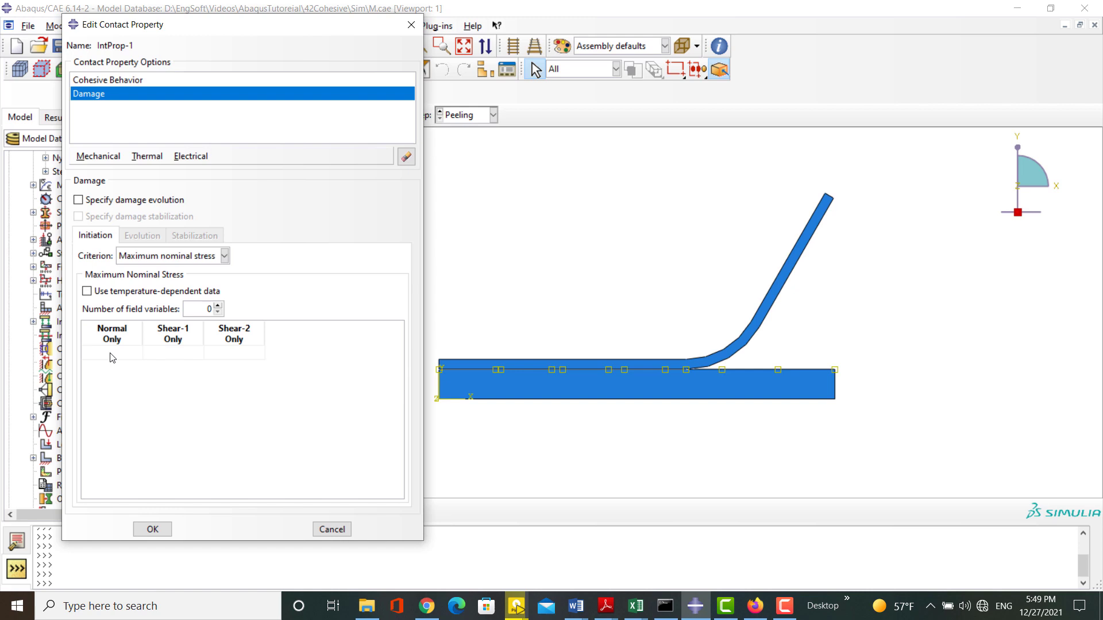
pyautogui.write('10')
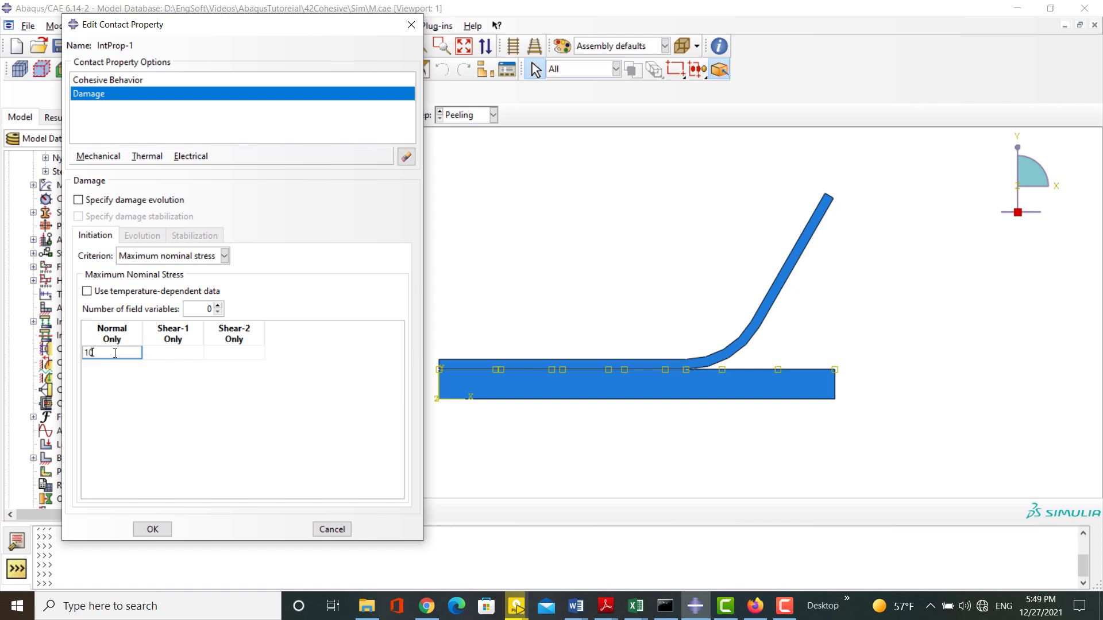
pyautogui.write('5.8')
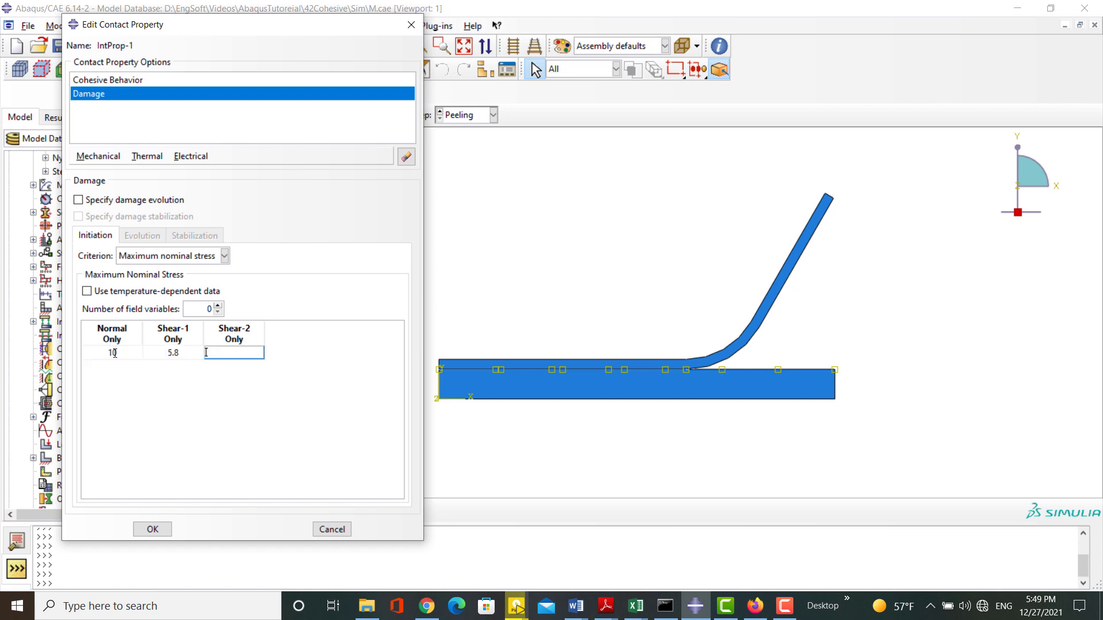
pyautogui.write('5.8')
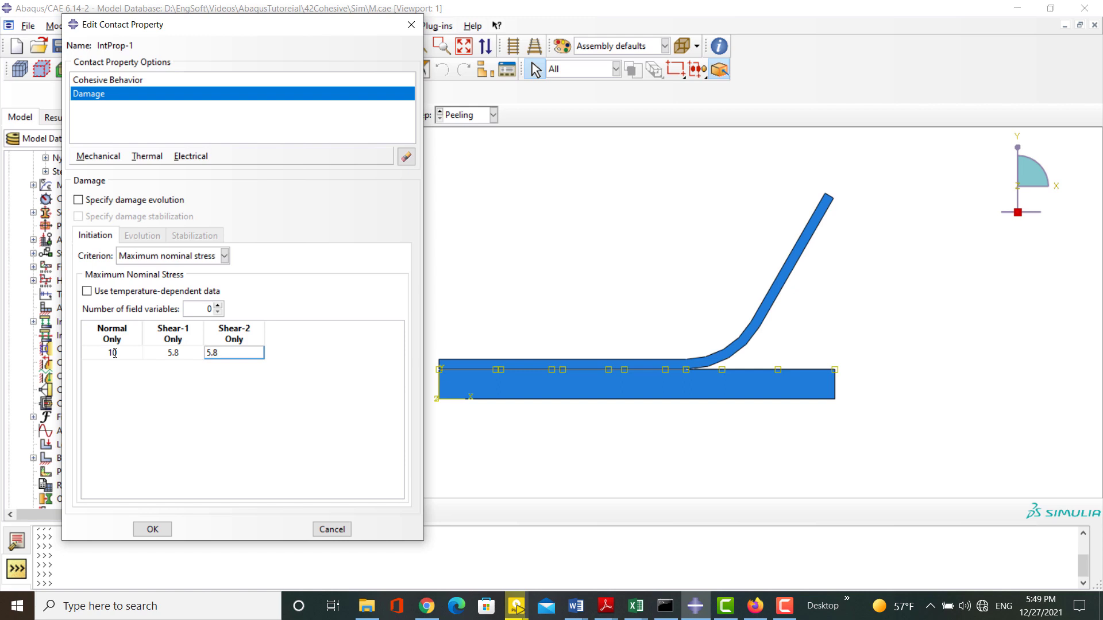
pyautogui.click(234, 353)
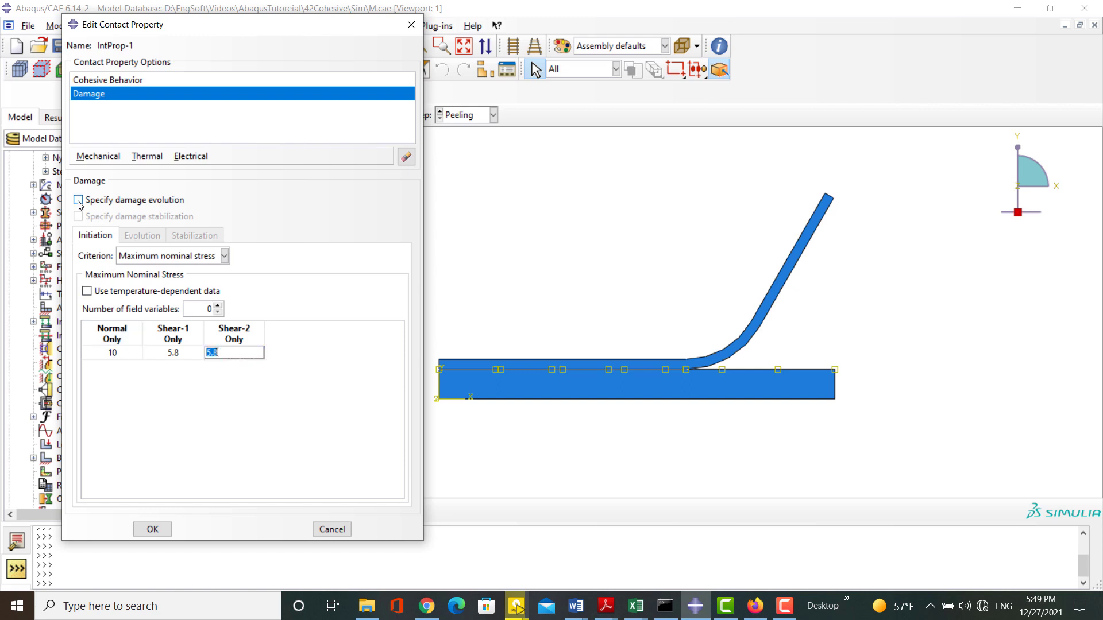
# Enable energy-based damage evolution with fracture energy 2.73, mixed-mode off
pyautogui.click(78, 200)
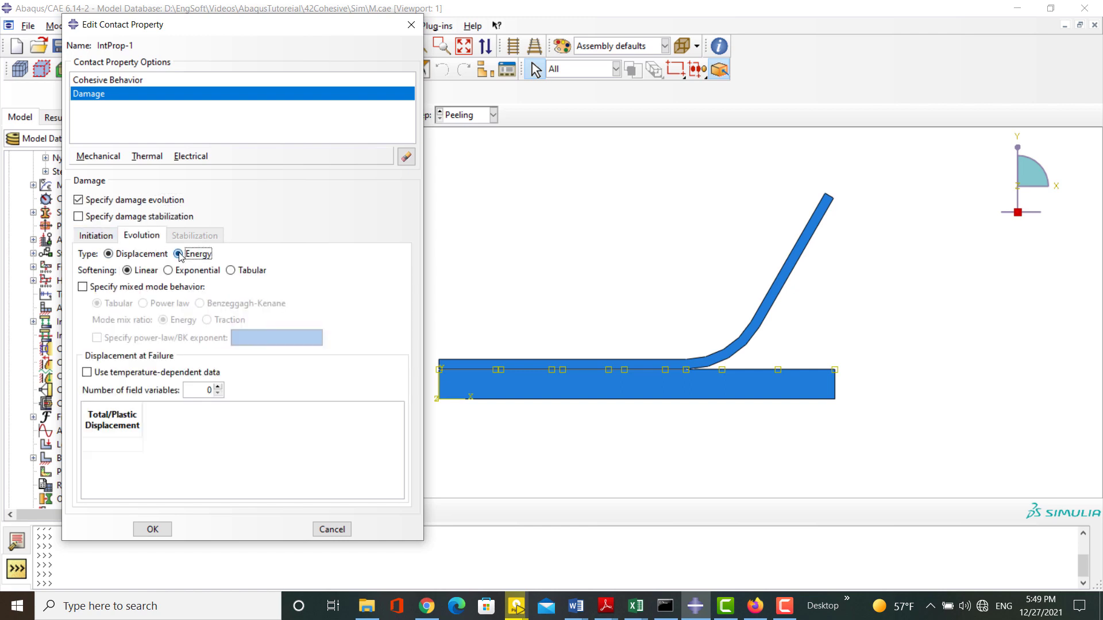
pyautogui.click(179, 254)
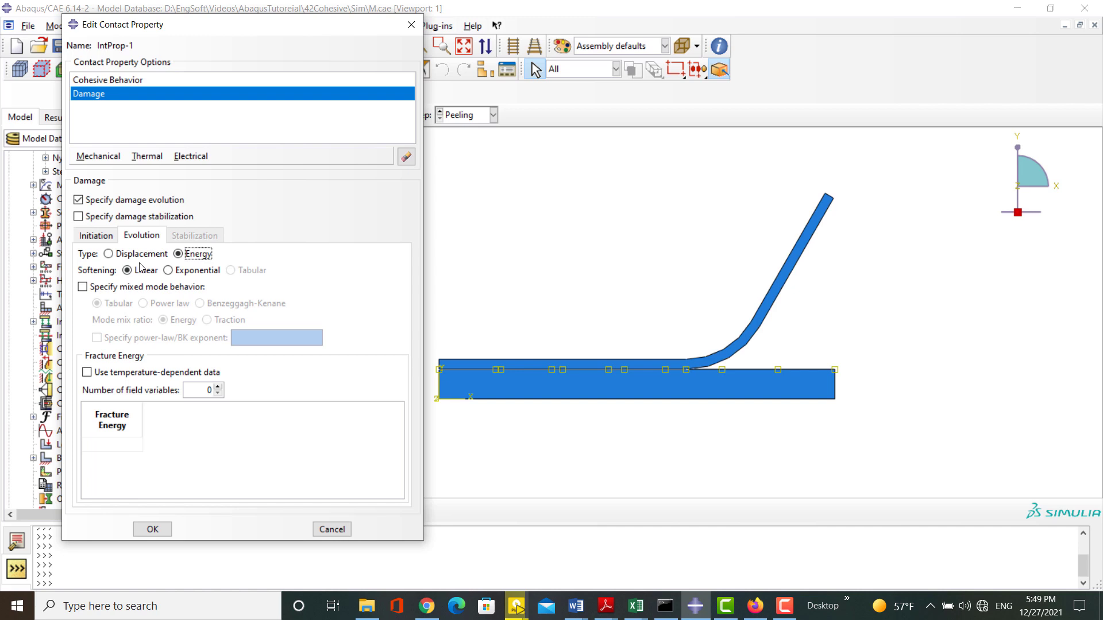
pyautogui.click(83, 286)
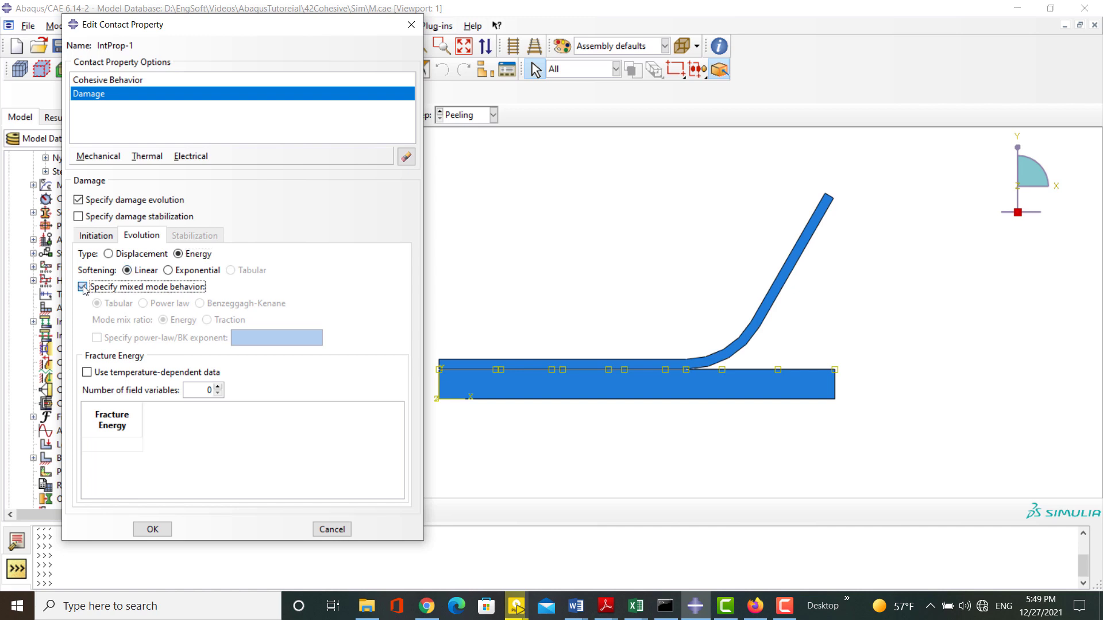
pyautogui.click(83, 287)
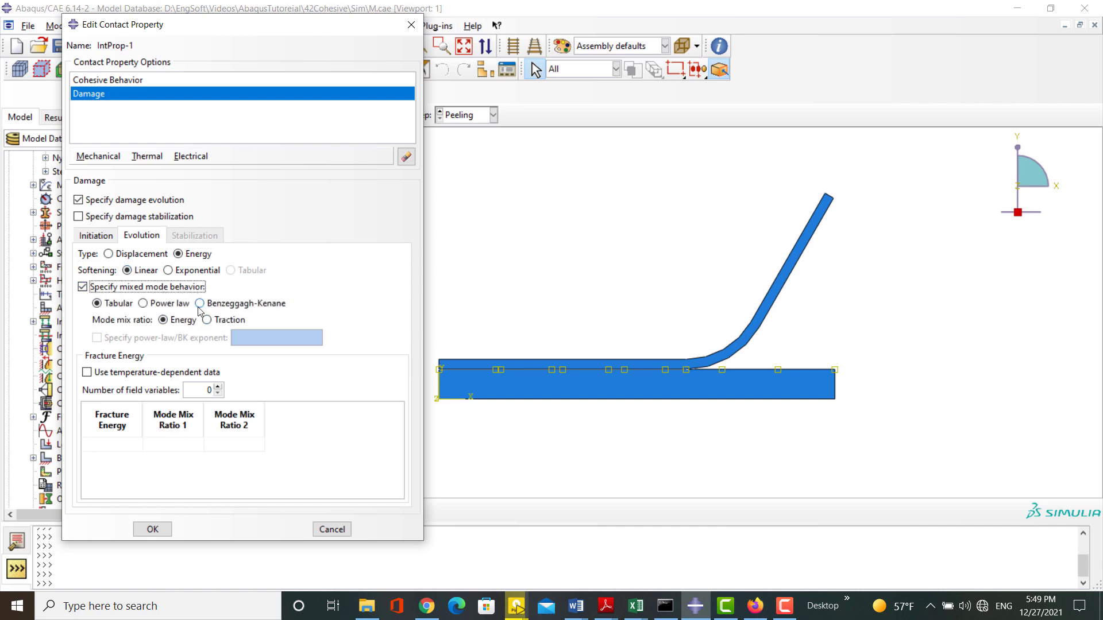
pyautogui.click(83, 287)
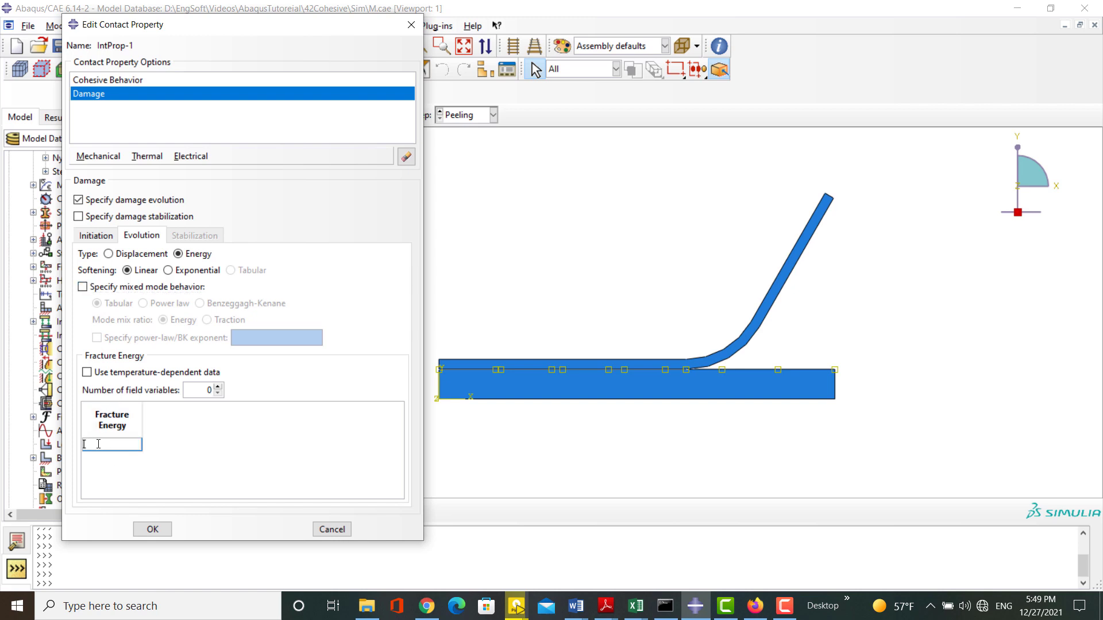
pyautogui.write('2.73')
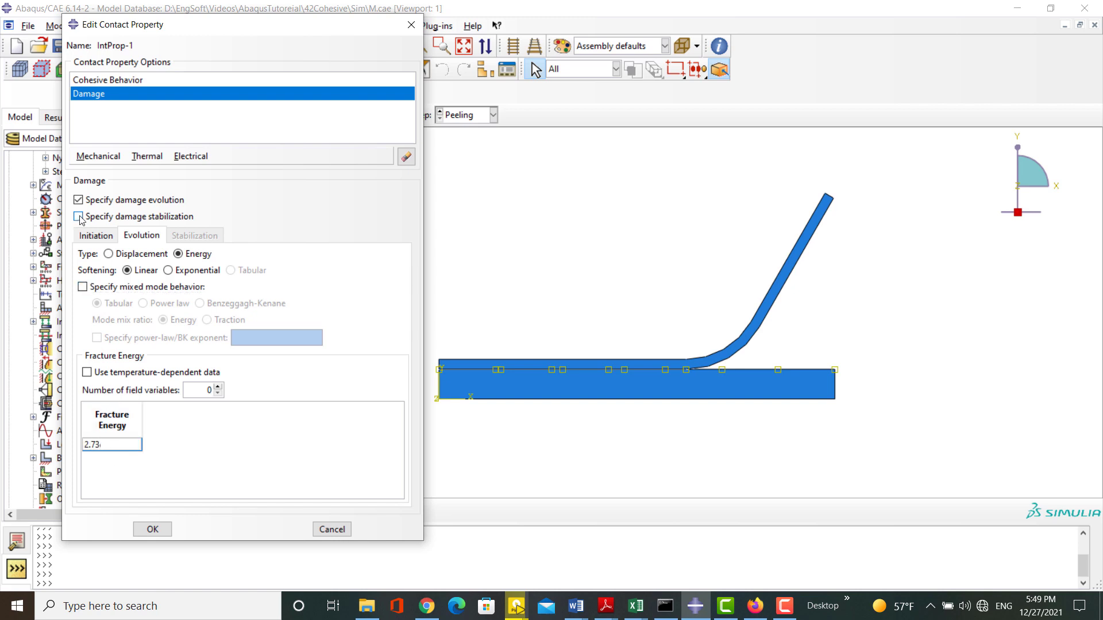
# Turn on damage stabilization with its viscosity coefficient and save IntProp-1
pyautogui.click(78, 216)
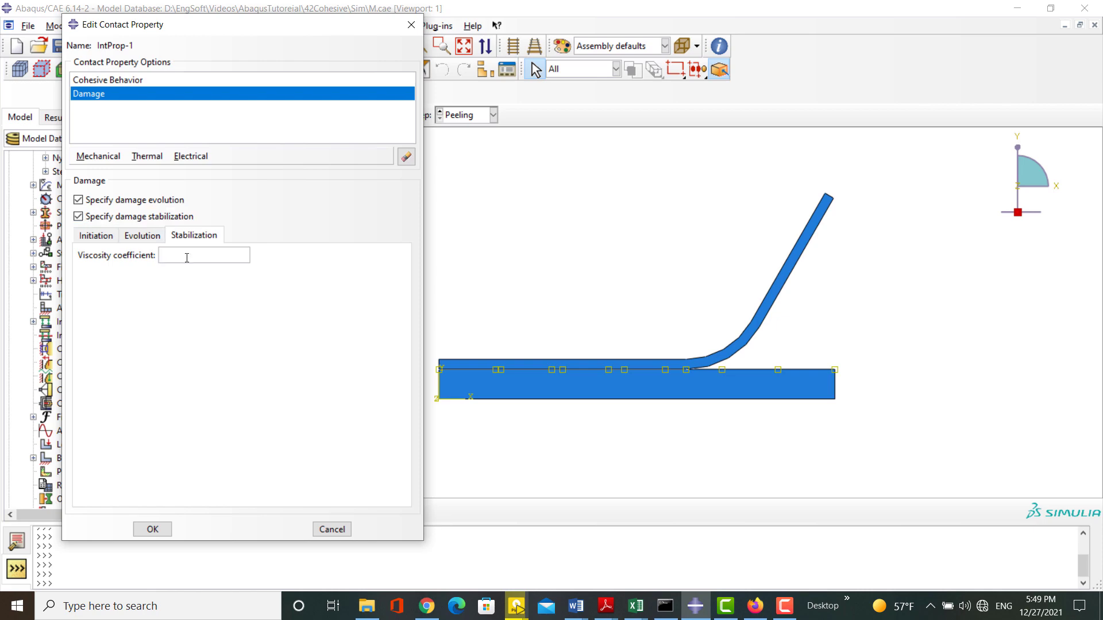
pyautogui.write('0.000')
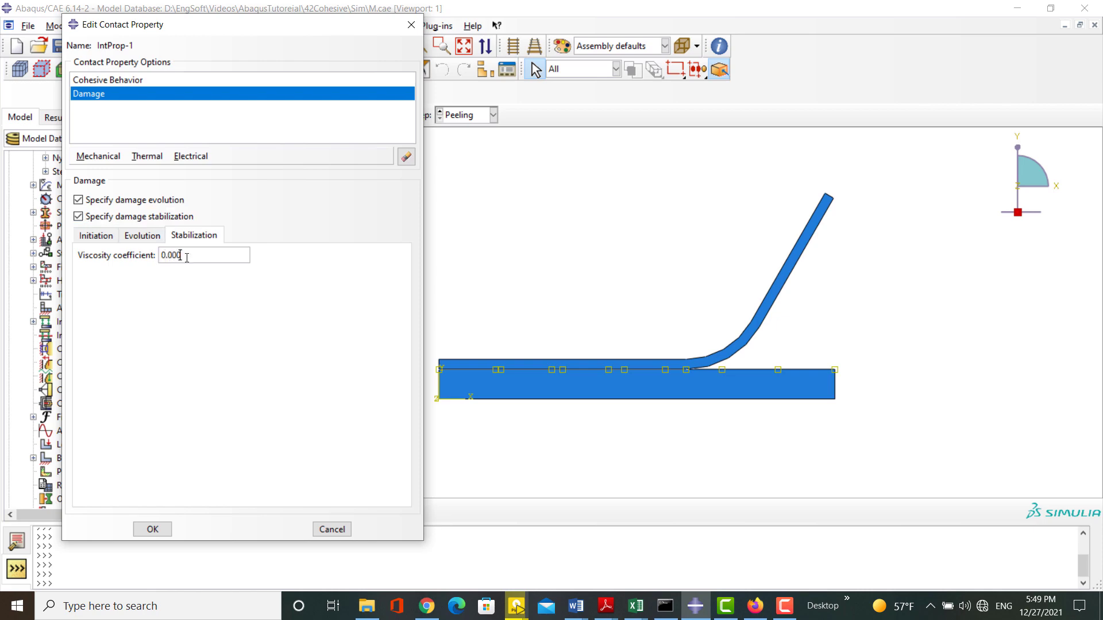
pyautogui.click(152, 529)
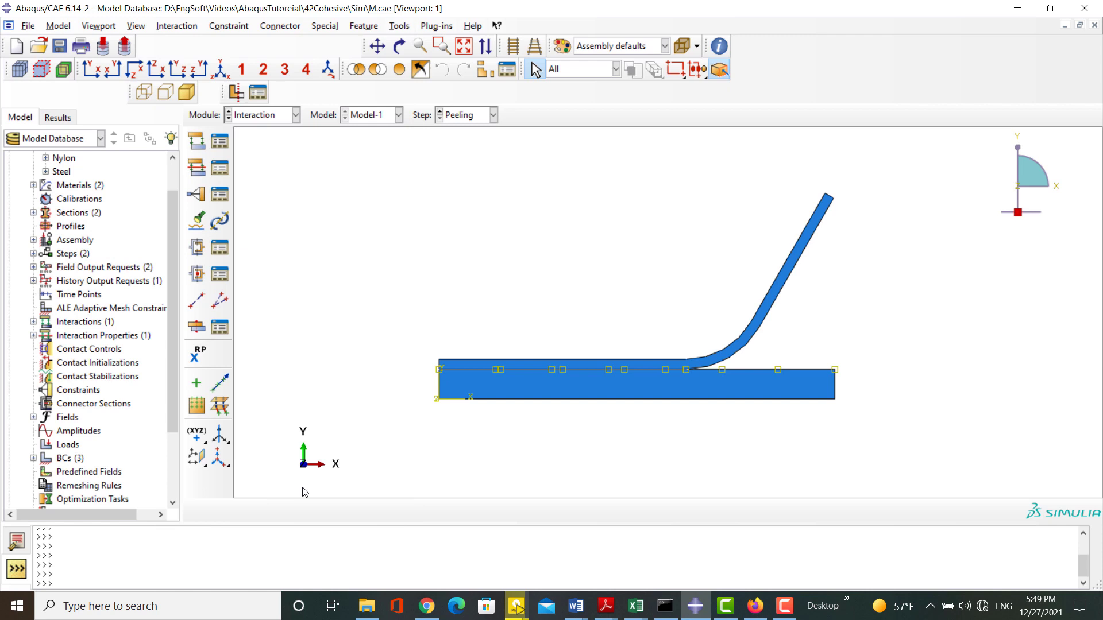
# Create assembly surface Surf-Steel on the steel block's top edge
pyautogui.click(399, 27)
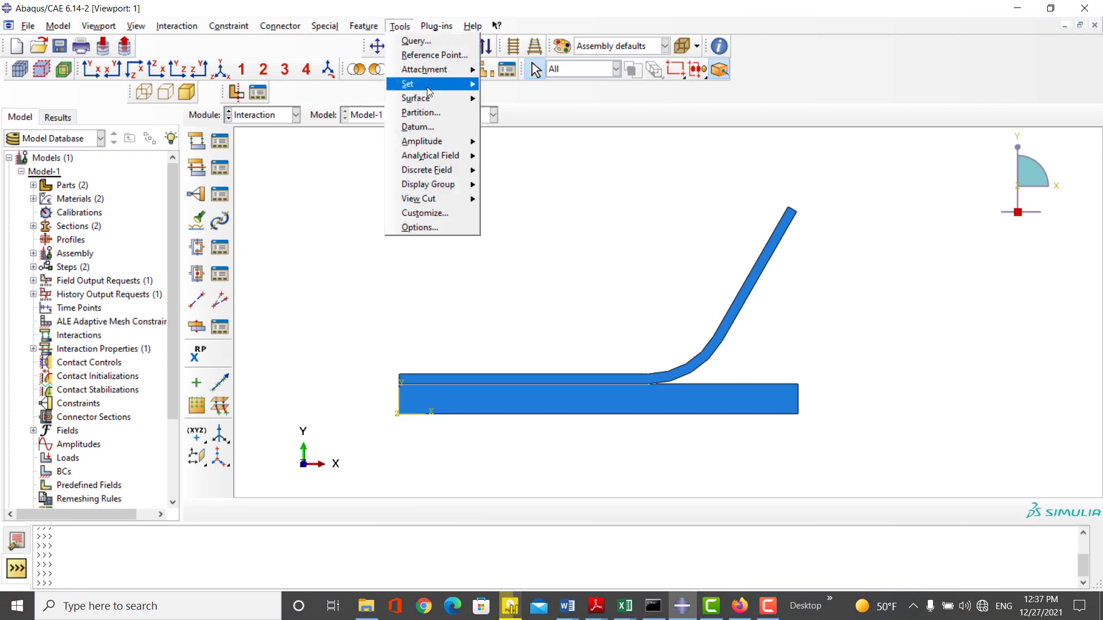
pyautogui.click(416, 98)
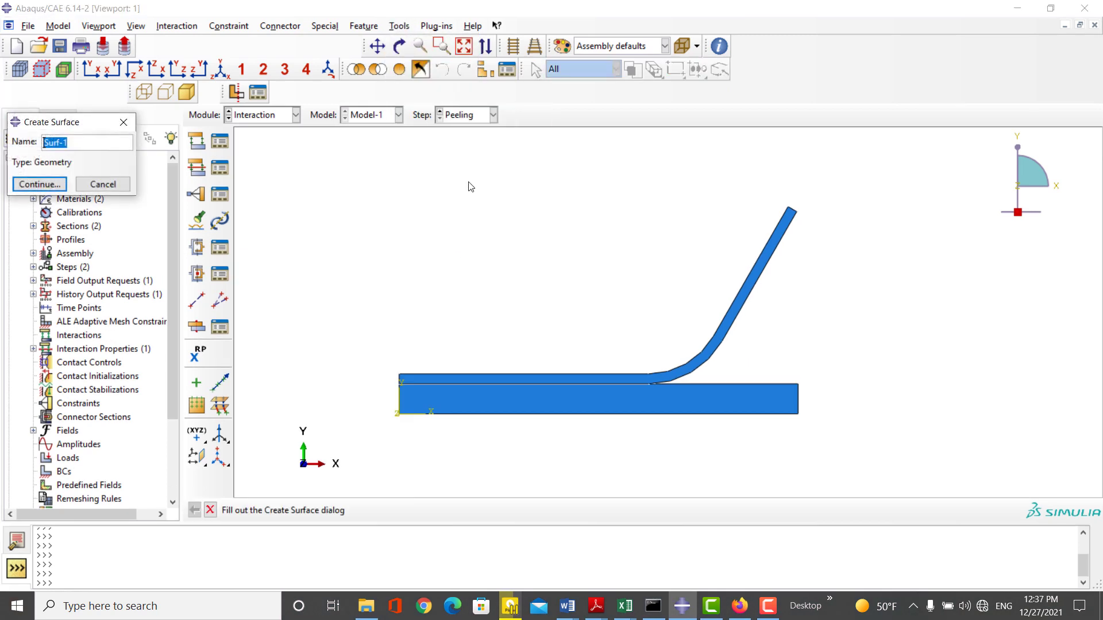
pyautogui.write('Surf-Ste')
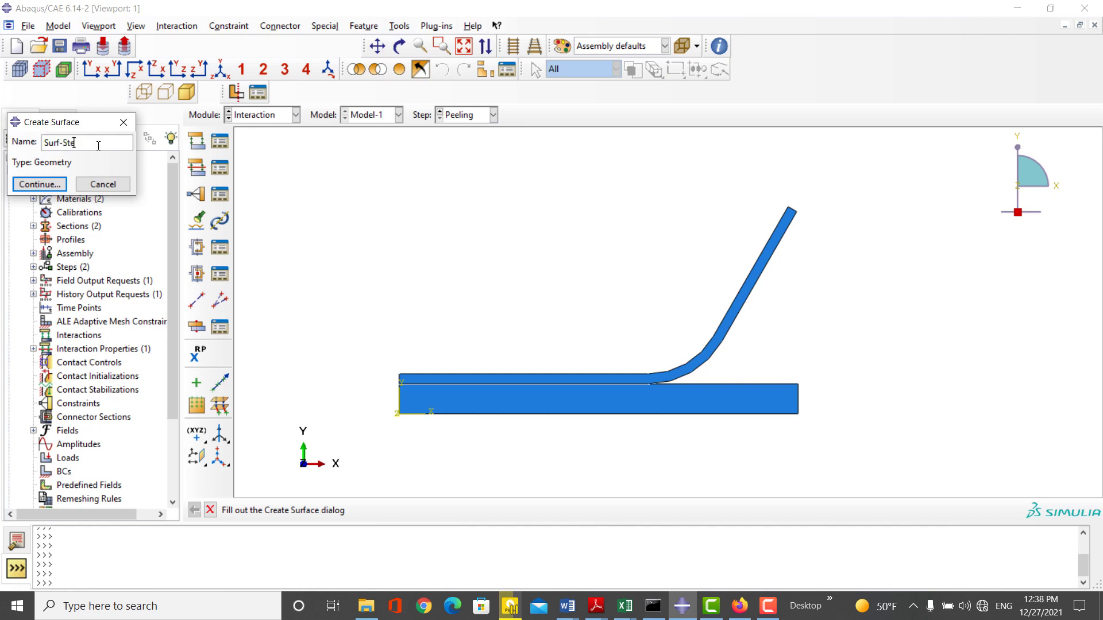
pyautogui.click(39, 184)
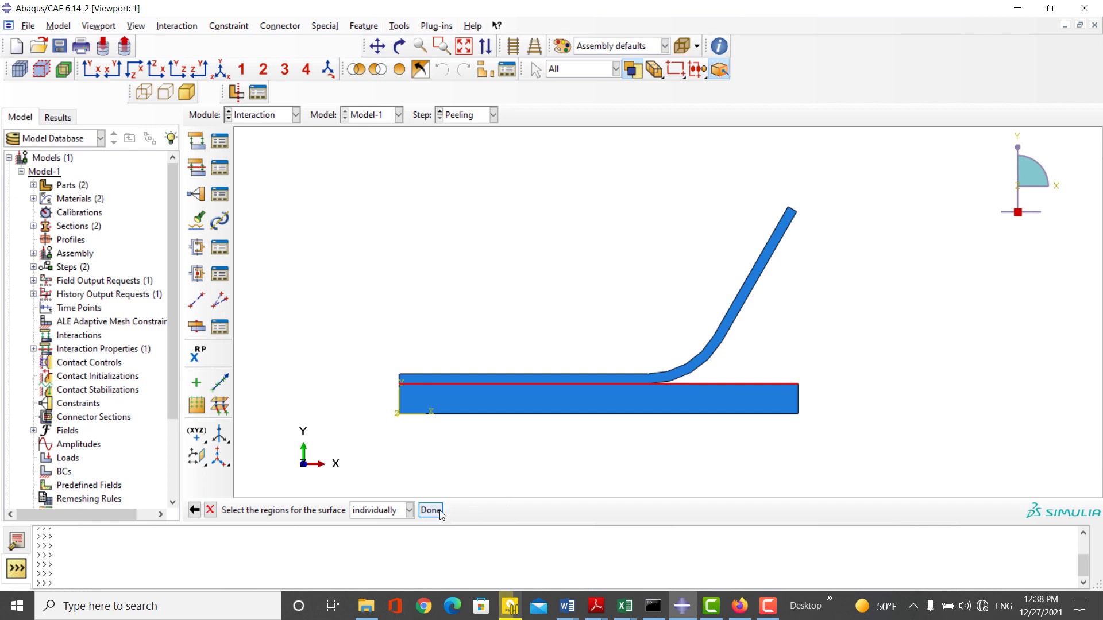
pyautogui.click(430, 510)
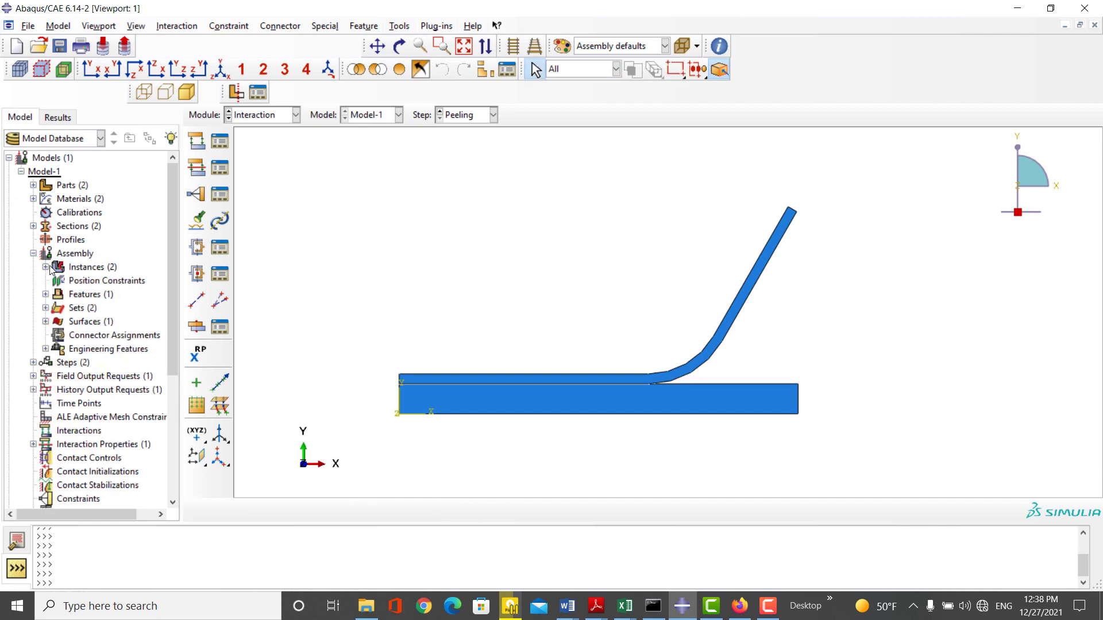
# Hide the Steel-1 instance and begin surface Surf-Nylon on the nylon strip
pyautogui.rightClick(70, 293)
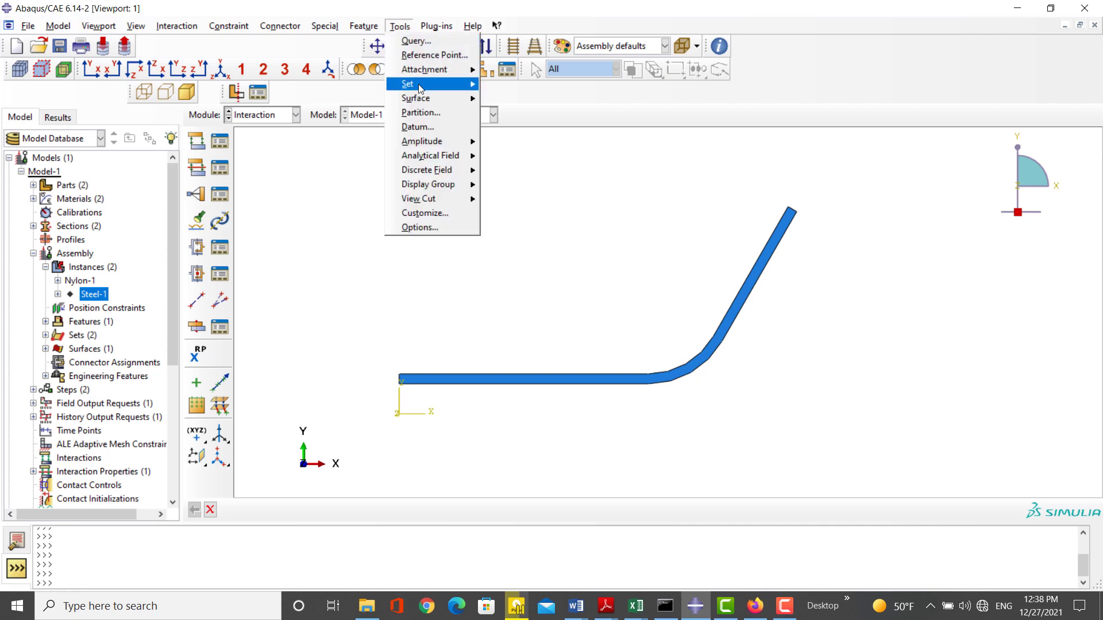
pyautogui.click(416, 98)
pyautogui.write('Surf-Nyl')
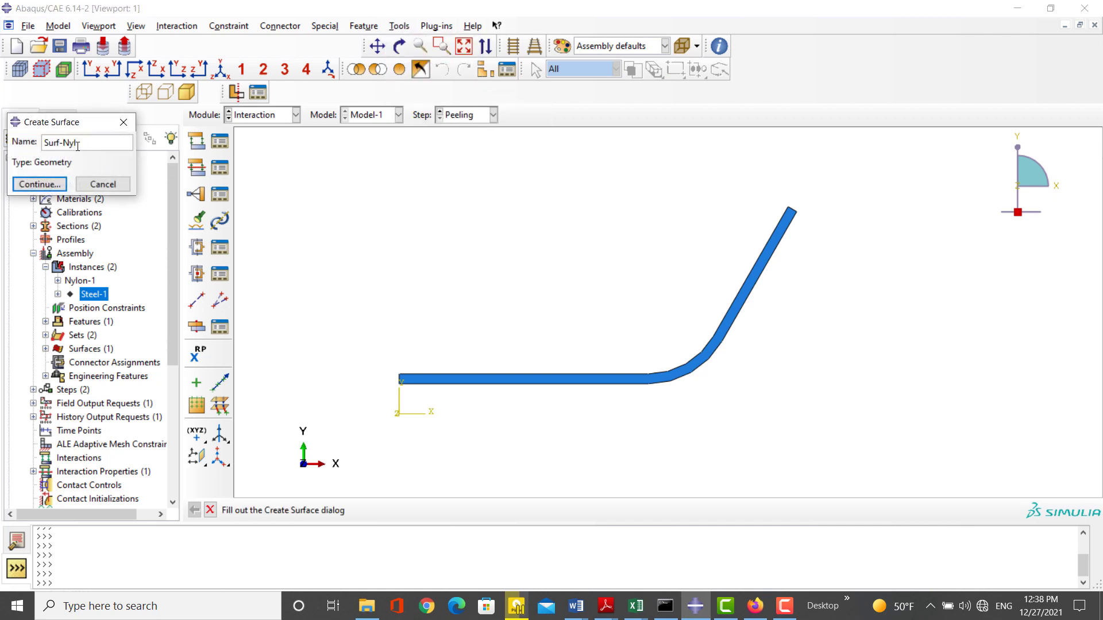
pyautogui.click(39, 184)
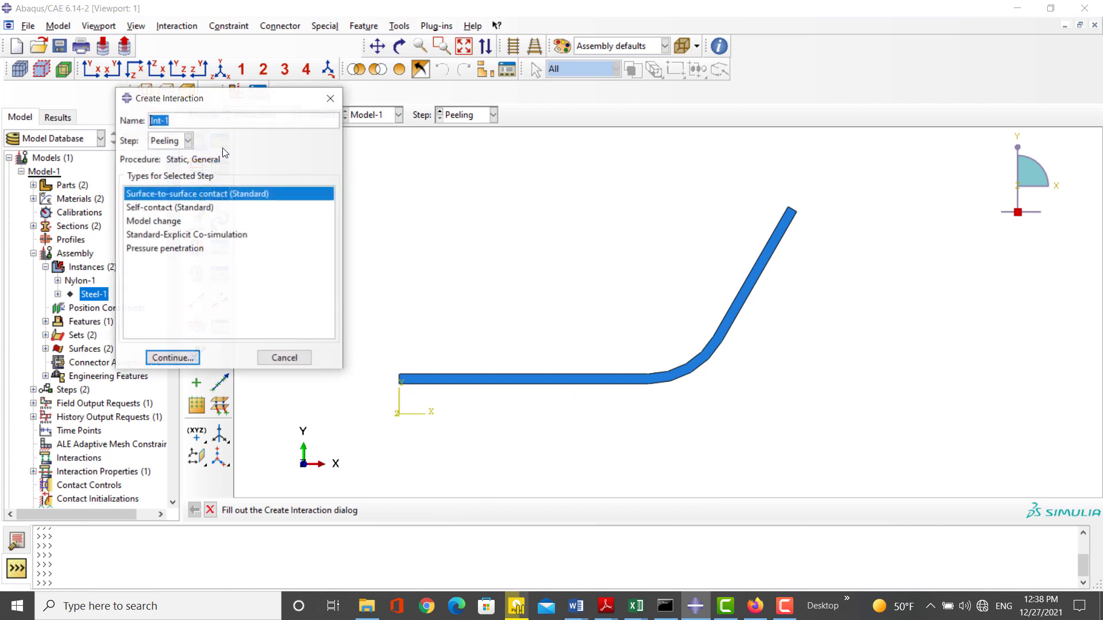
# Name the new surface-to-surface contact interaction Cohesive in the Peeling step
pyautogui.write('Coh')
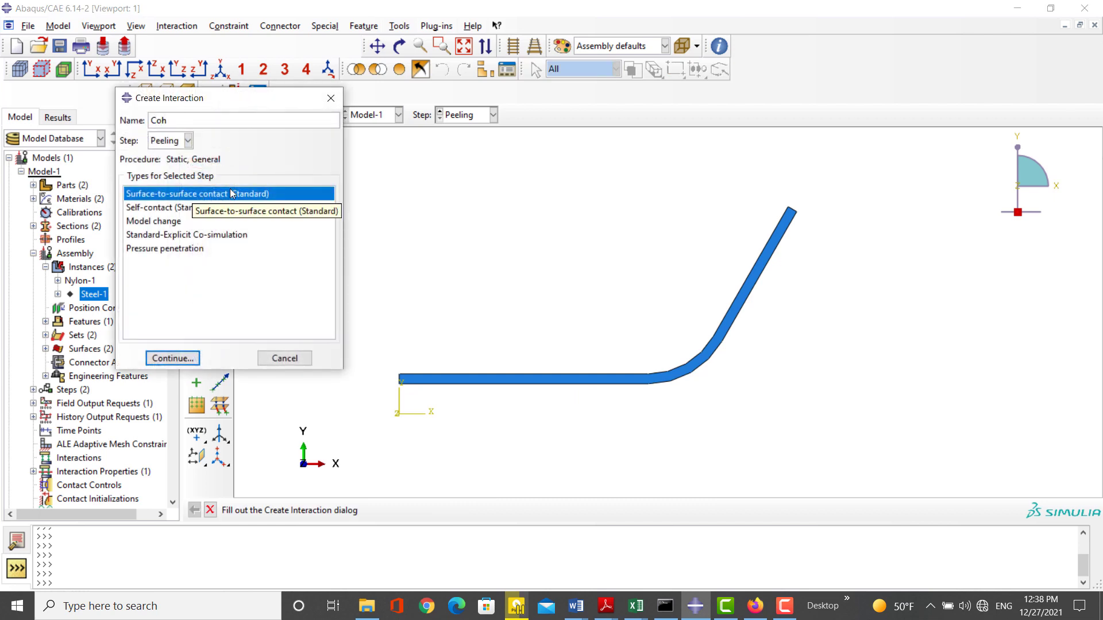
pyautogui.write('esive')
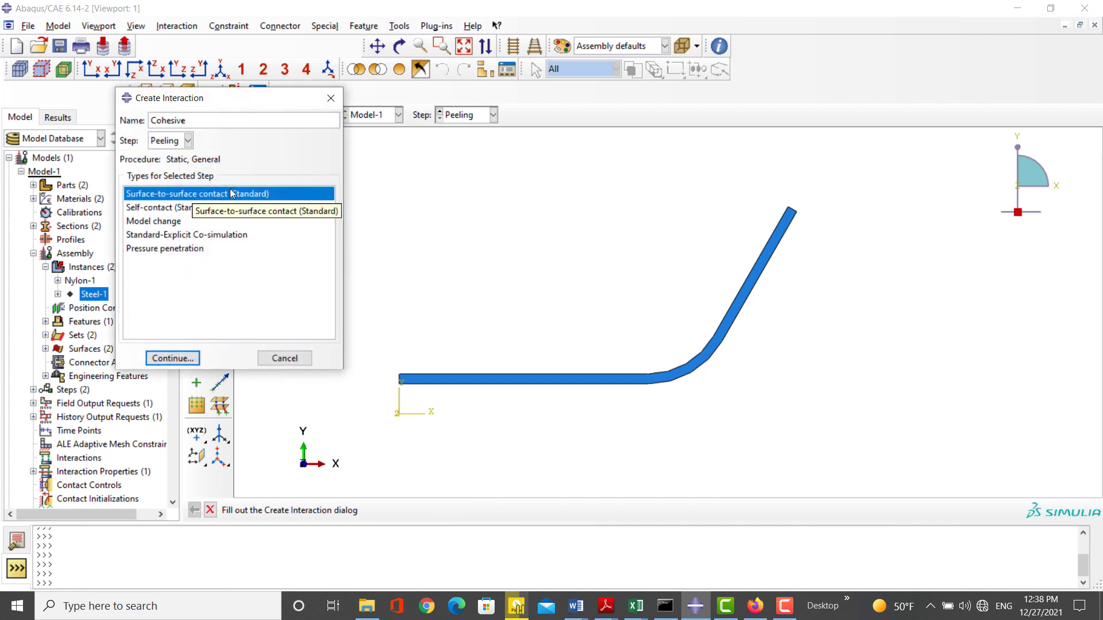
pyautogui.click(172, 358)
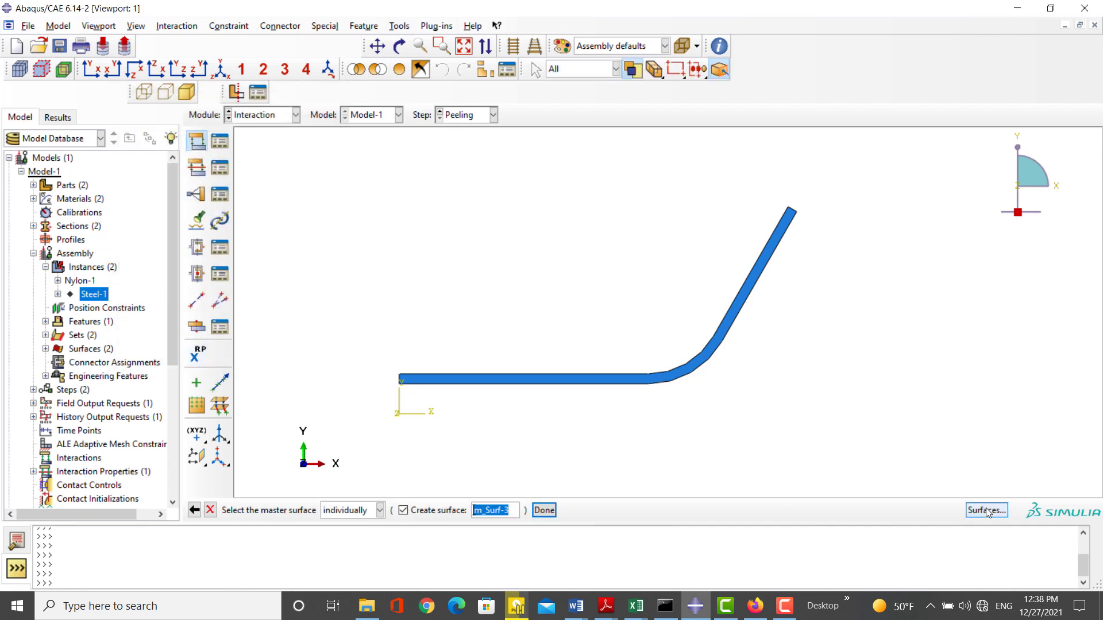
# Pair Surf-Steel as master and Surf-Nylon as slave from the named surfaces
pyautogui.click(985, 510)
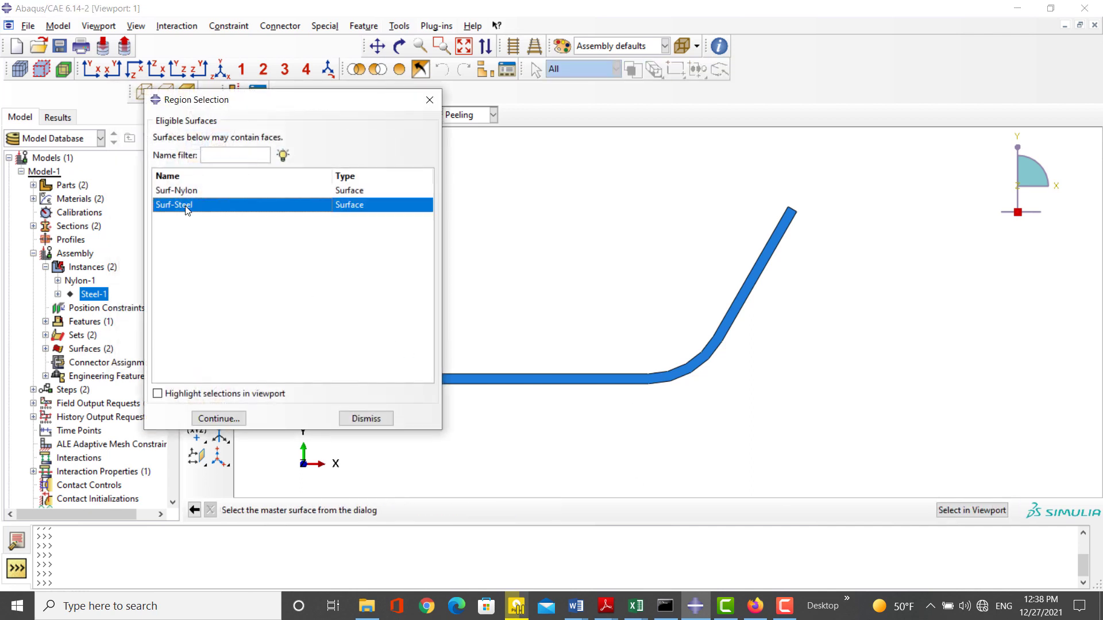
pyautogui.click(219, 418)
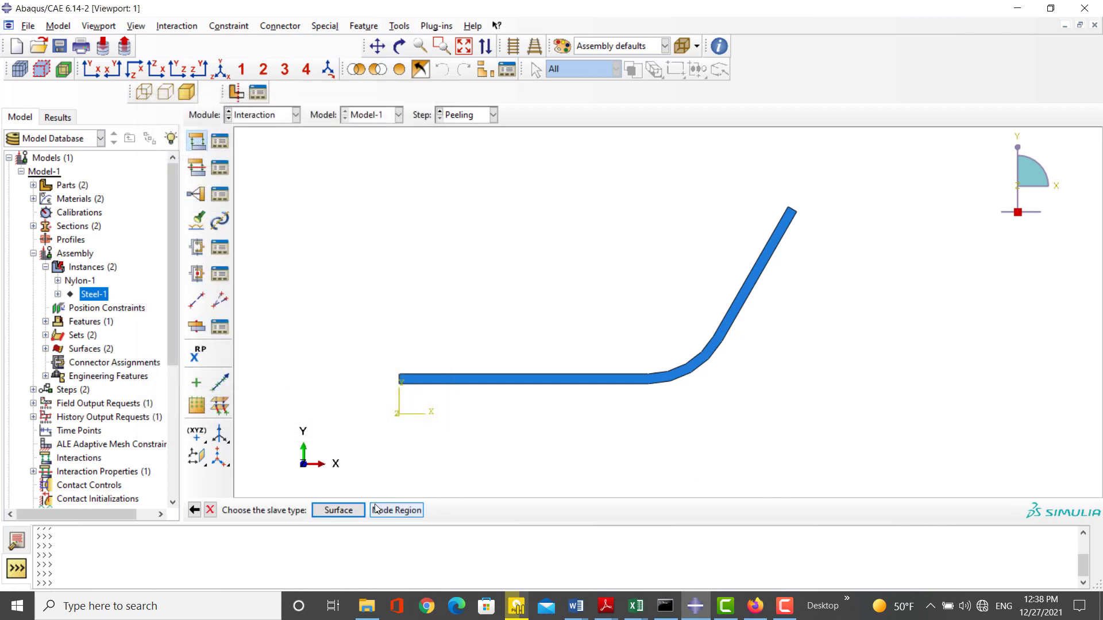
pyautogui.click(337, 510)
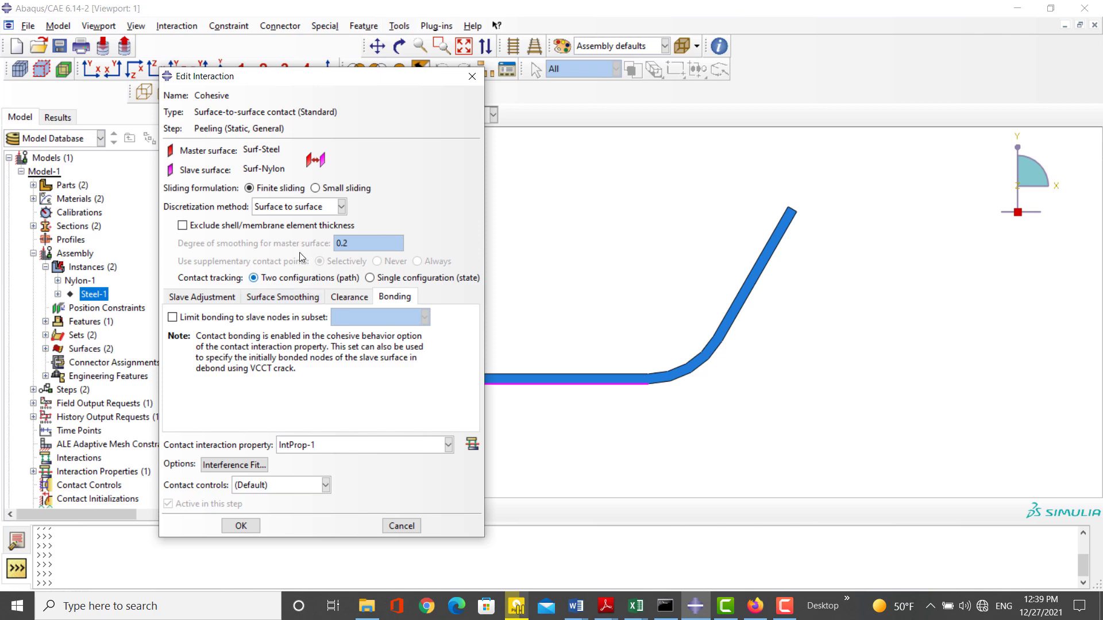
# Set small sliding with contact property IntProp-1 and create the Cohesive interaction
pyautogui.click(316, 188)
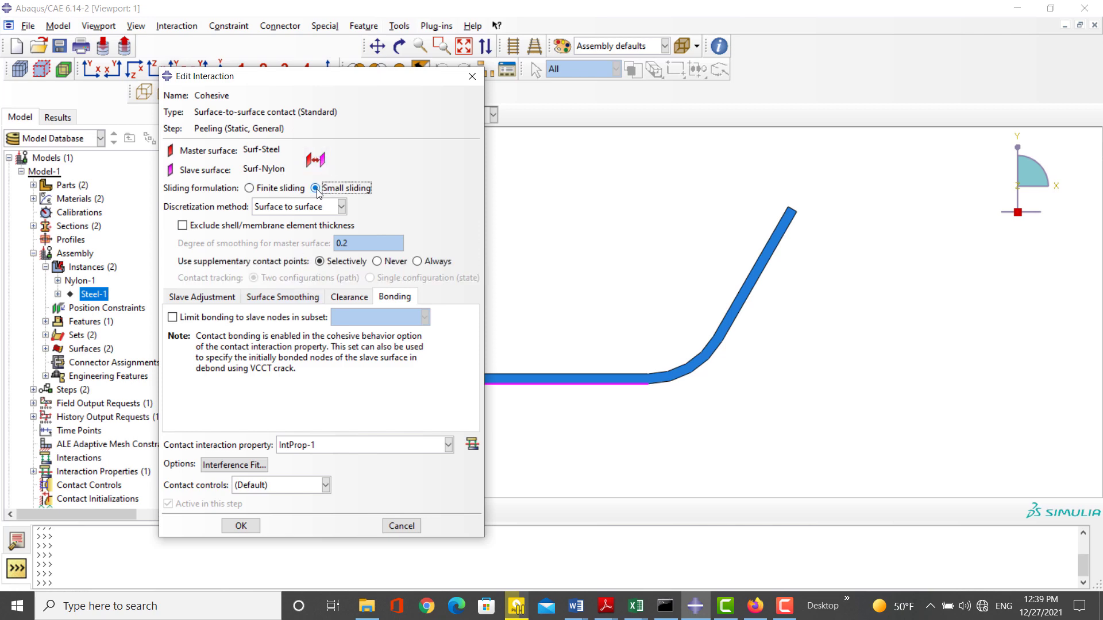
pyautogui.click(316, 189)
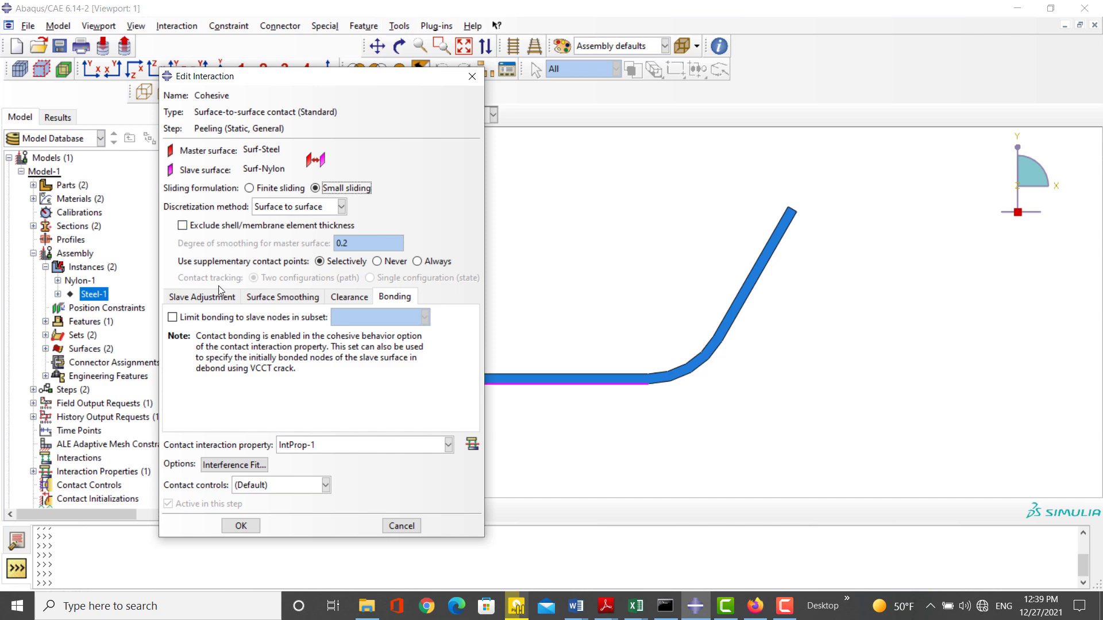
pyautogui.click(200, 297)
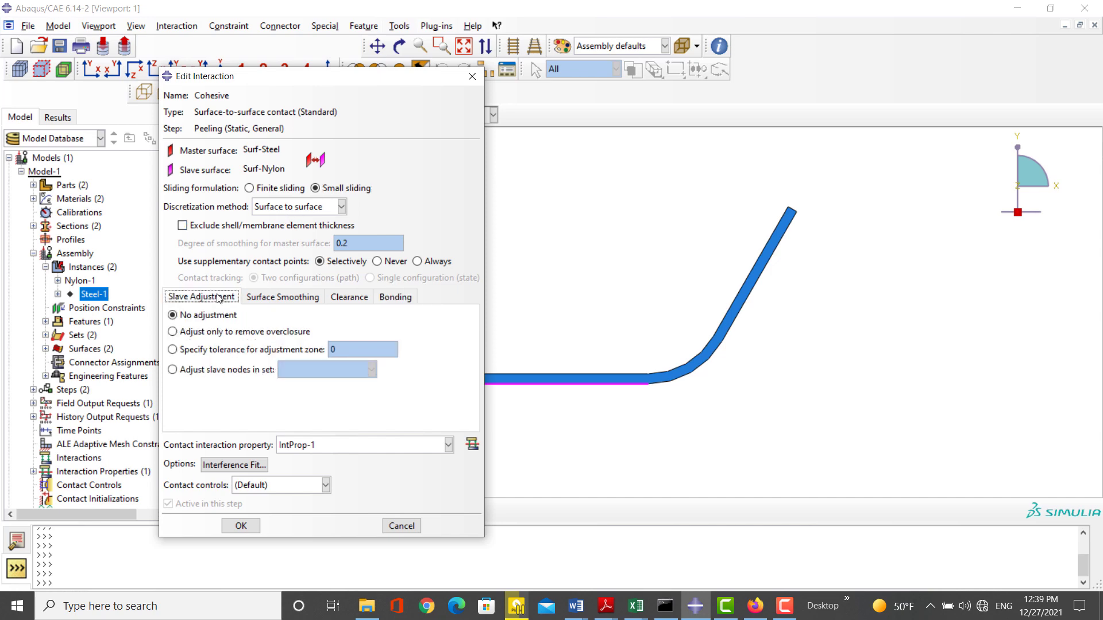
pyautogui.click(240, 525)
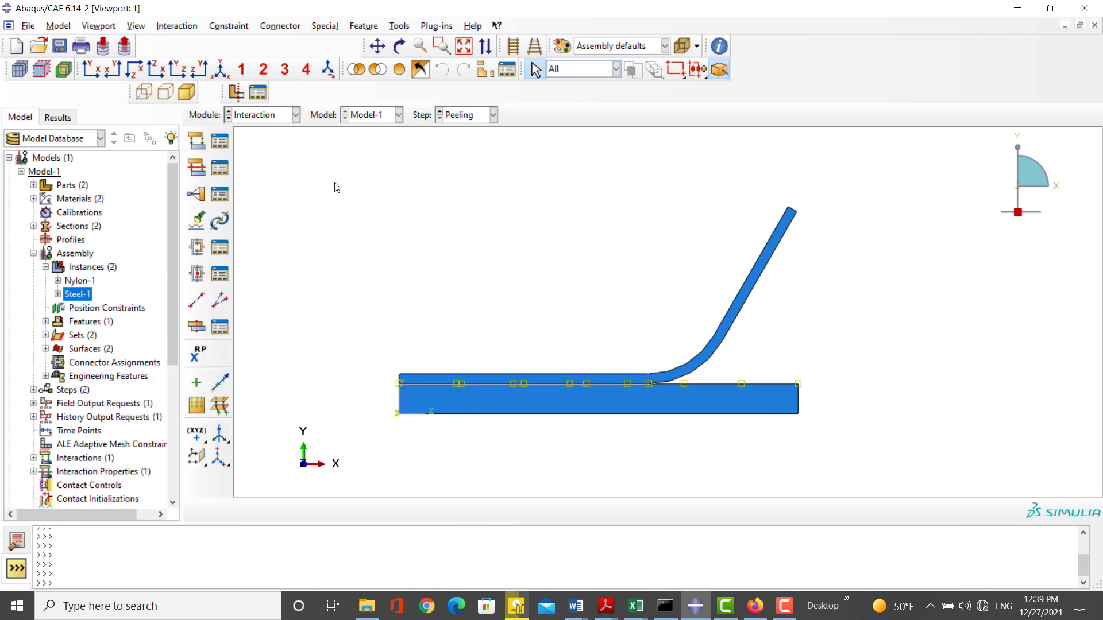
# In the Load module, apply symmetry boundary condition Ysym to the steel block's bottom edge
pyautogui.click(294, 115)
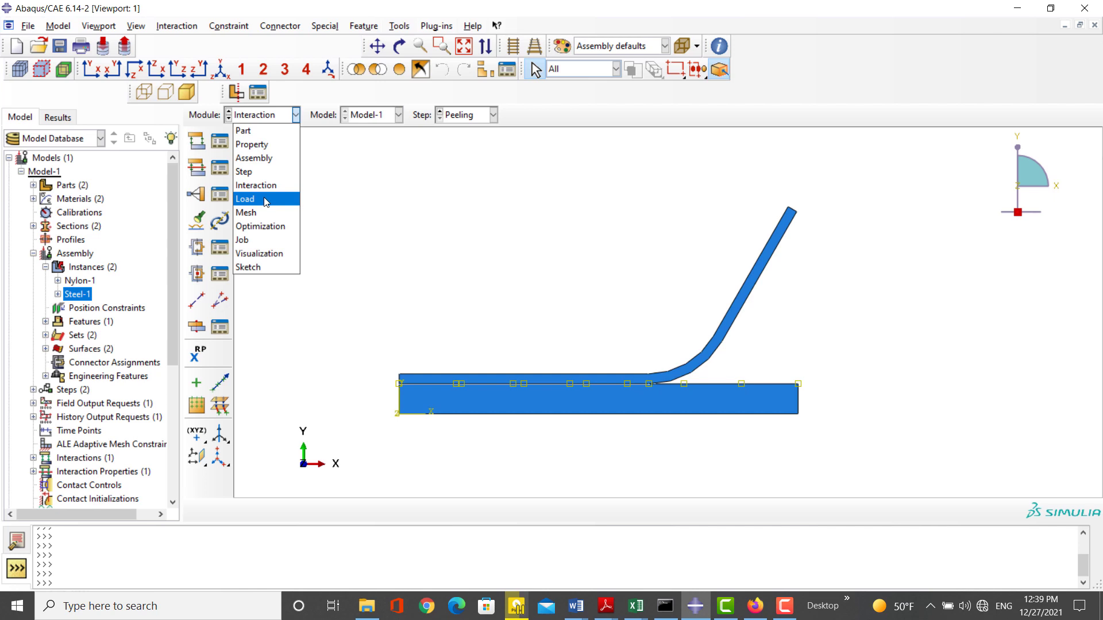
pyautogui.click(245, 199)
pyautogui.write('Y')
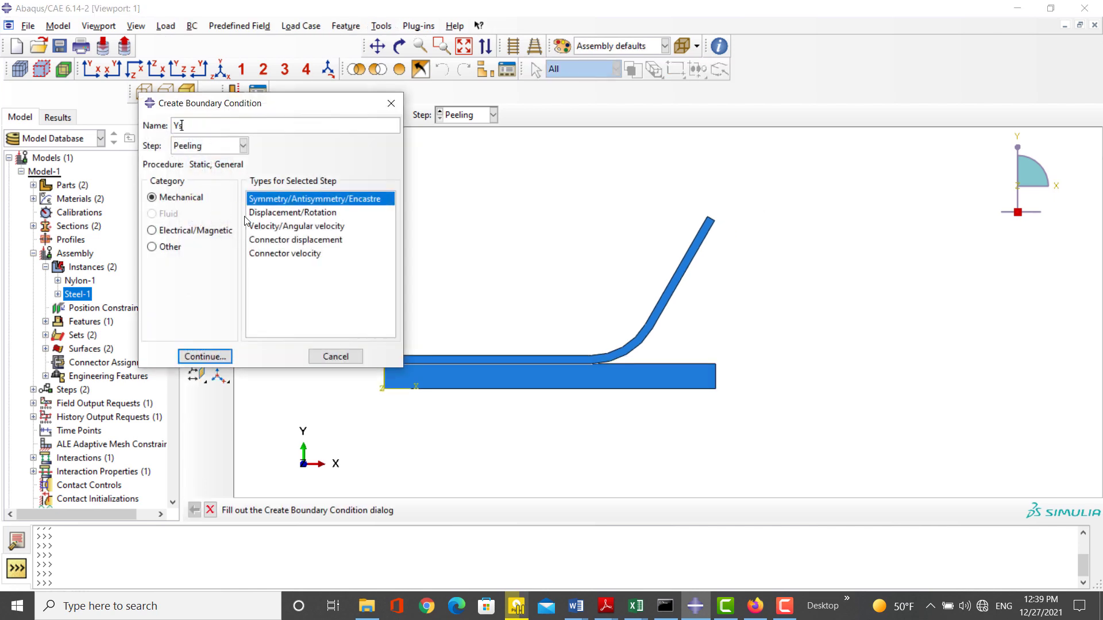
pyautogui.write('sym')
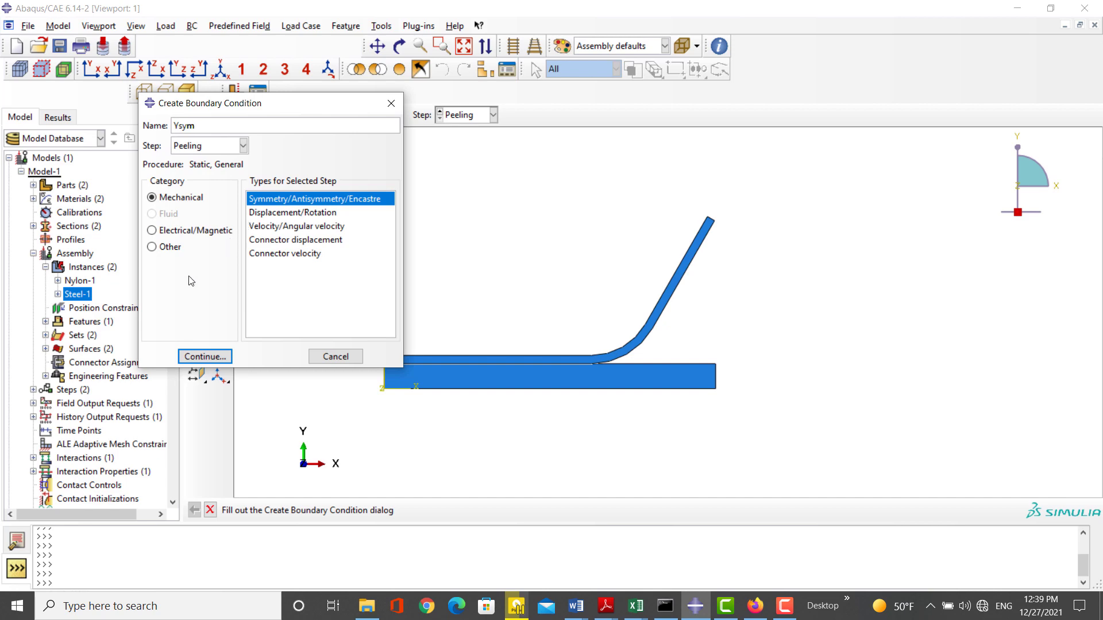
pyautogui.click(204, 356)
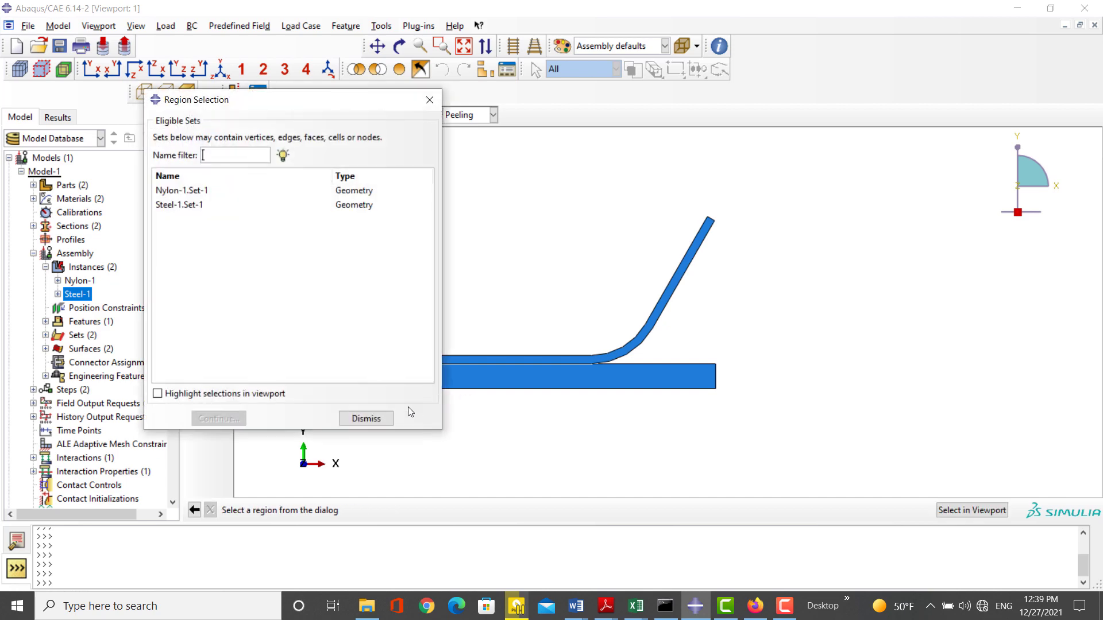
pyautogui.click(366, 418)
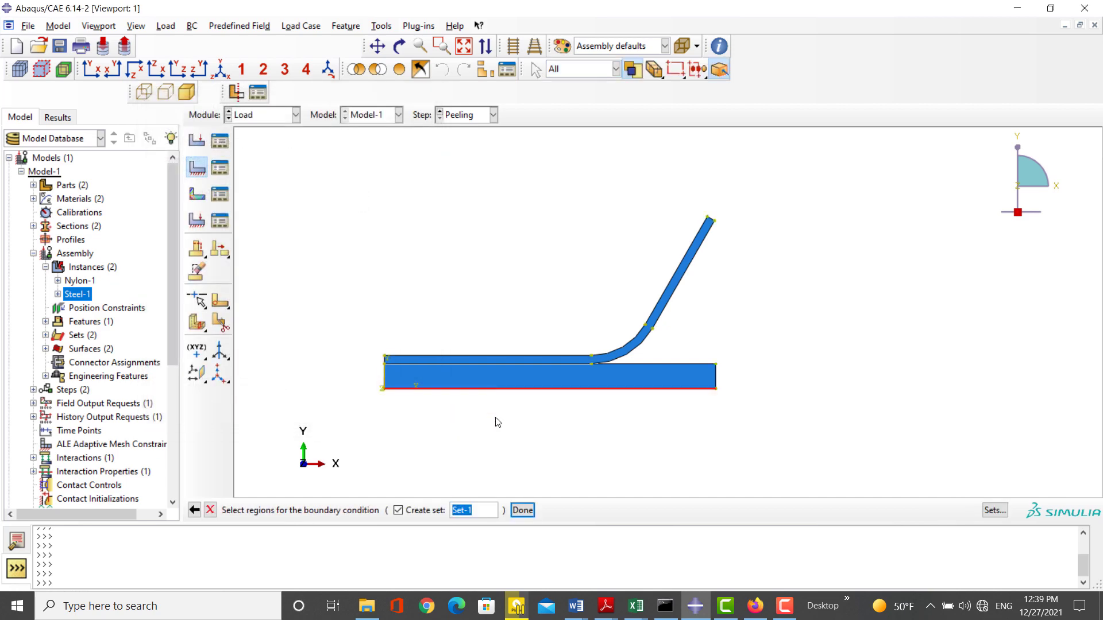
pyautogui.click(521, 511)
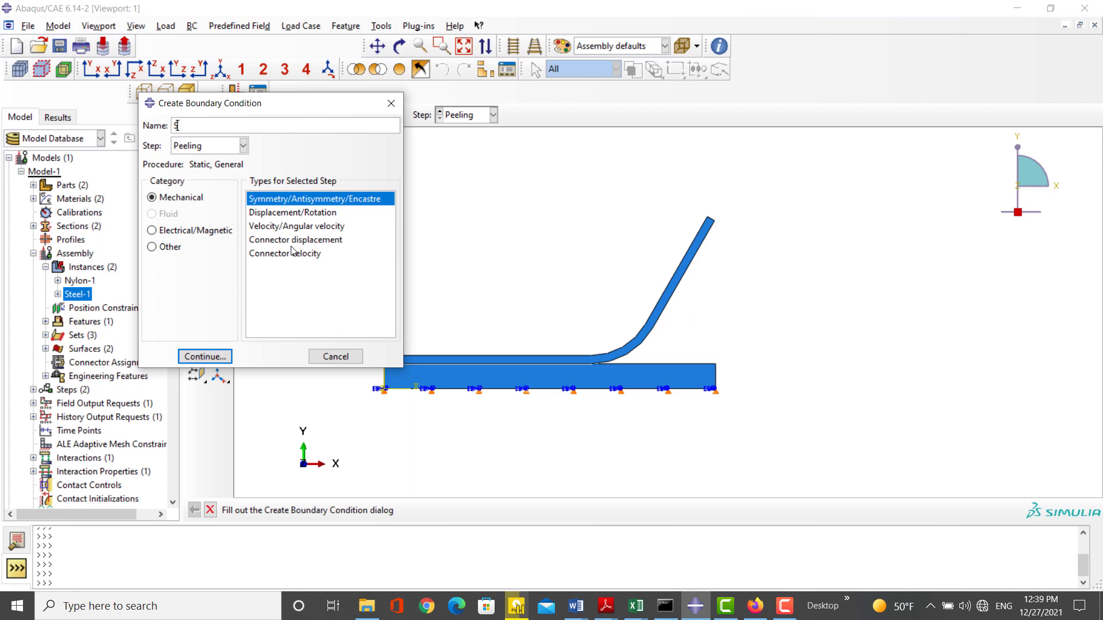
# Add Displacement/Rotation condition SteelMove on the steel block's right edge in the Peeling step
pyautogui.write('SteelMo')
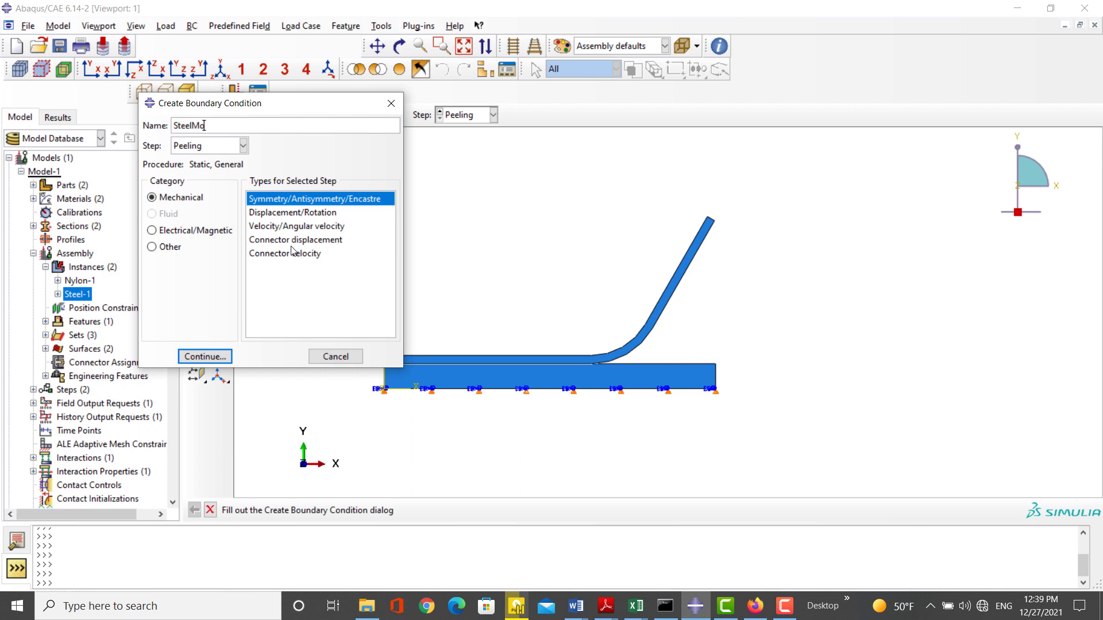
pyautogui.click(293, 213)
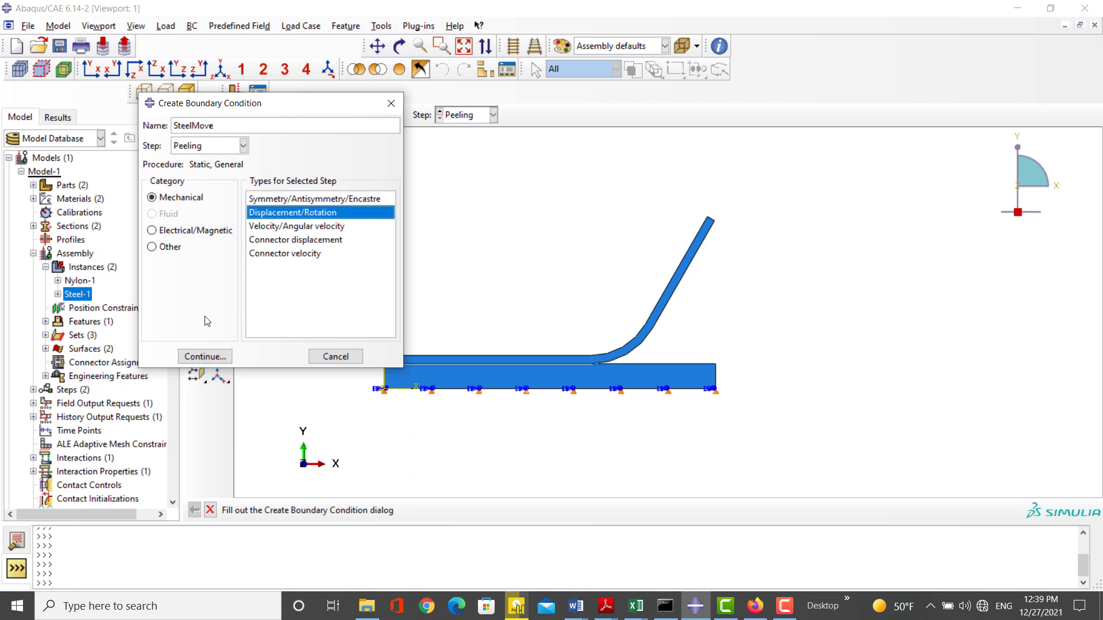
pyautogui.click(205, 356)
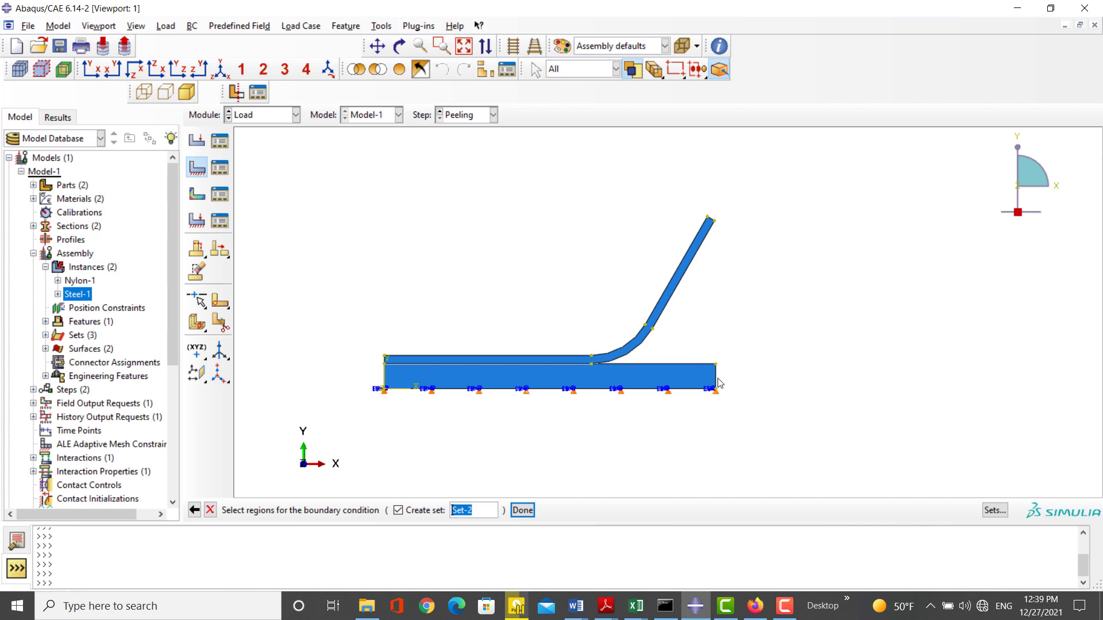
pyautogui.click(521, 511)
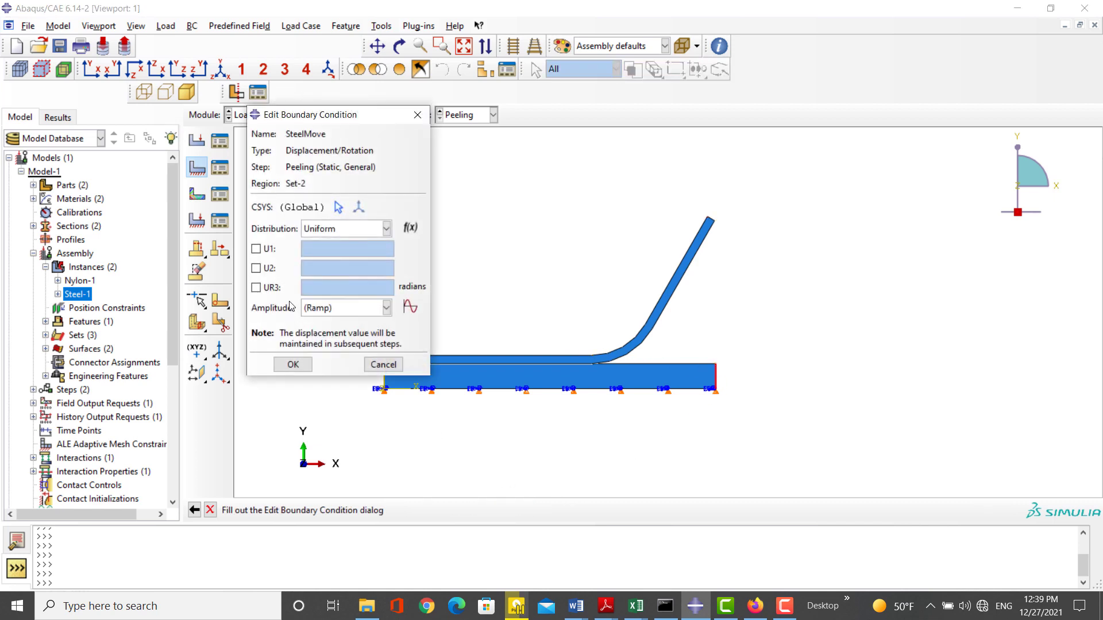
pyautogui.click(256, 249)
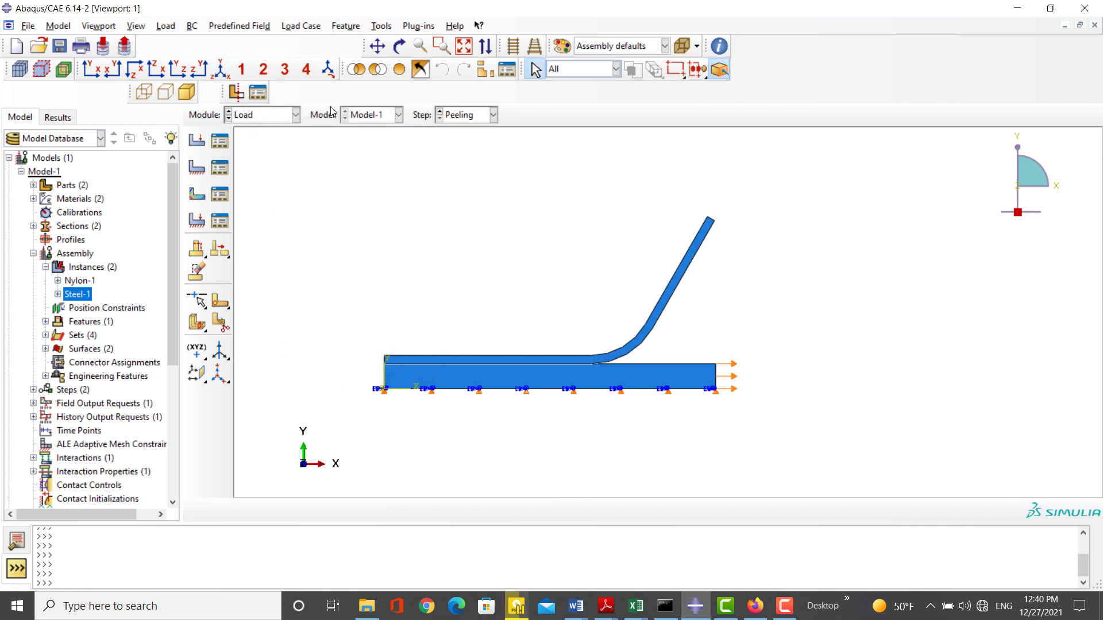
# Create a 3-point datum CSYS along the nylon strip's angled arm
pyautogui.click(381, 27)
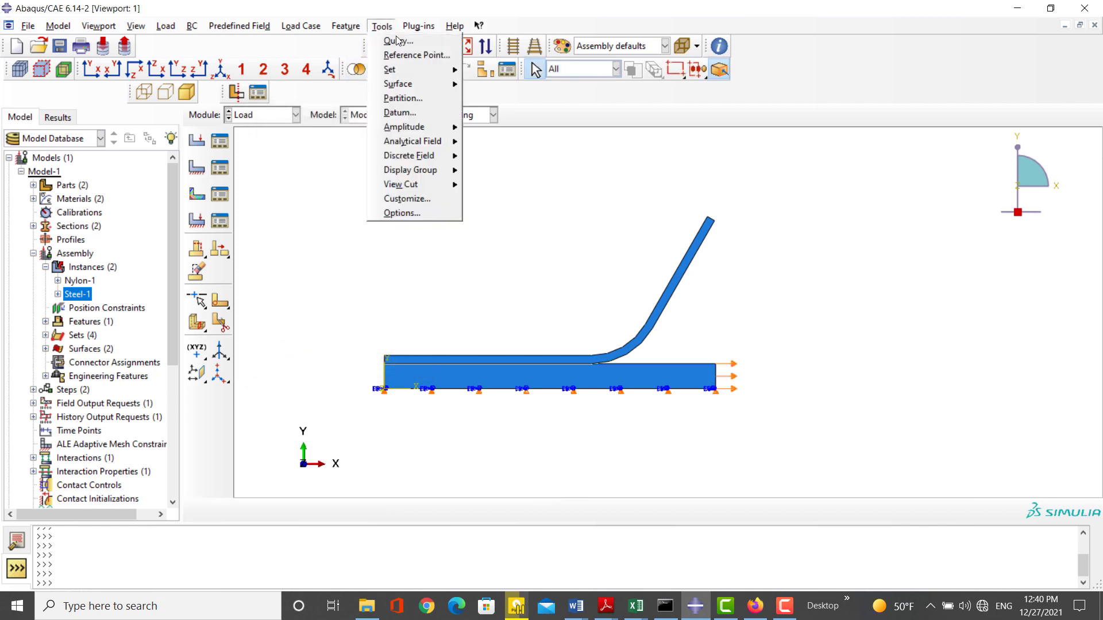
pyautogui.click(399, 113)
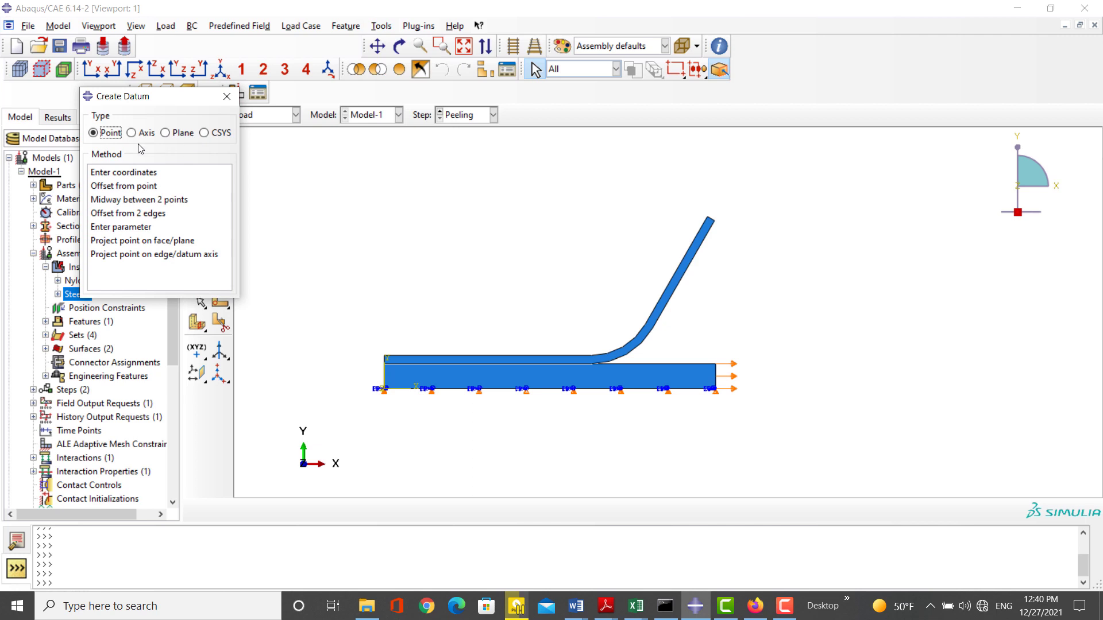
pyautogui.click(204, 134)
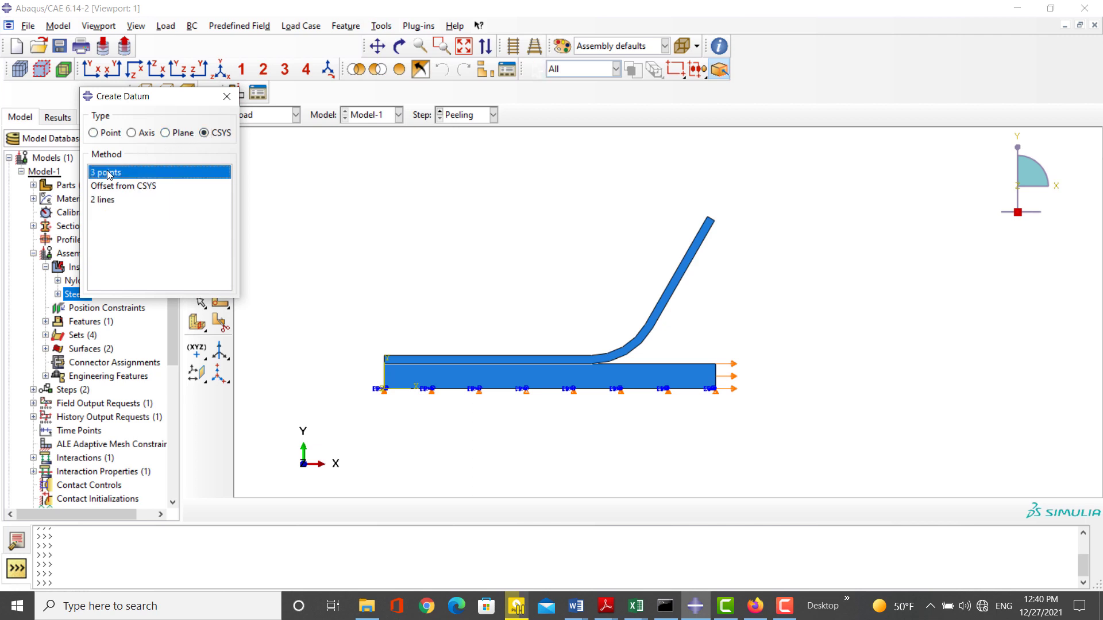
pyautogui.click(107, 172)
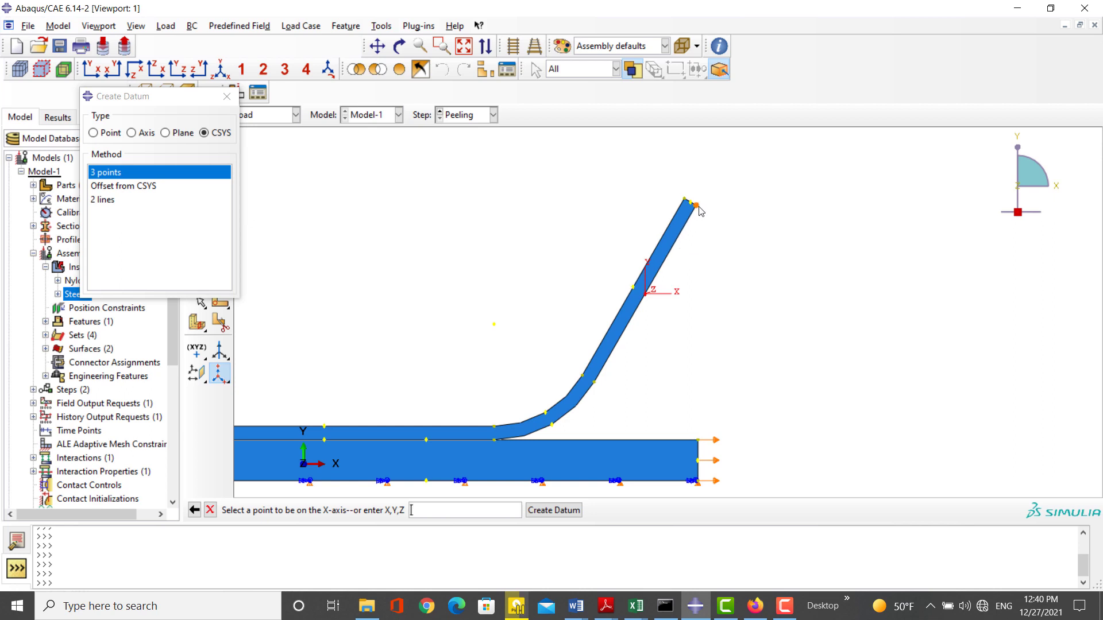
pyautogui.click(683, 202)
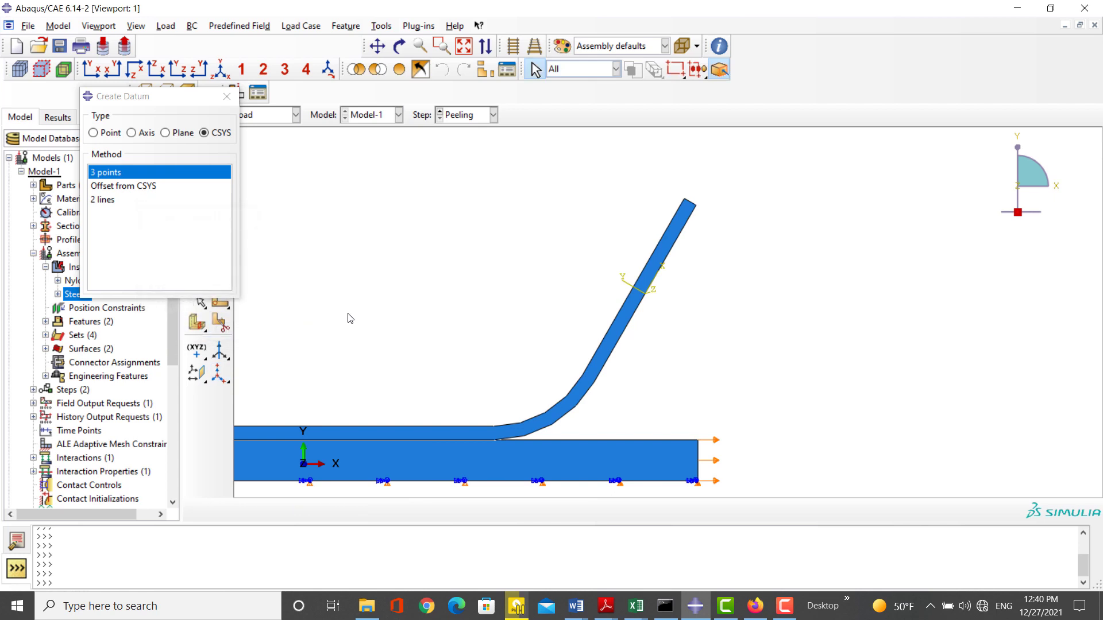
pyautogui.click(226, 96)
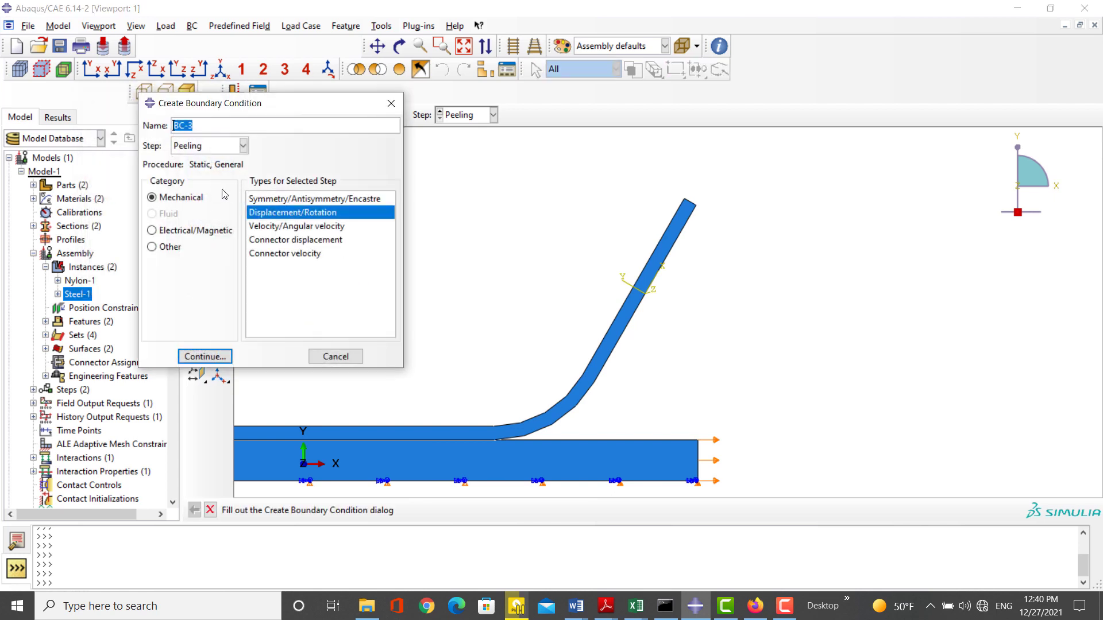
# Name condition NylonMove and apply it to the nylon strip's upper tip edge
pyautogui.write('Ny')
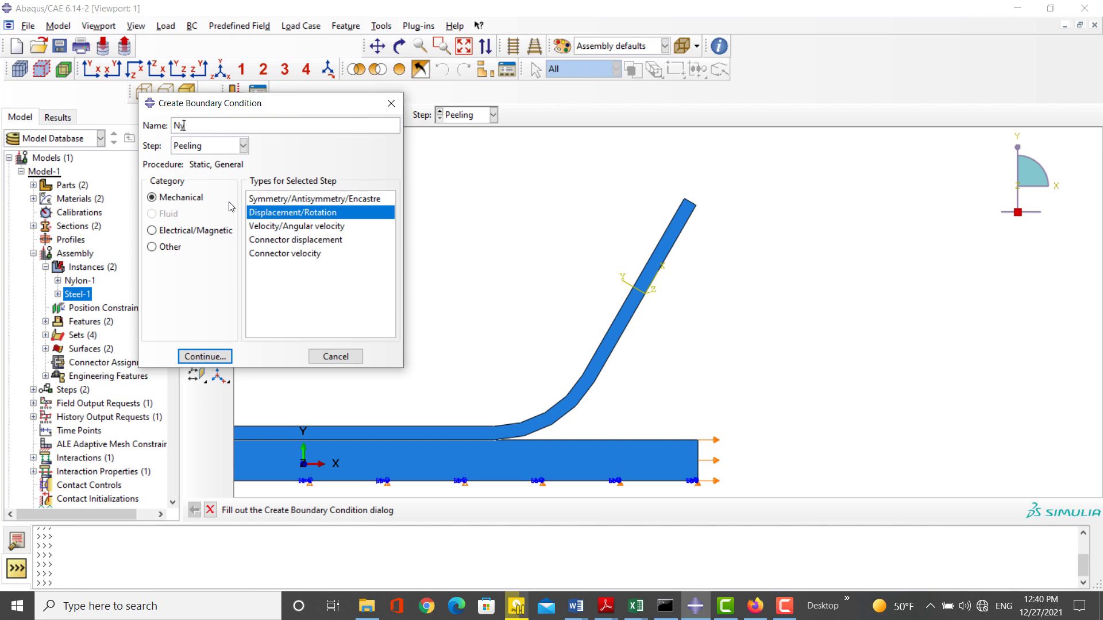
pyautogui.write('ylonM')
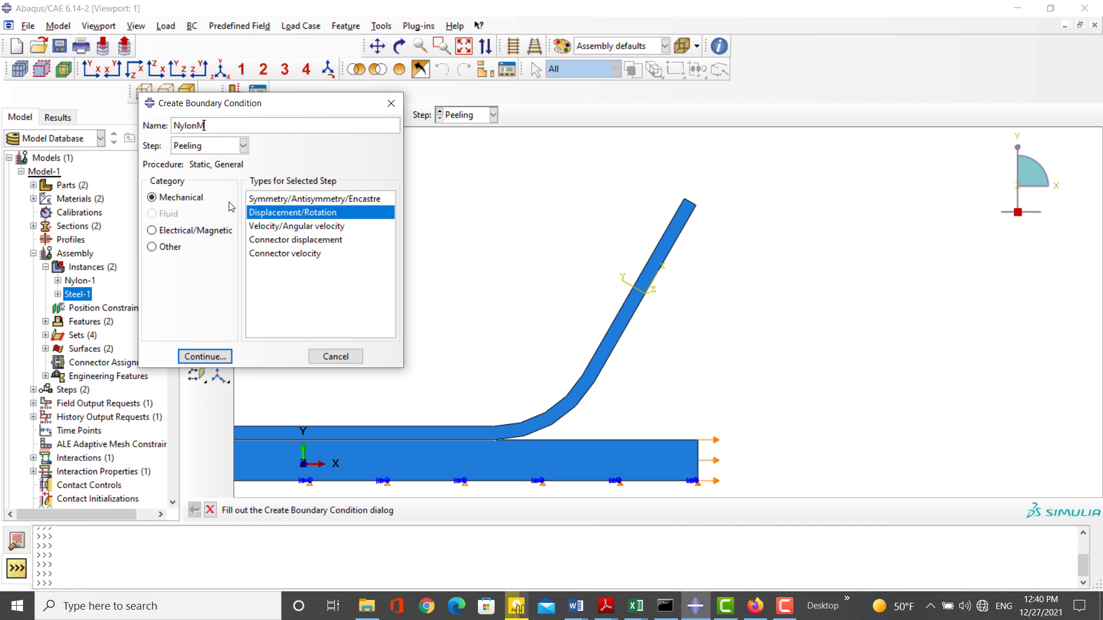
pyautogui.write('ove')
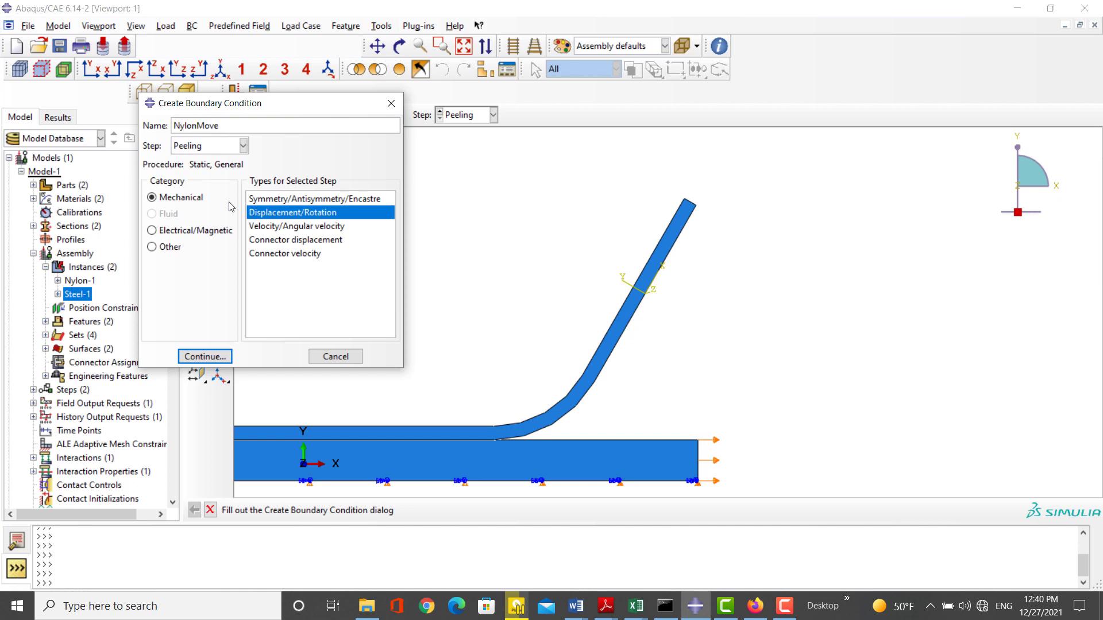
pyautogui.click(205, 357)
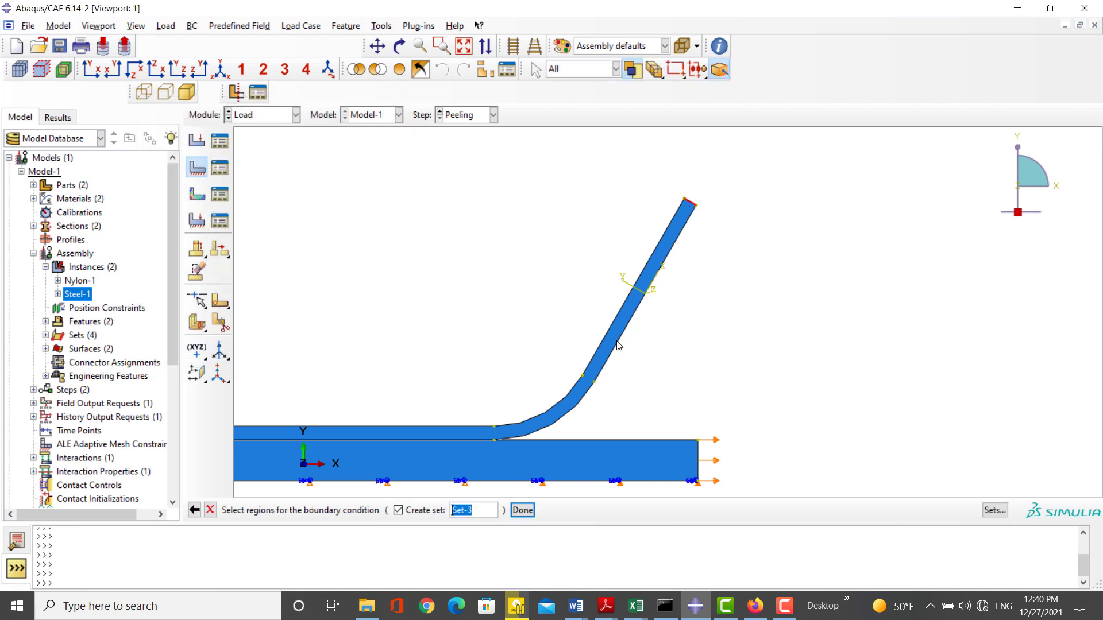
pyautogui.click(522, 510)
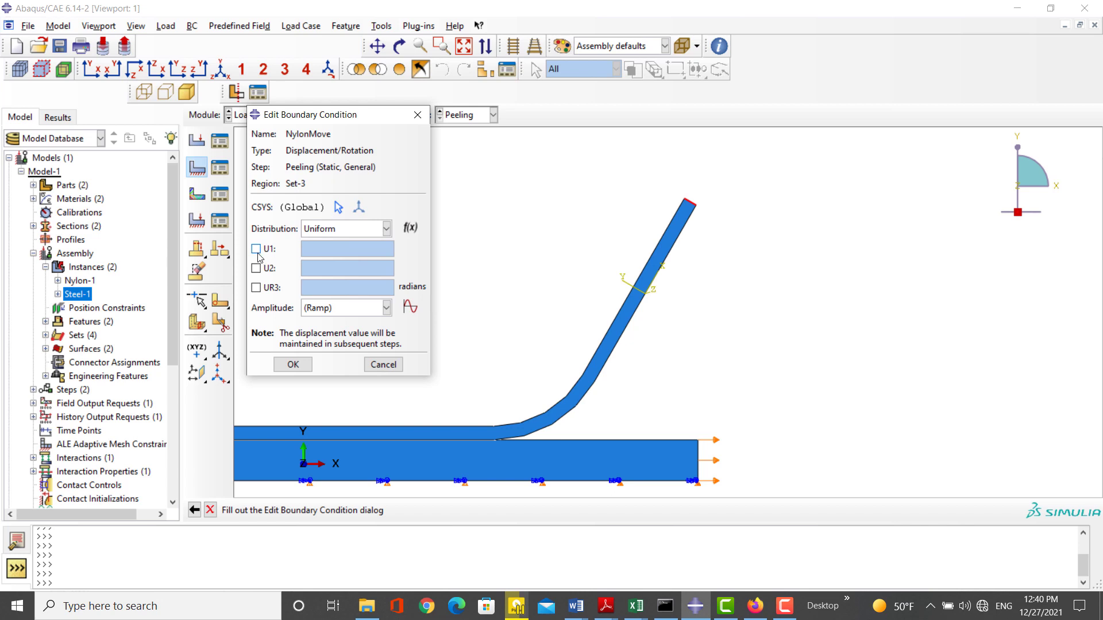
# Set U1=4, U2=0 in the datum coordinate system on the nylon arm and confirm
pyautogui.click(256, 249)
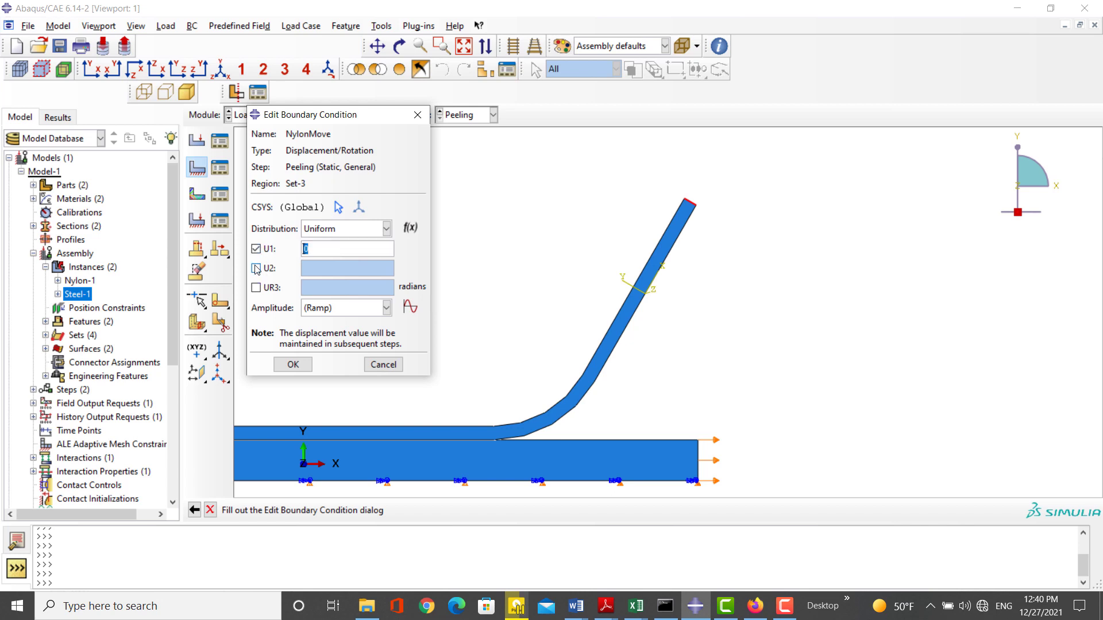
pyautogui.click(256, 268)
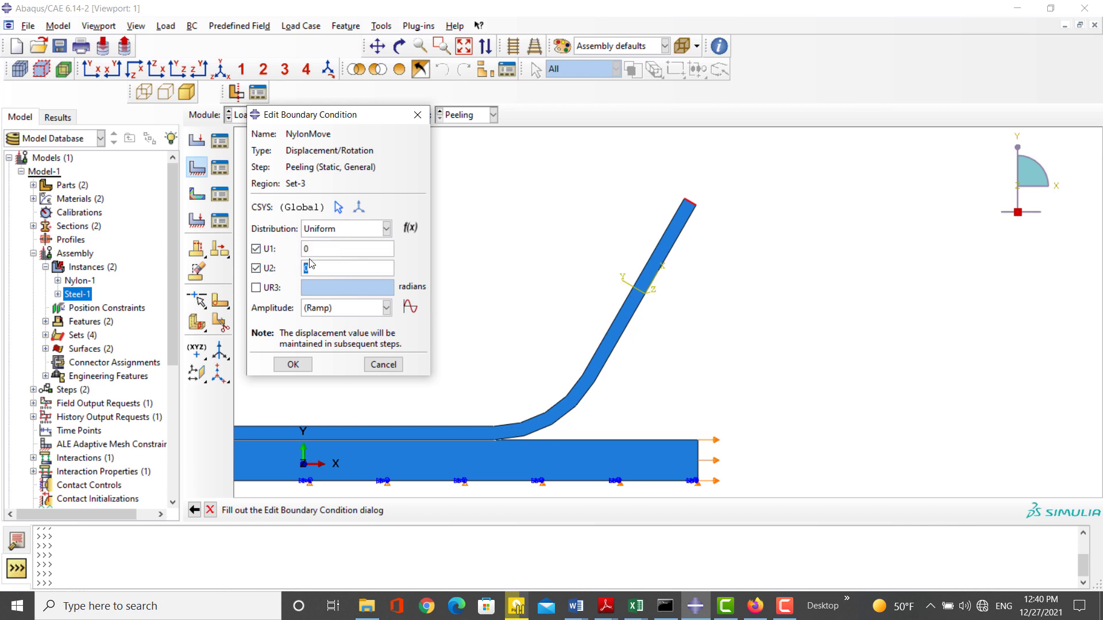
pyautogui.write('4')
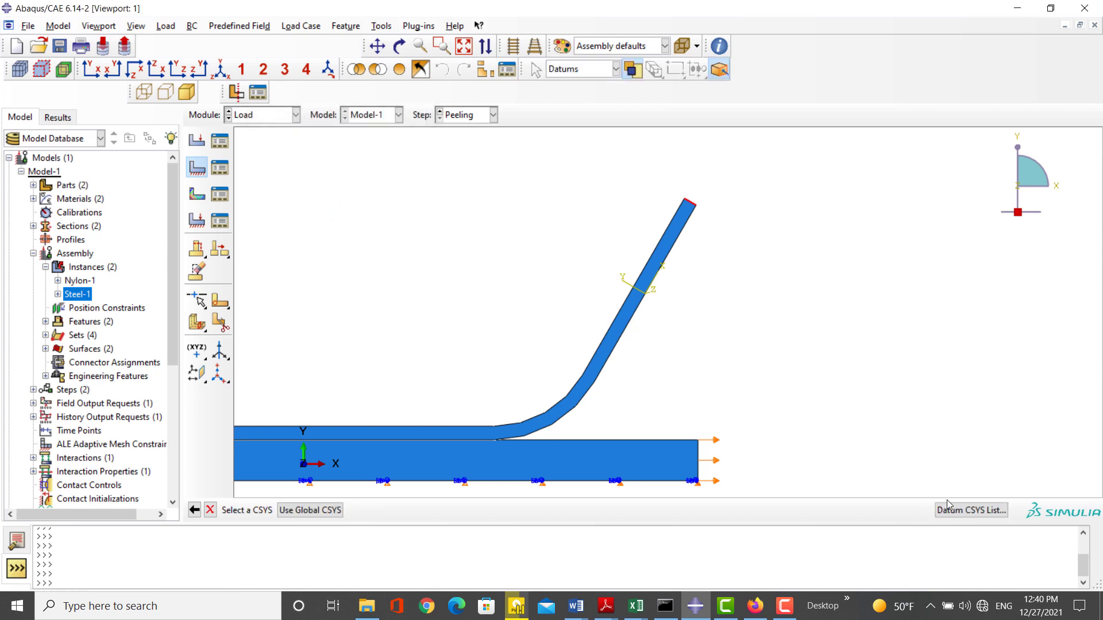
pyautogui.click(971, 510)
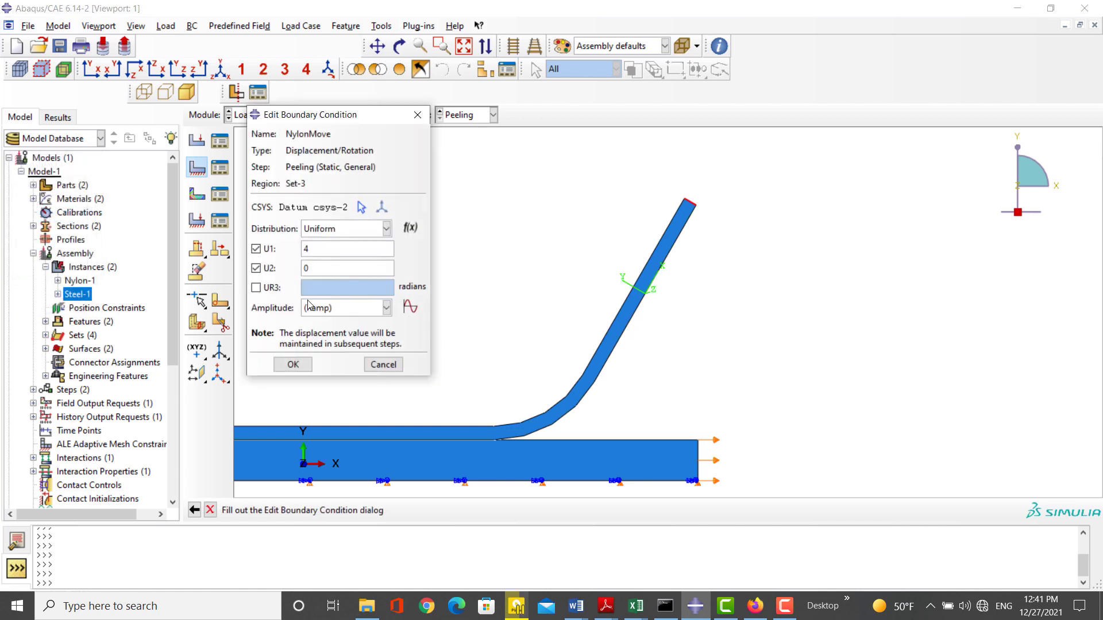
pyautogui.click(292, 364)
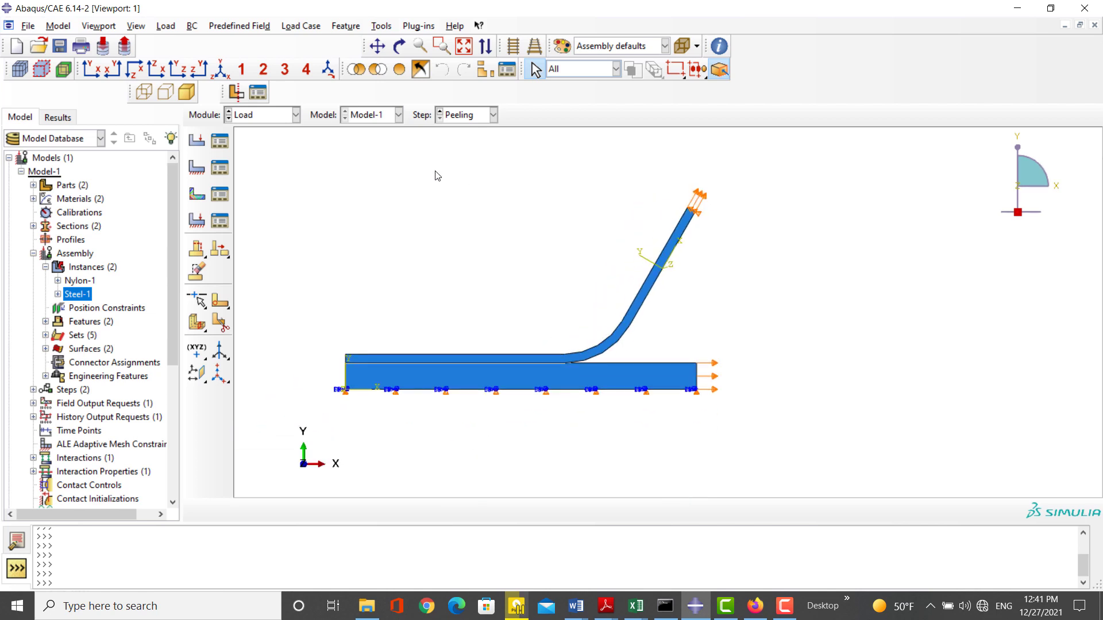
# In the Mesh module, set structured quad mesh controls on the steel plate and nylon strip faces
pyautogui.click(294, 115)
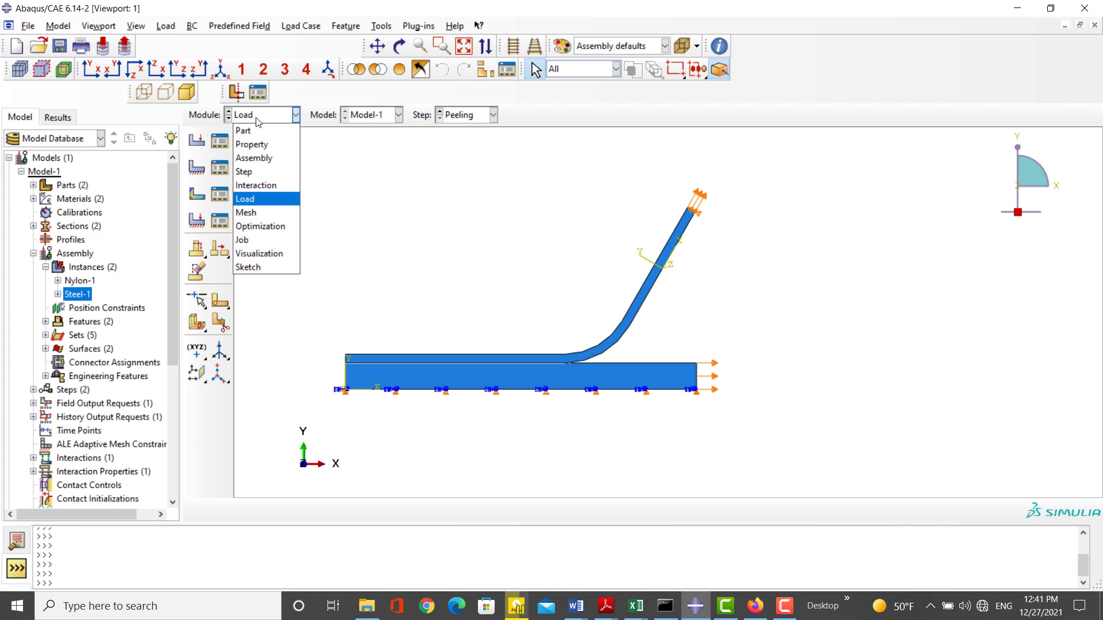
pyautogui.click(246, 213)
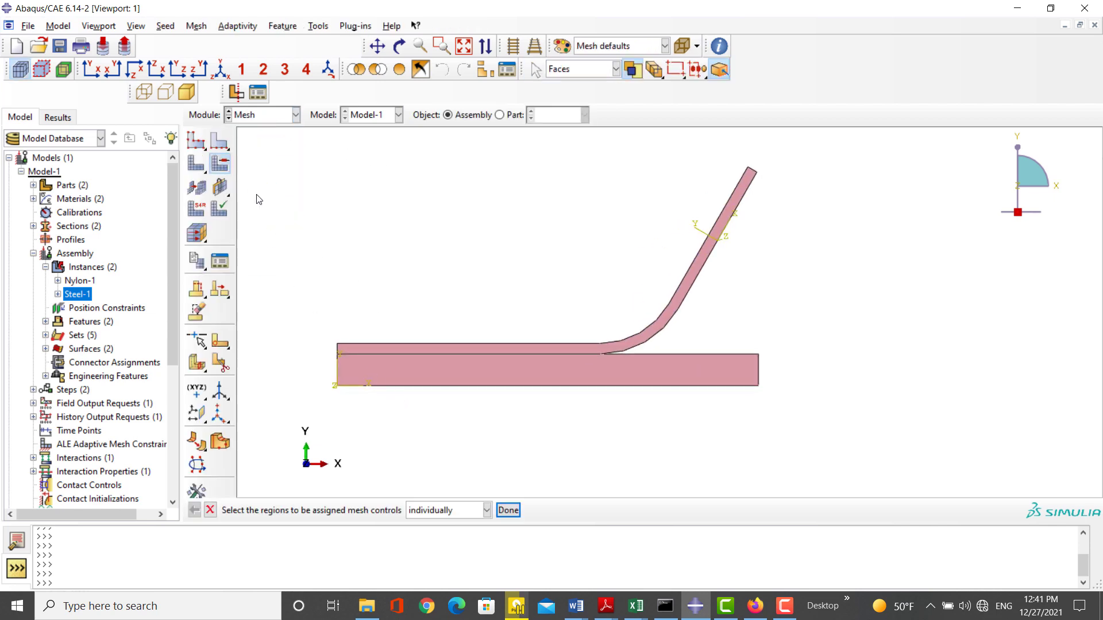
pyautogui.click(534, 369)
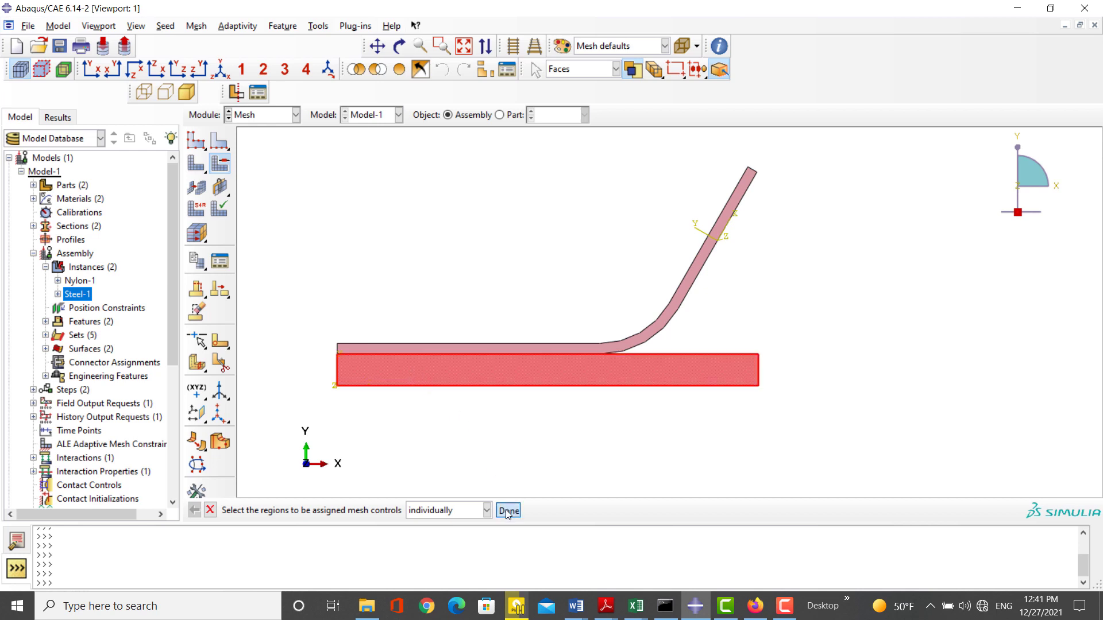
pyautogui.click(508, 510)
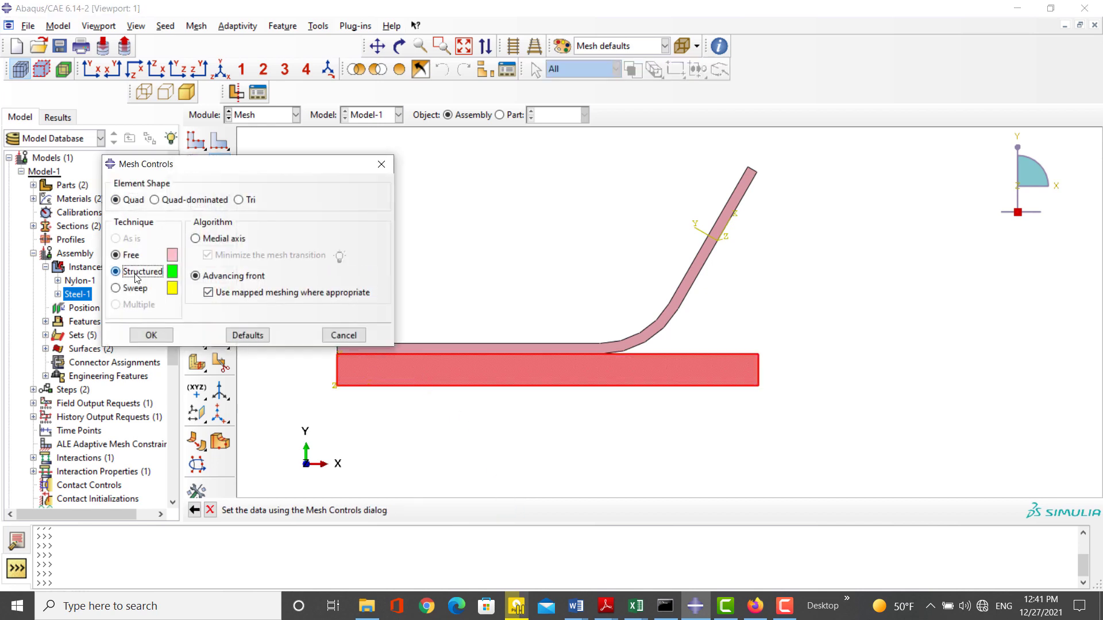
pyautogui.click(151, 335)
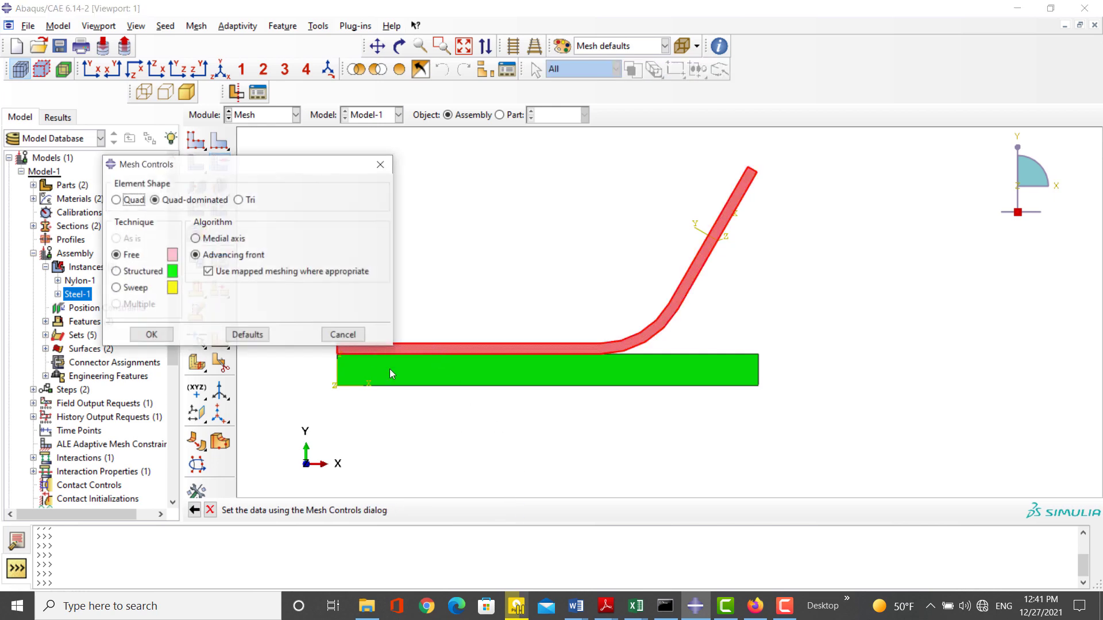
pyautogui.click(114, 271)
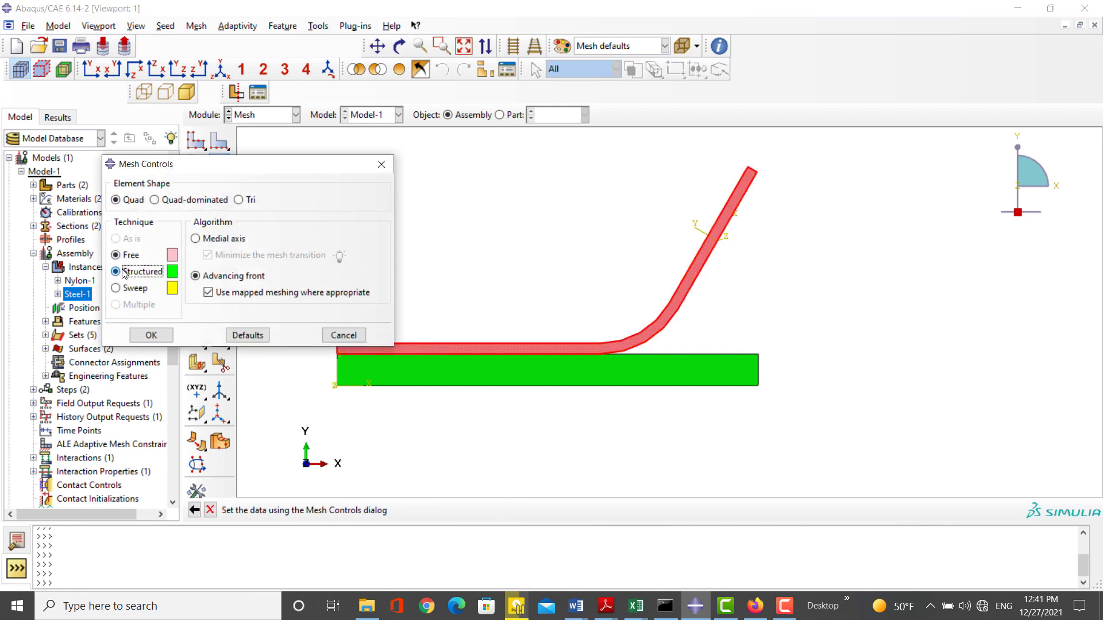
pyautogui.click(150, 335)
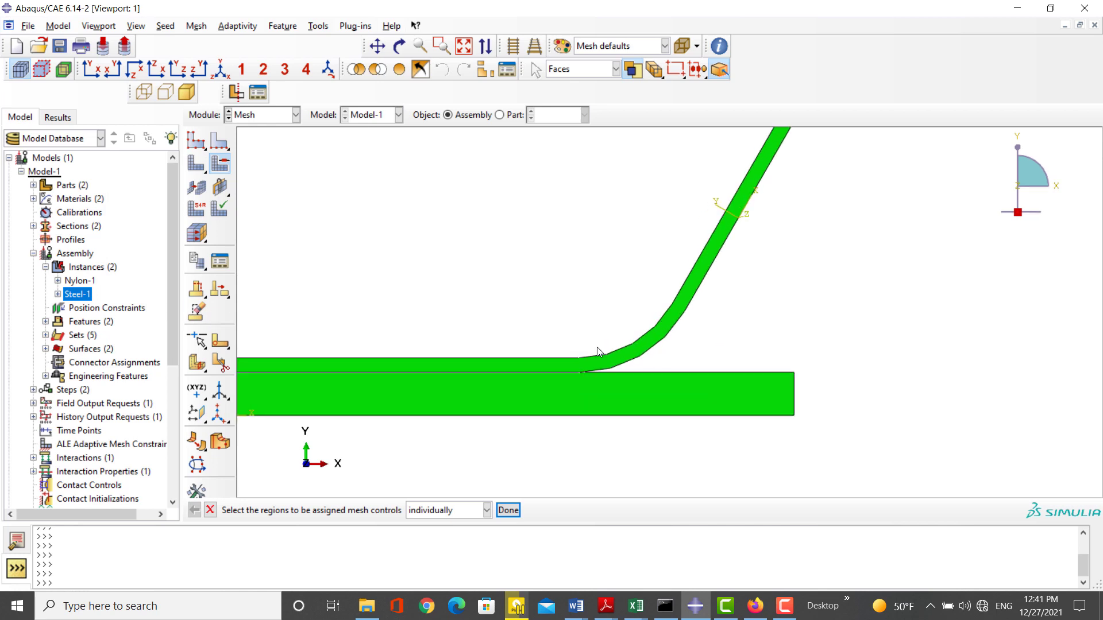
# Partition the nylon strip's face with a sketched line across its bend
pyautogui.click(317, 26)
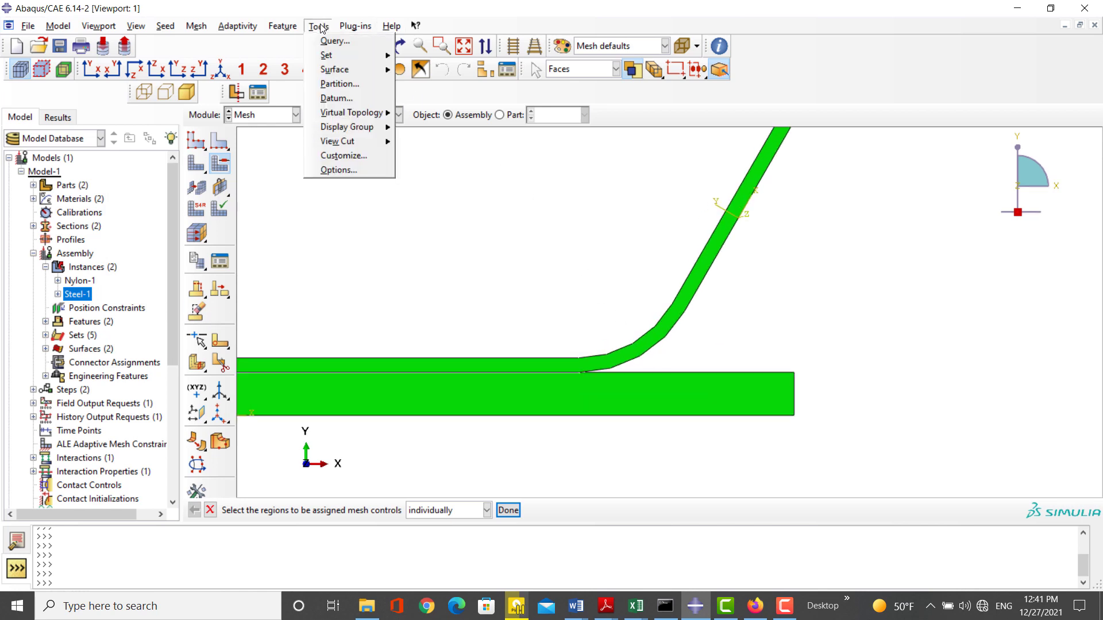
pyautogui.click(340, 83)
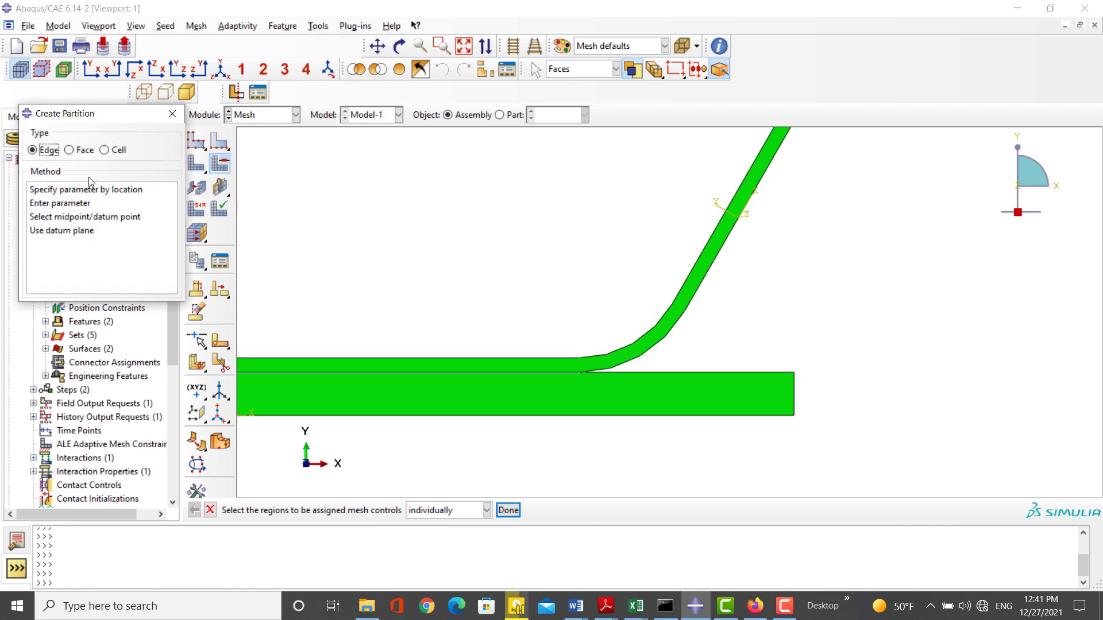
pyautogui.click(70, 149)
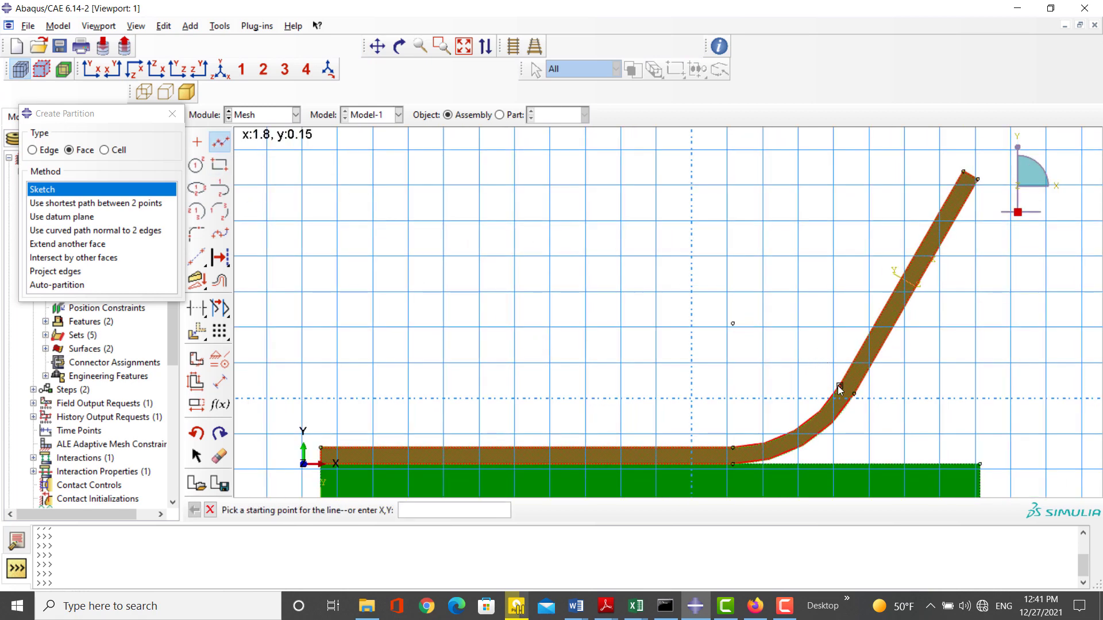
pyautogui.click(839, 391)
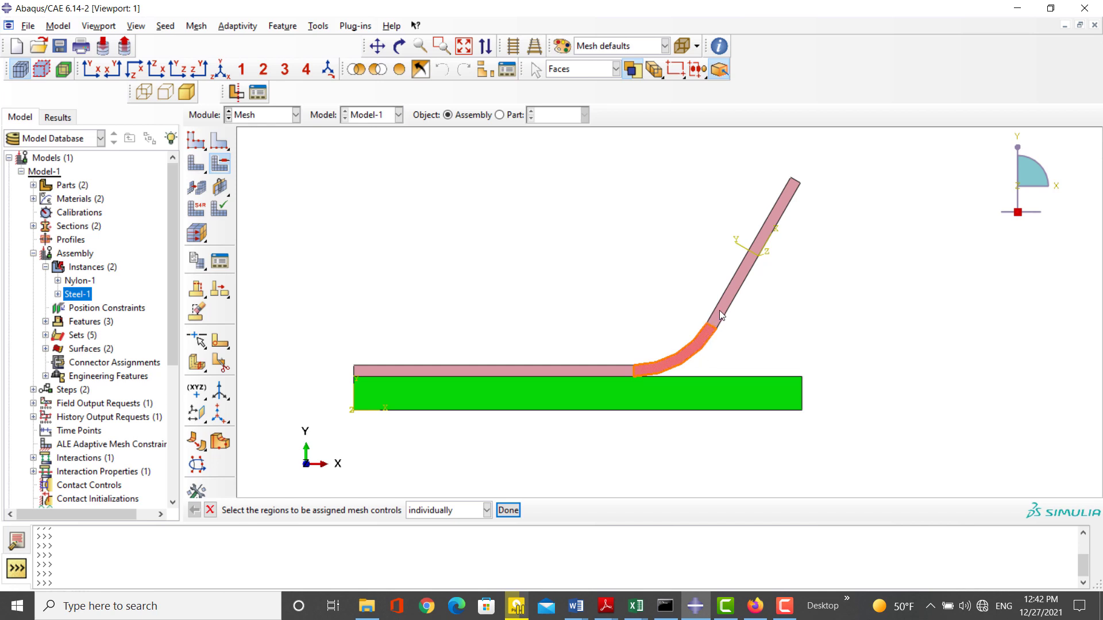
# Assign structured quad mesh controls to all partitioned nylon regions
pyautogui.click(507, 510)
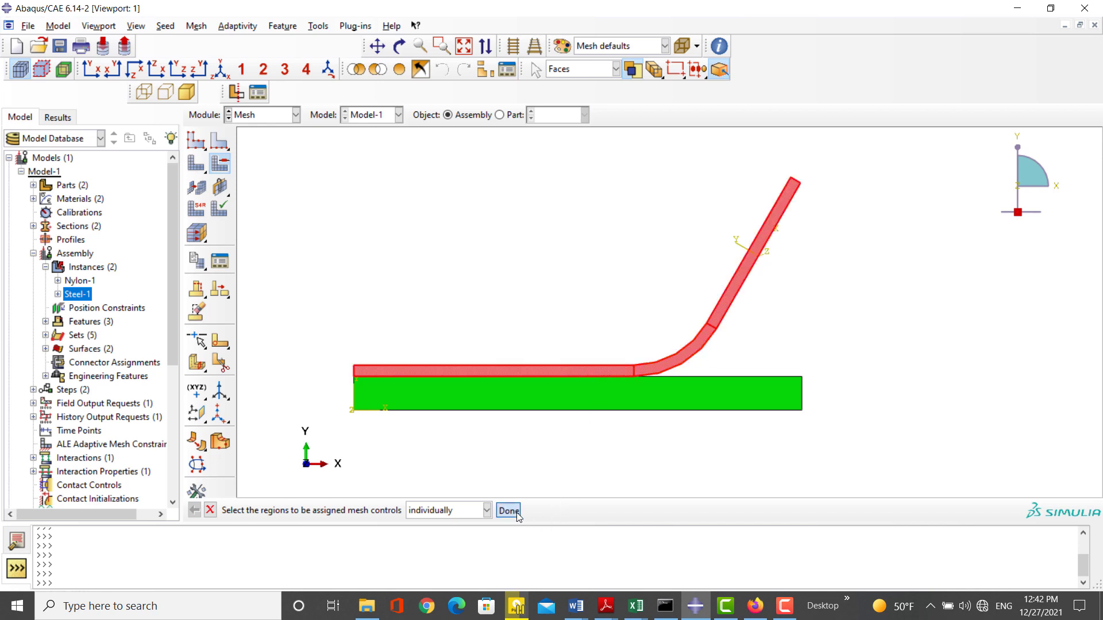
pyautogui.click(508, 510)
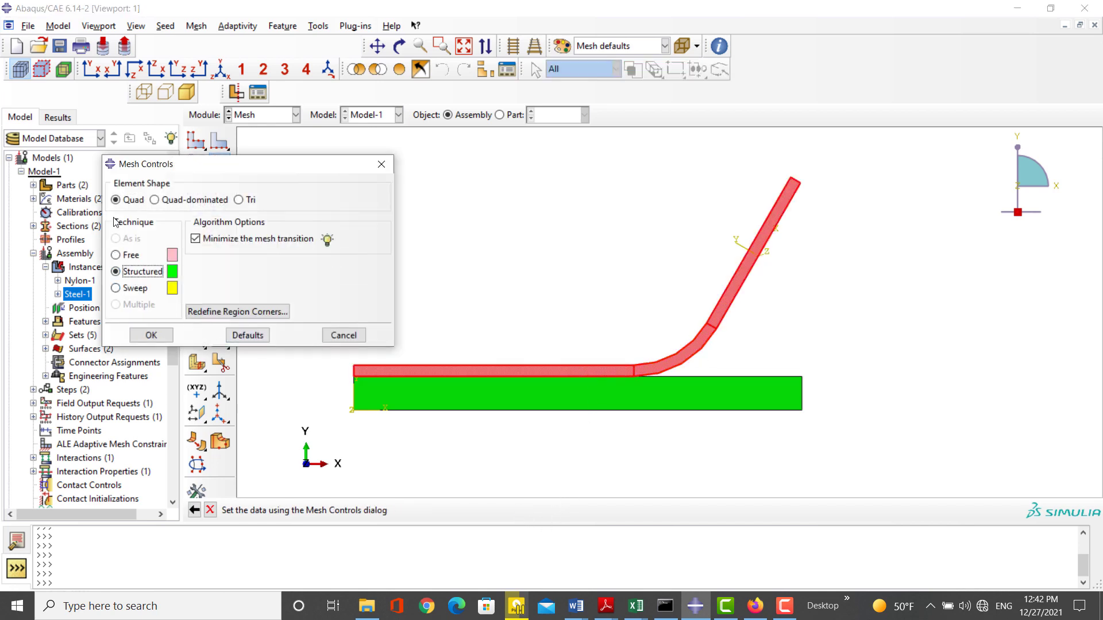
pyautogui.click(150, 334)
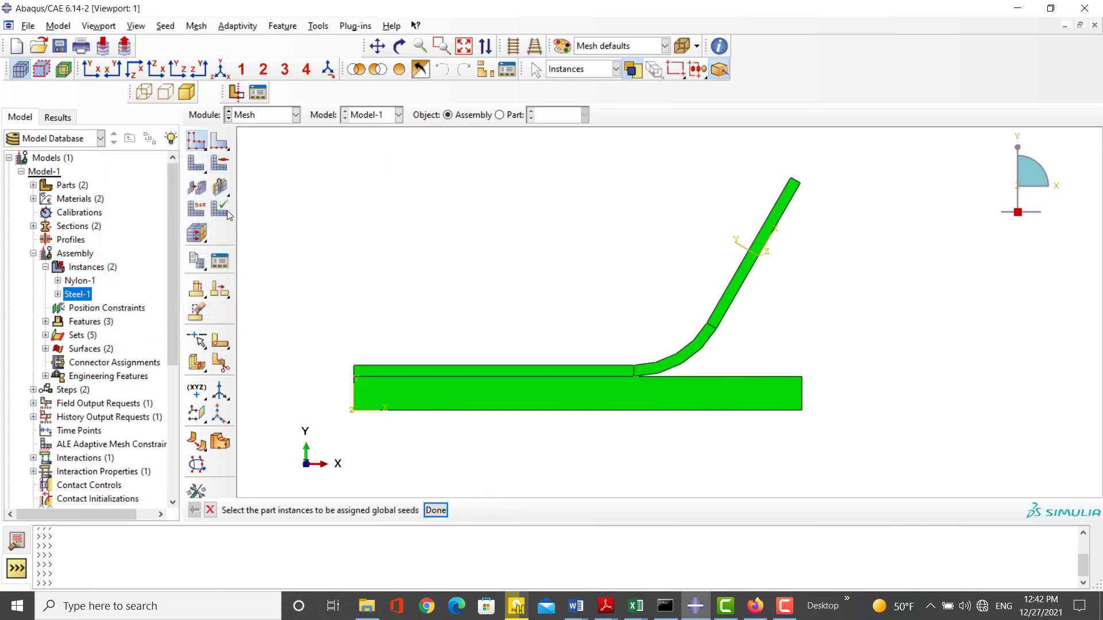
# Seed the Steel-1 instance globally, then seed Nylon-1 with size 0.25
pyautogui.click(577, 394)
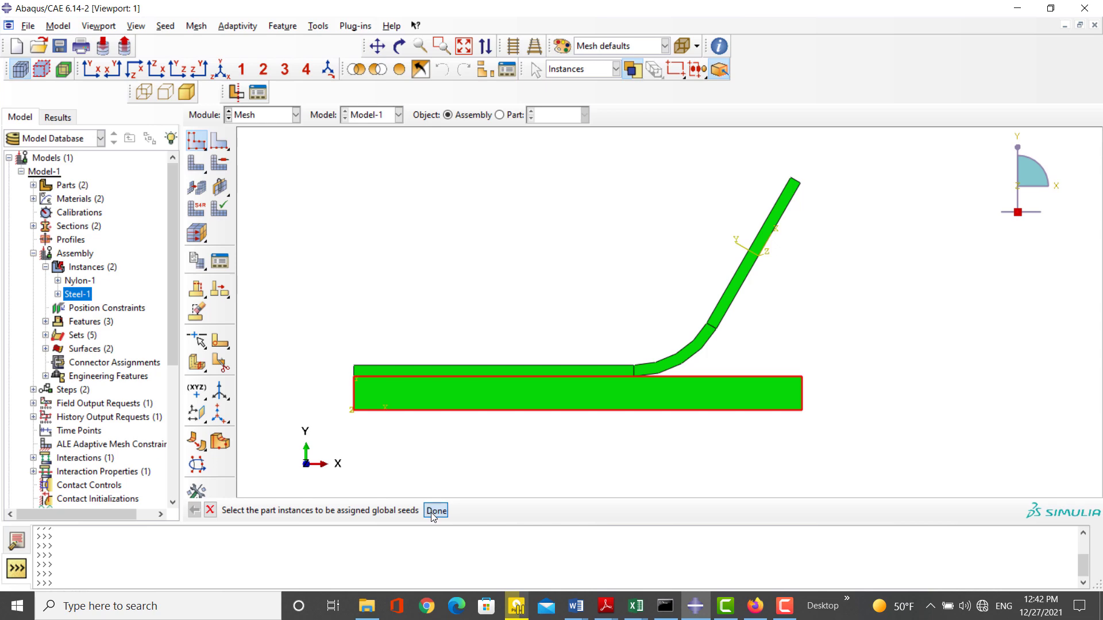
pyautogui.click(435, 510)
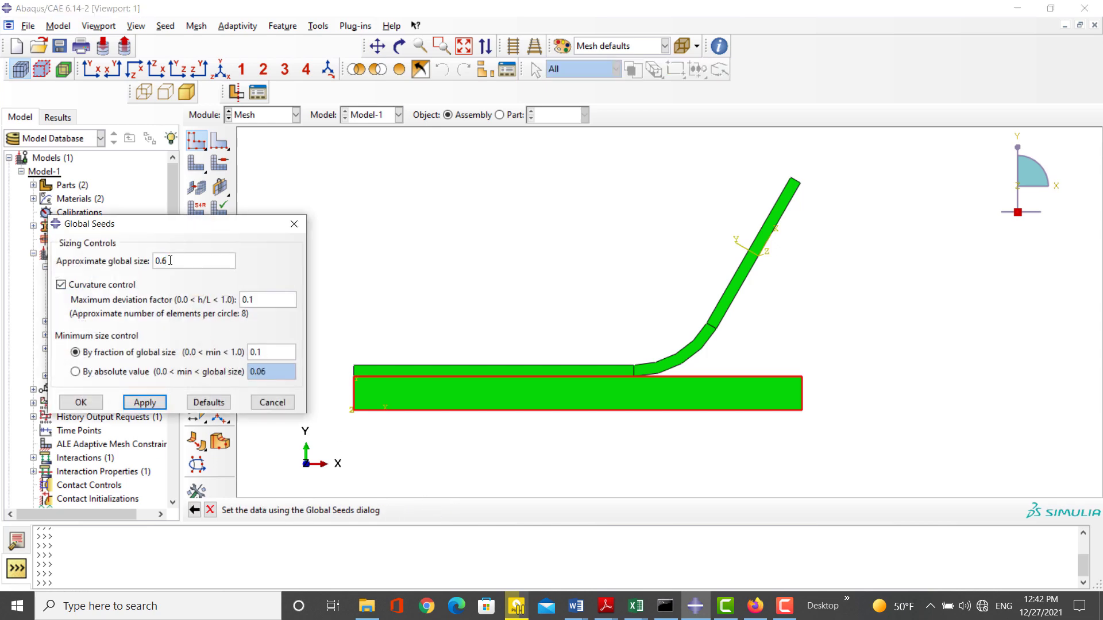
pyautogui.write('0.2')
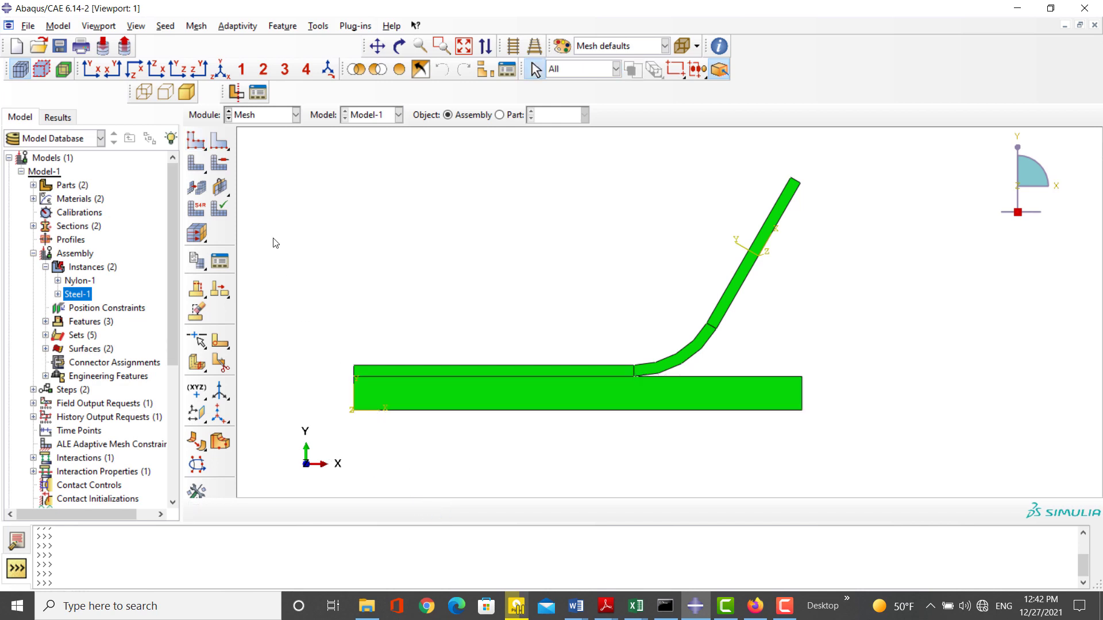
pyautogui.click(196, 140)
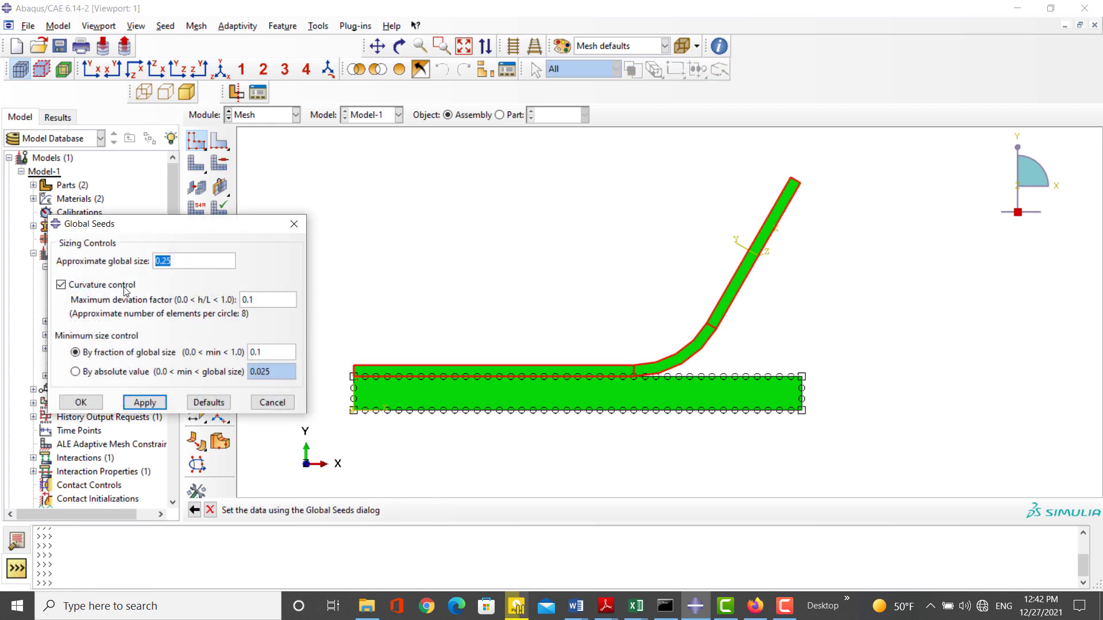
pyautogui.click(193, 261)
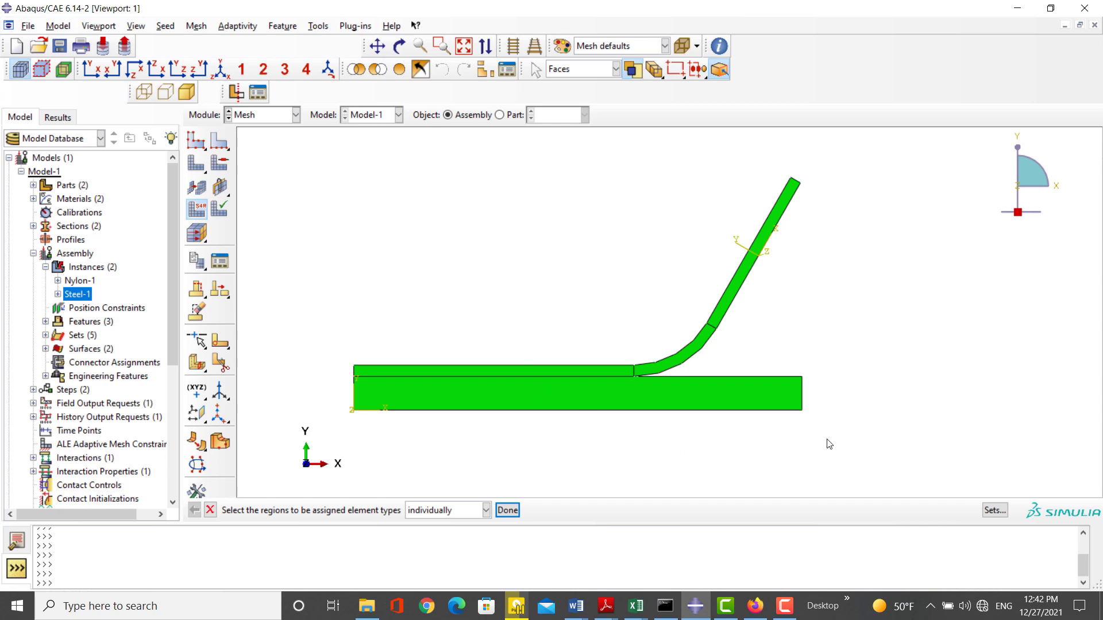
# Assign Plane Stress quad elements to all regions and mesh both instances
pyautogui.click(493, 391)
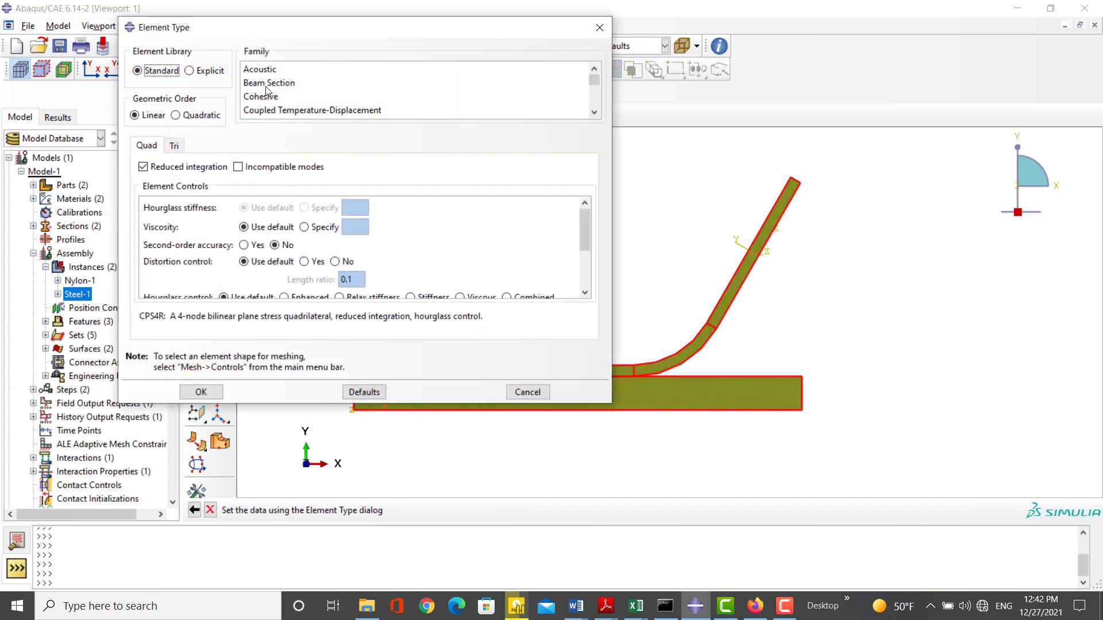
pyautogui.scroll(-3)
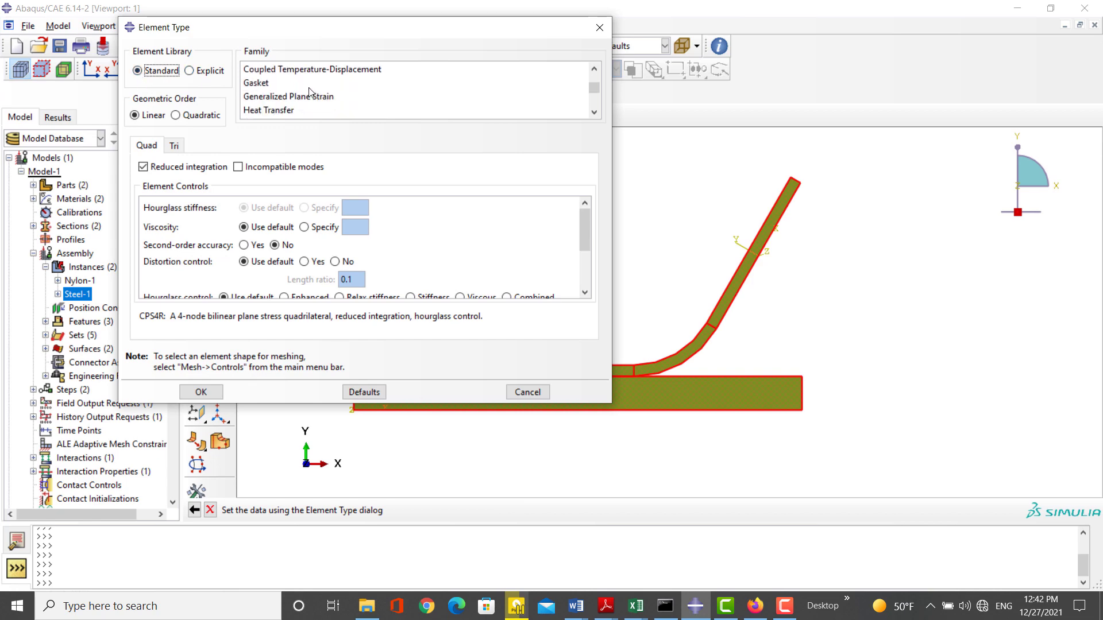
pyautogui.click(265, 84)
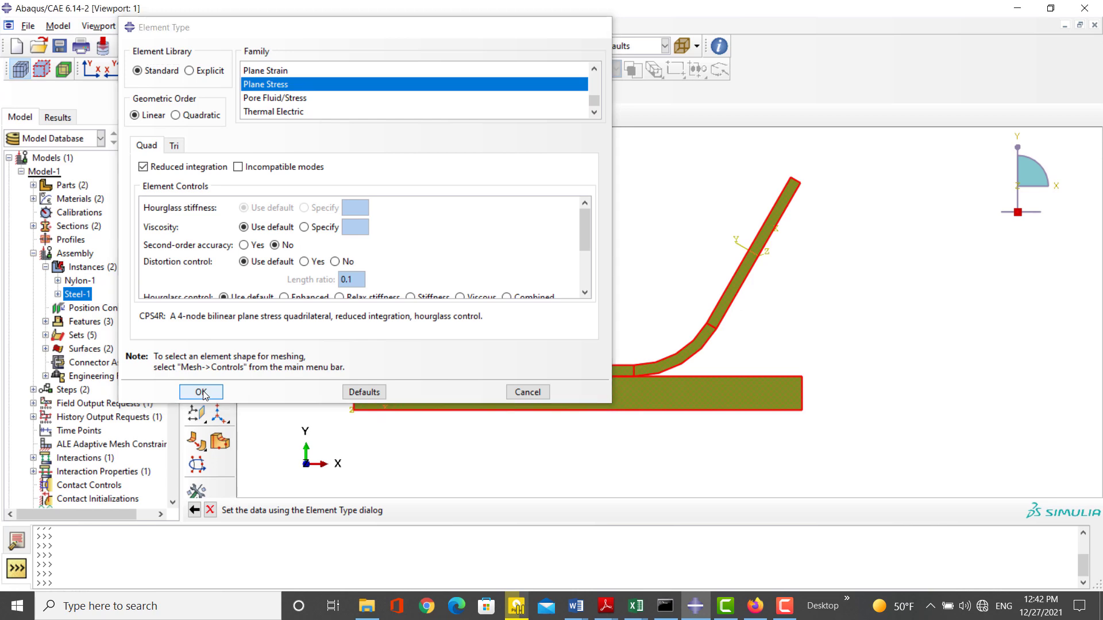
pyautogui.click(200, 392)
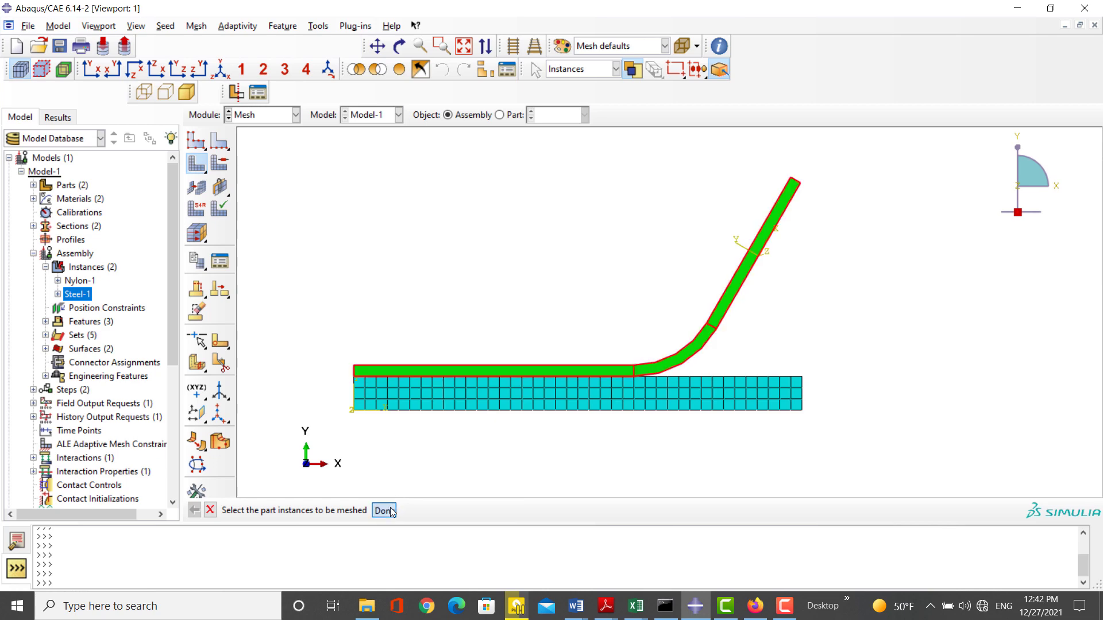
pyautogui.click(384, 510)
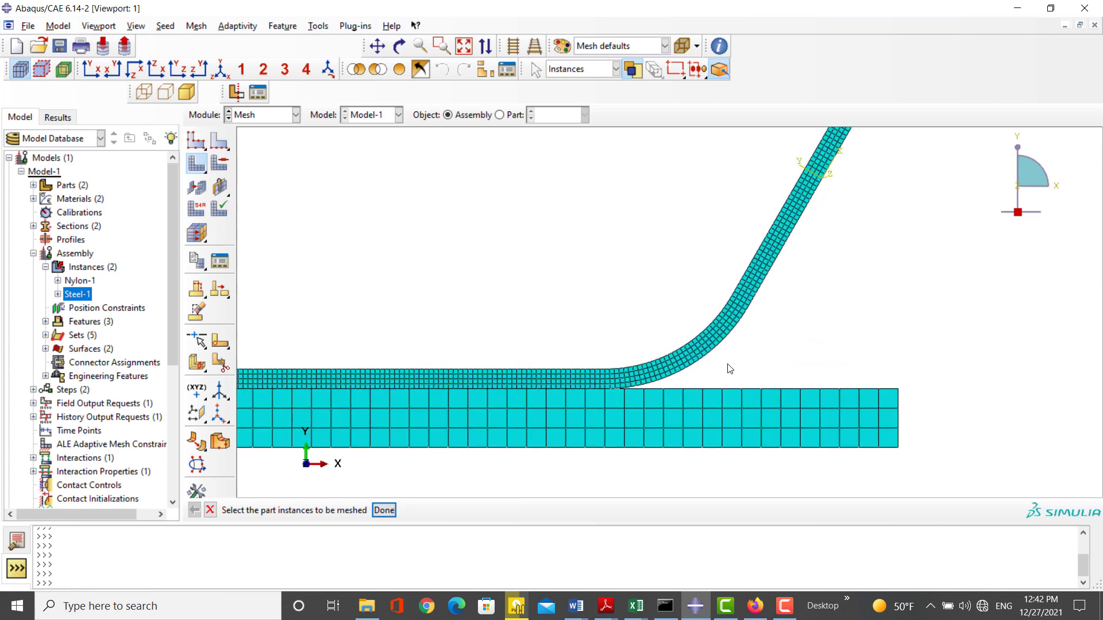
pyautogui.moveTo(262, 118)
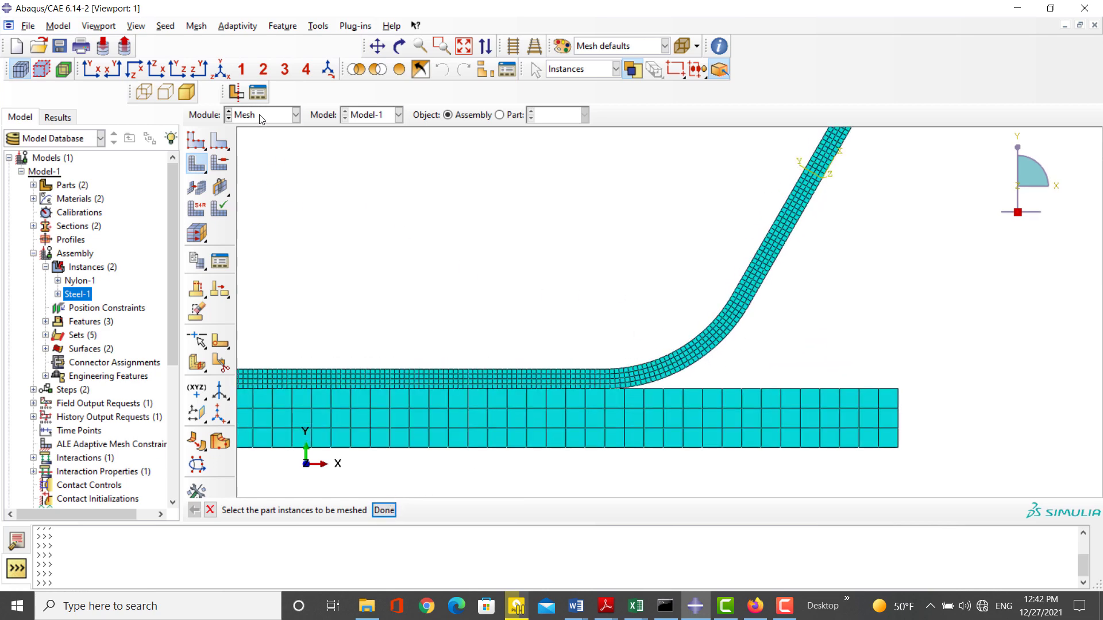
# Create job PeelingTest for Model-1, submit it, and view its results when completed
pyautogui.click(261, 115)
pyautogui.write('PeelingTest')
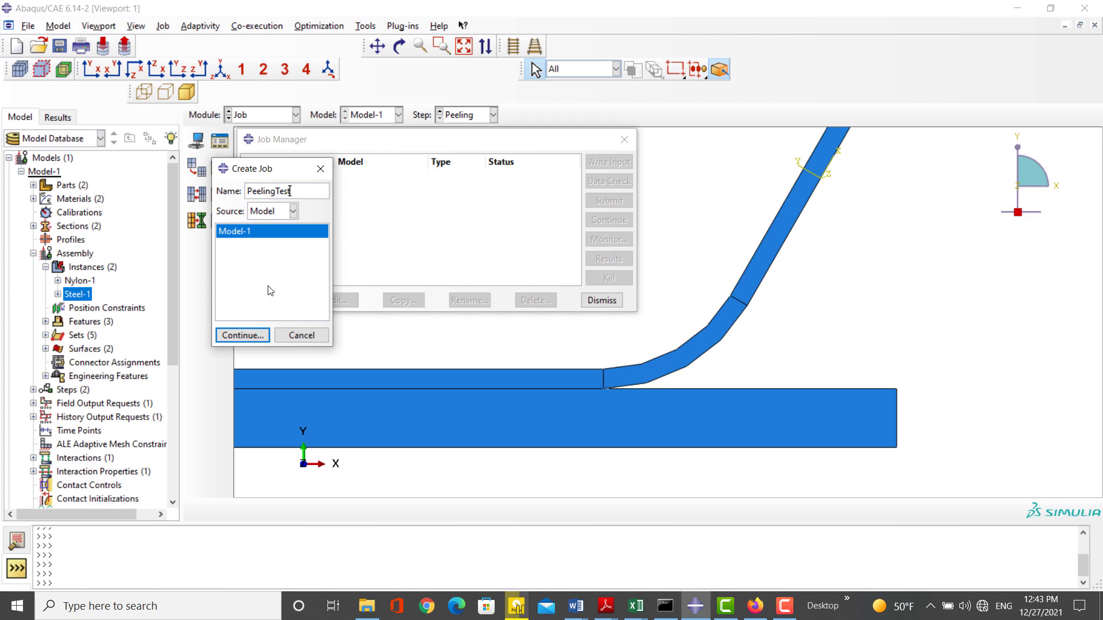
pyautogui.click(242, 334)
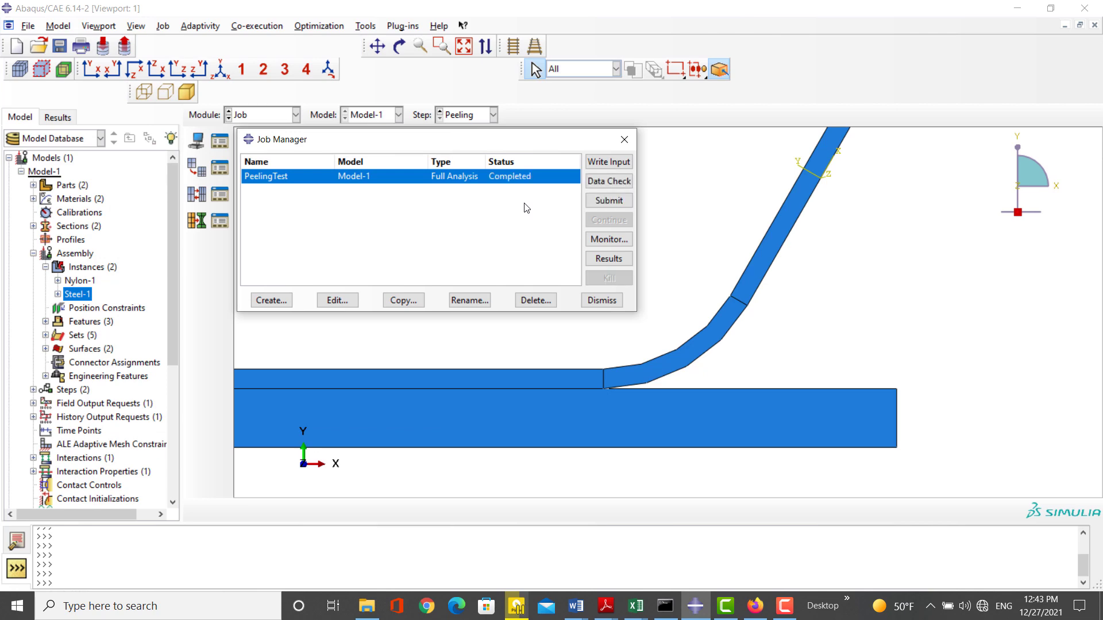
pyautogui.click(607, 259)
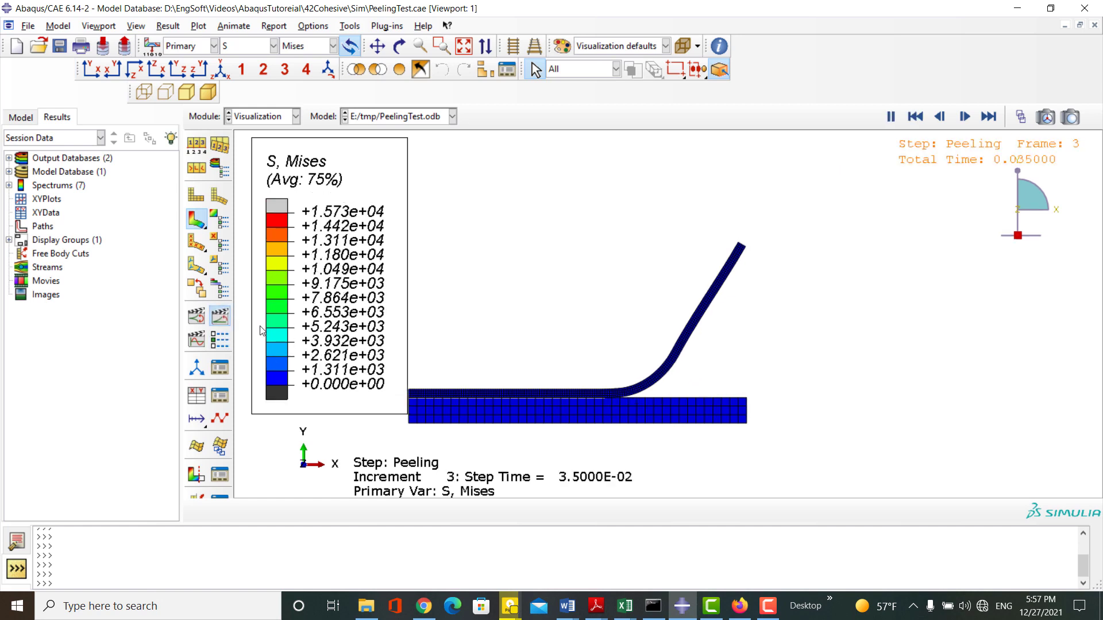
# Animate the Mises contour through the Peeling step frames showing the nylon strip peeling
pyautogui.click(987, 116)
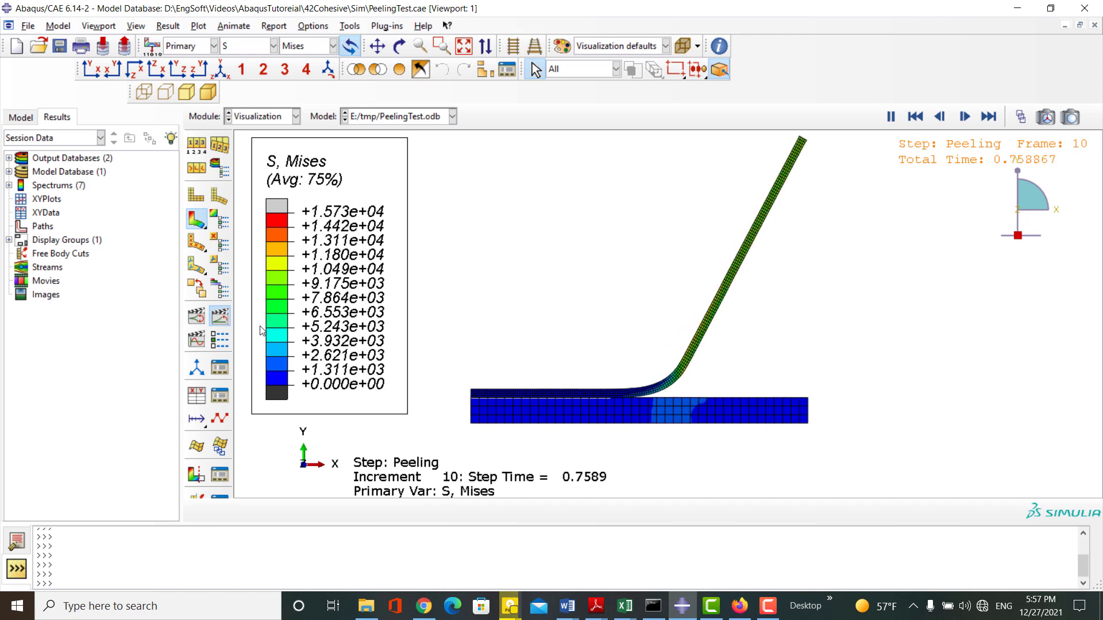
pyautogui.click(937, 116)
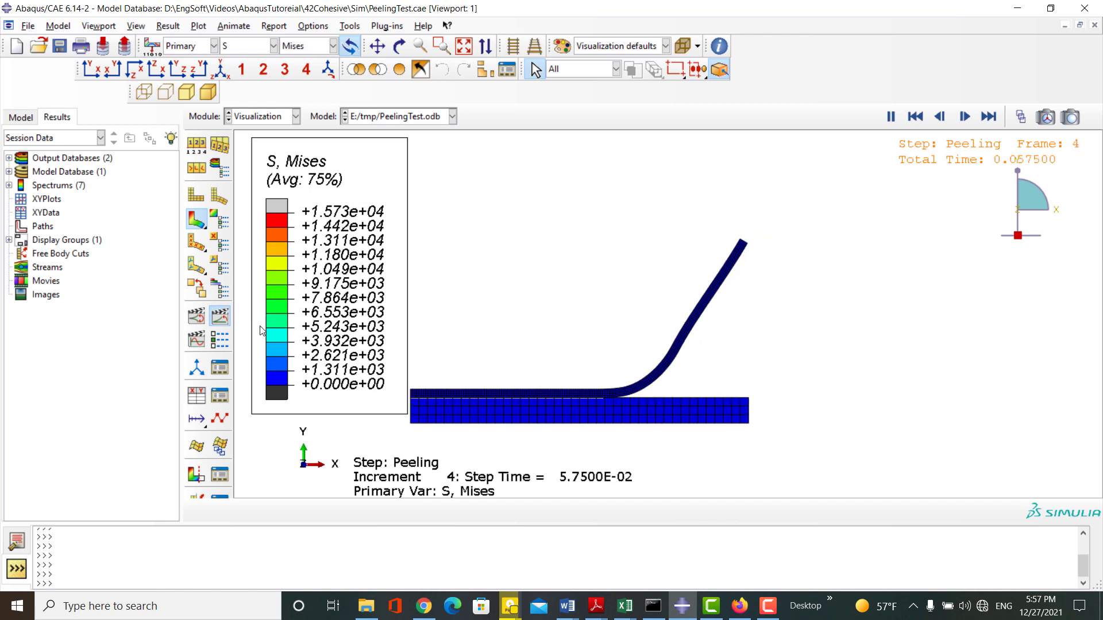